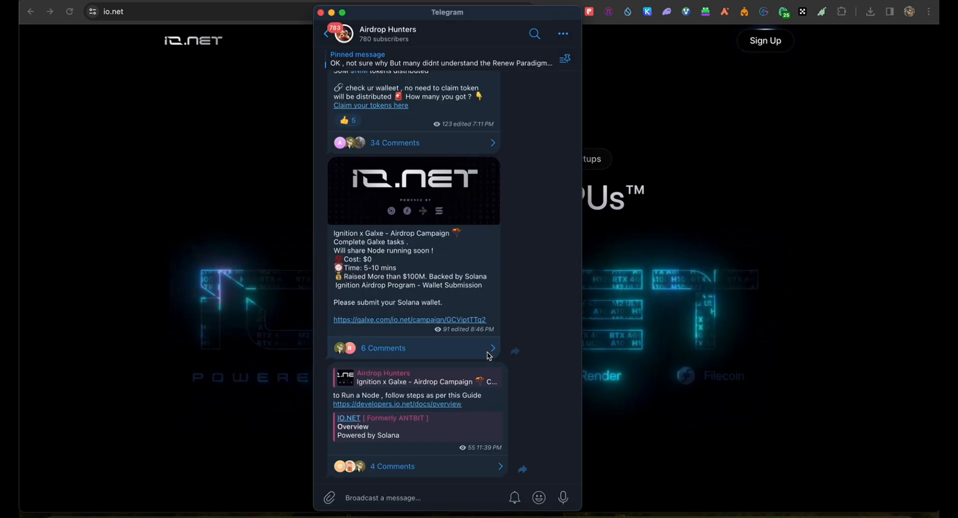
{"action": "mouse_move", "coordinate": [609, 284]}
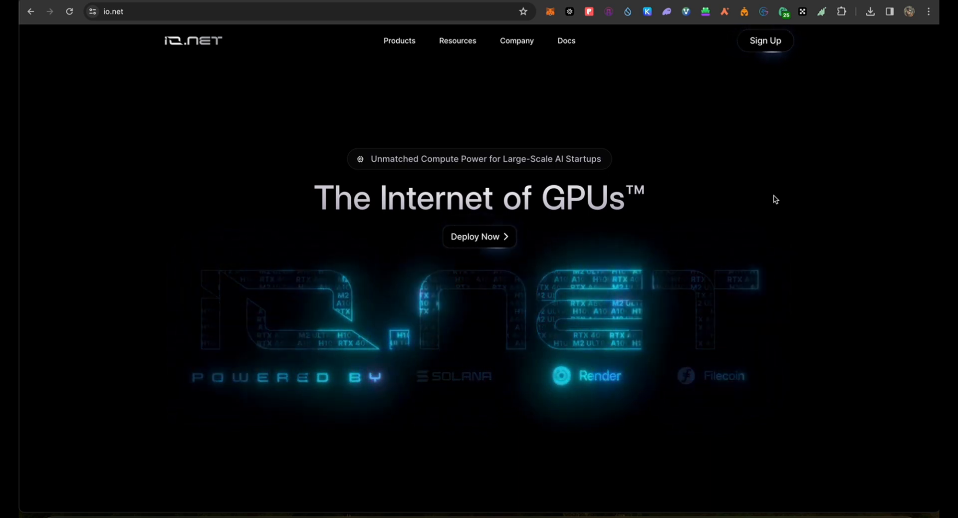
- Scroll the io.net homepage down to the Cloud section on harnessing global GPU resources
{"action": "scroll", "scroll_direction": "down", "scroll_amount": 3}
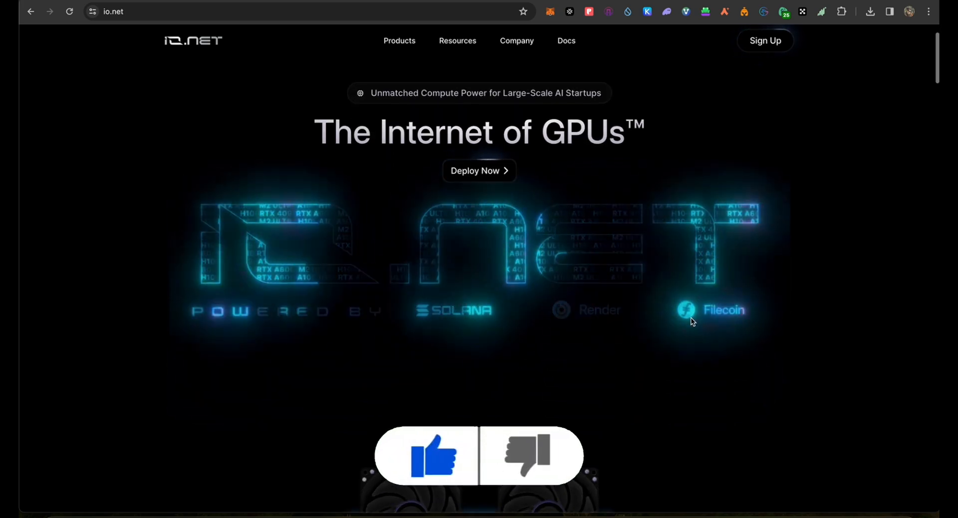
{"action": "scroll", "scroll_direction": "down", "scroll_amount": 3}
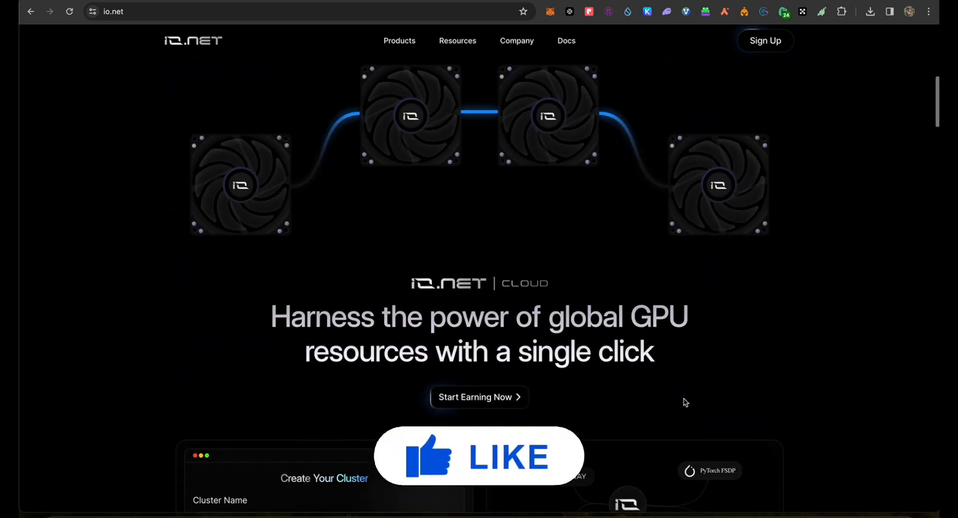
{"action": "scroll", "scroll_direction": "down", "scroll_amount": 3}
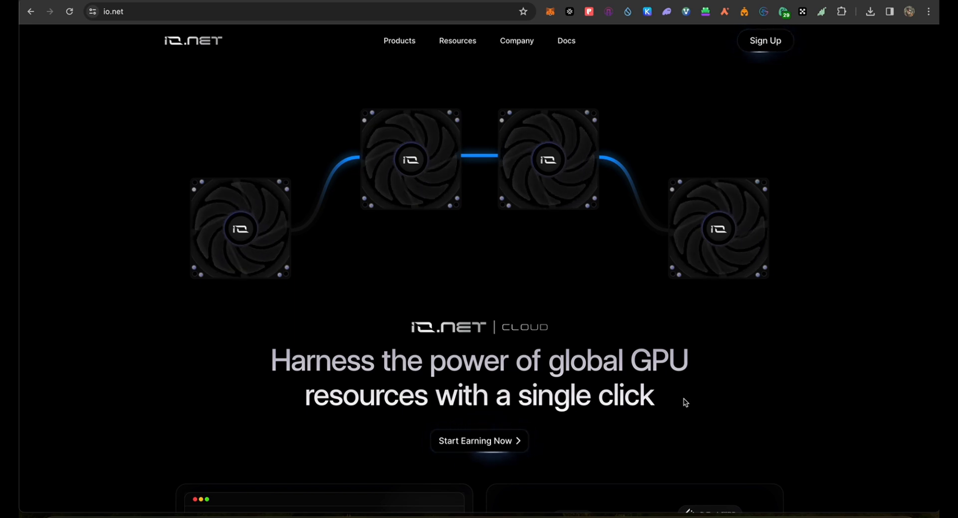
{"action": "mouse_move", "coordinate": [707, 388]}
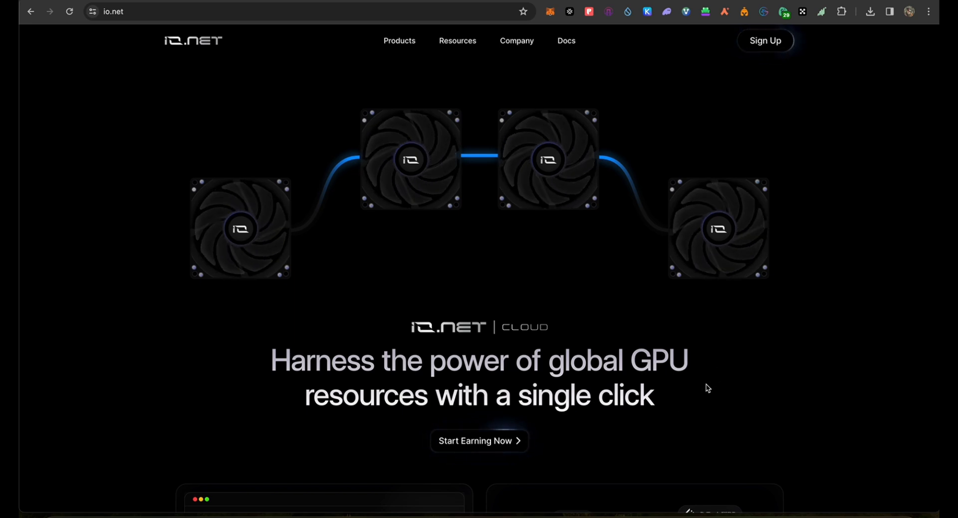
{"action": "mouse_move", "coordinate": [643, 422]}
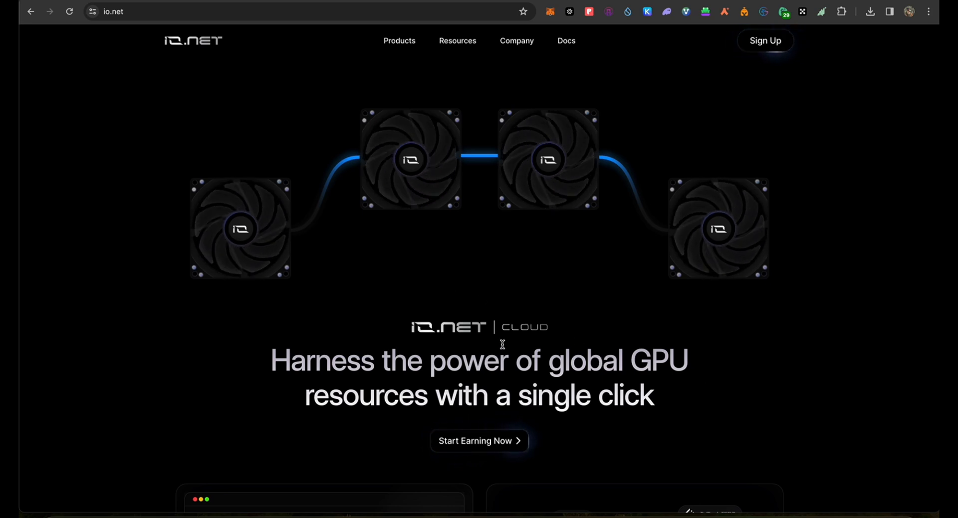
{"action": "scroll", "scroll_direction": "down", "scroll_amount": 3}
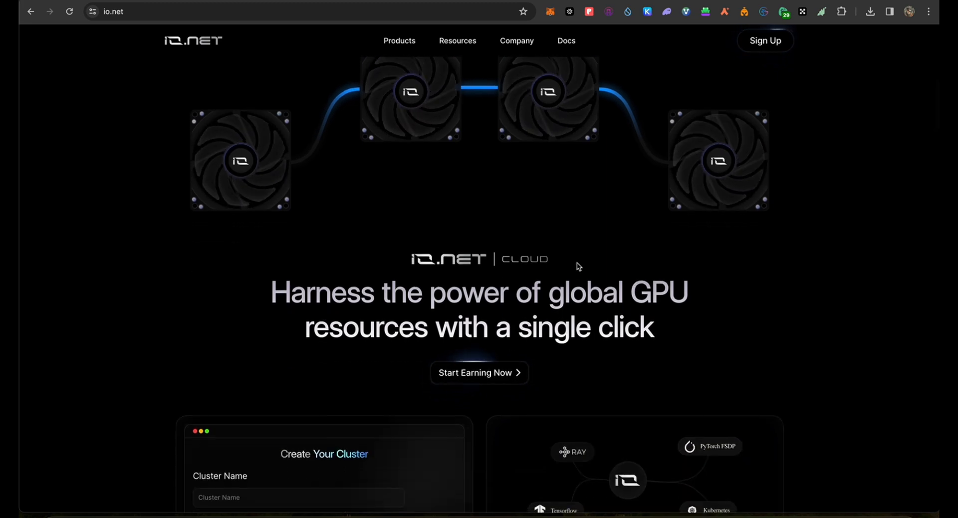
{"action": "scroll", "scroll_direction": "down", "scroll_amount": 3}
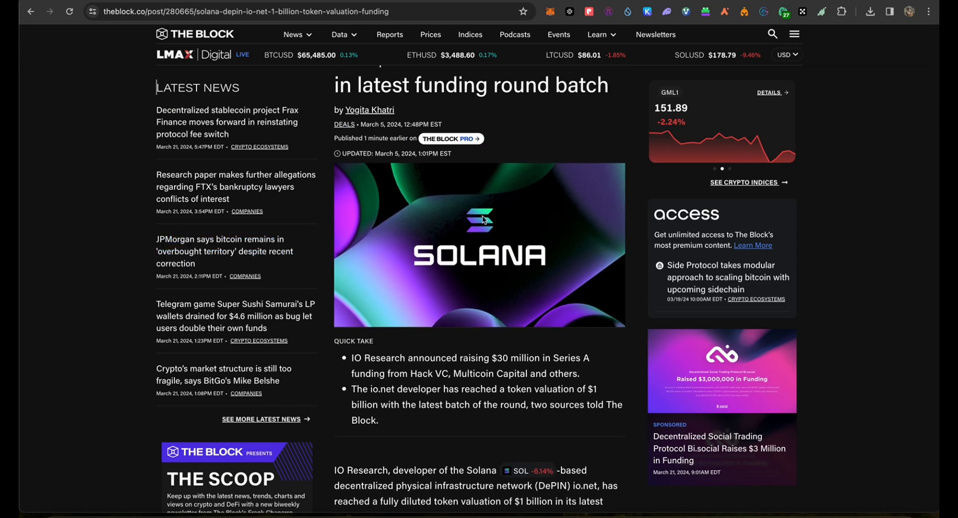
- Scroll to The Block's funding paragraph and select 'Hack VC' as the lead investor
{"action": "scroll", "scroll_direction": "down", "scroll_amount": 3}
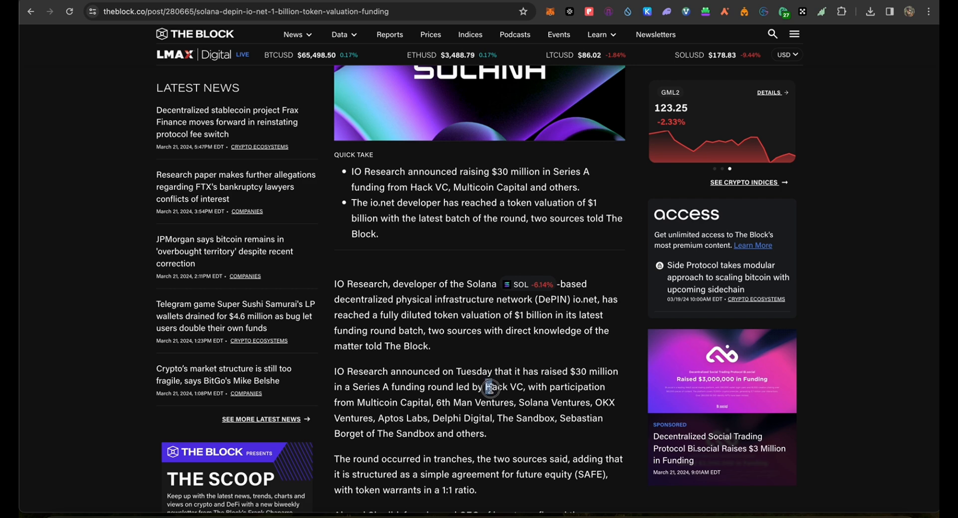
{"action": "double_click", "coordinate": [504, 386]}
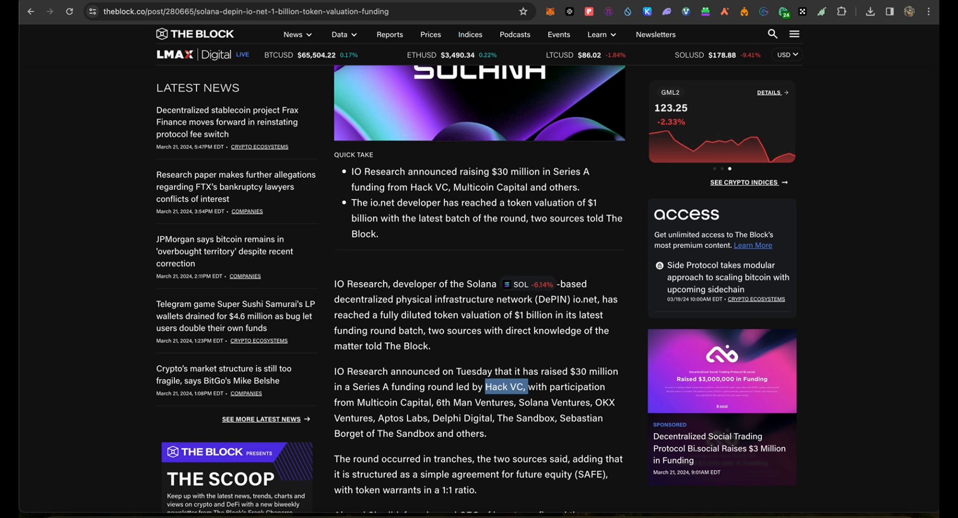
- Open Hack VC's portfolio page and scroll through the grid past the IO.NET entry
{"action": "left_click", "coordinate": [505, 387]}
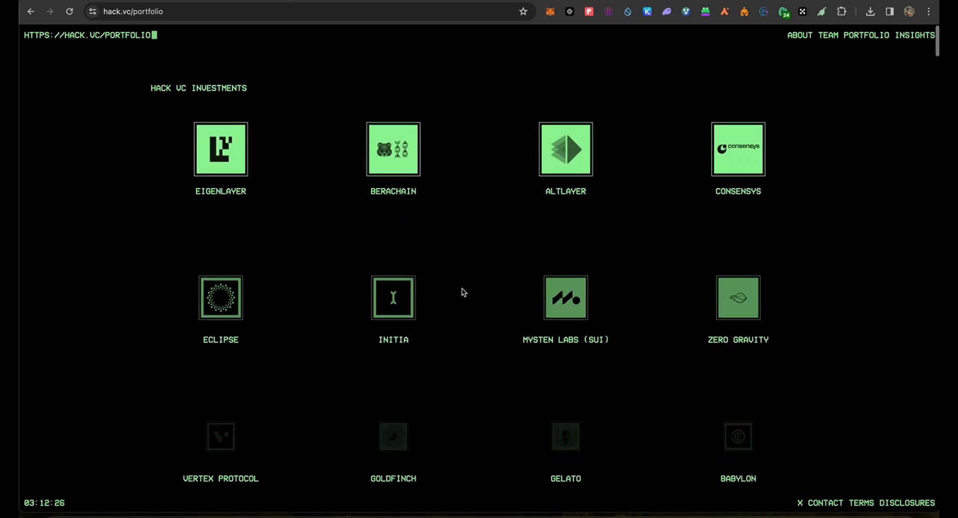
{"action": "mouse_move", "coordinate": [564, 148]}
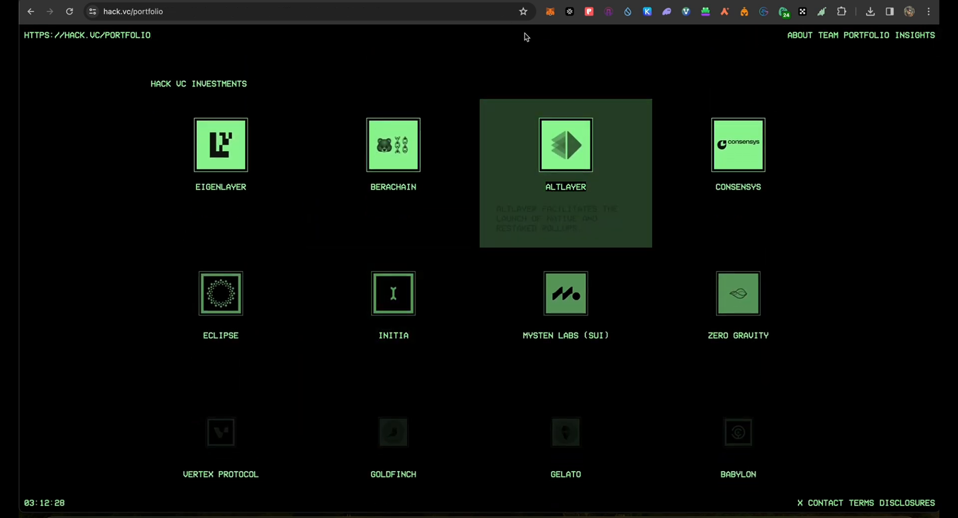
{"action": "mouse_move", "coordinate": [221, 145]}
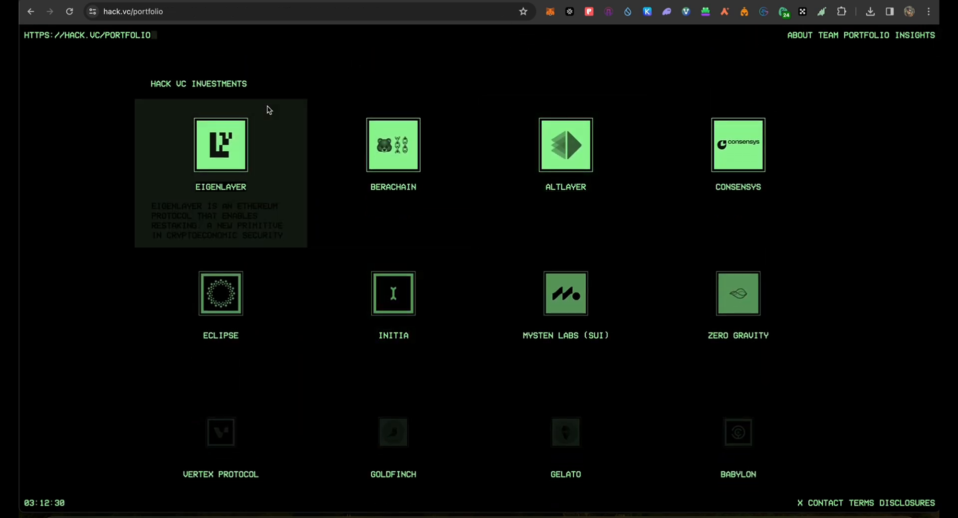
{"action": "mouse_move", "coordinate": [564, 144]}
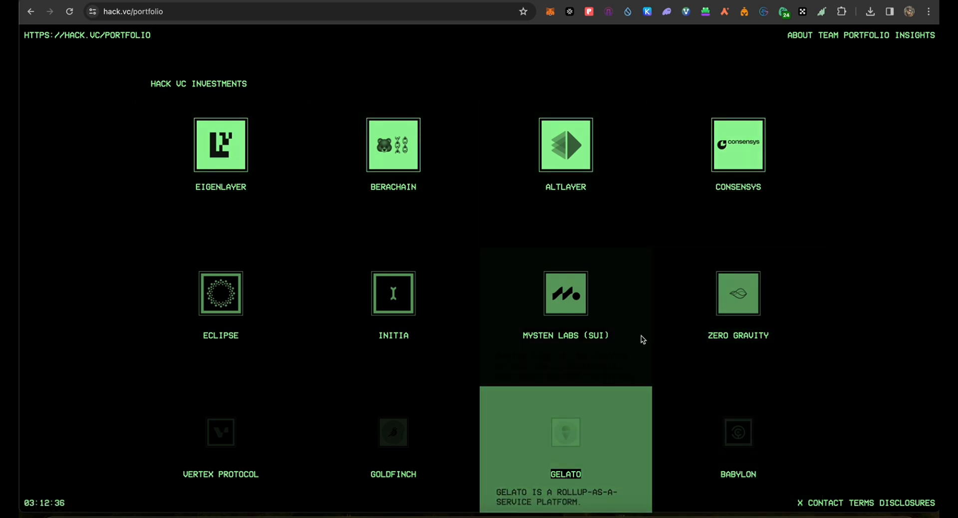
{"action": "mouse_move", "coordinate": [884, 262]}
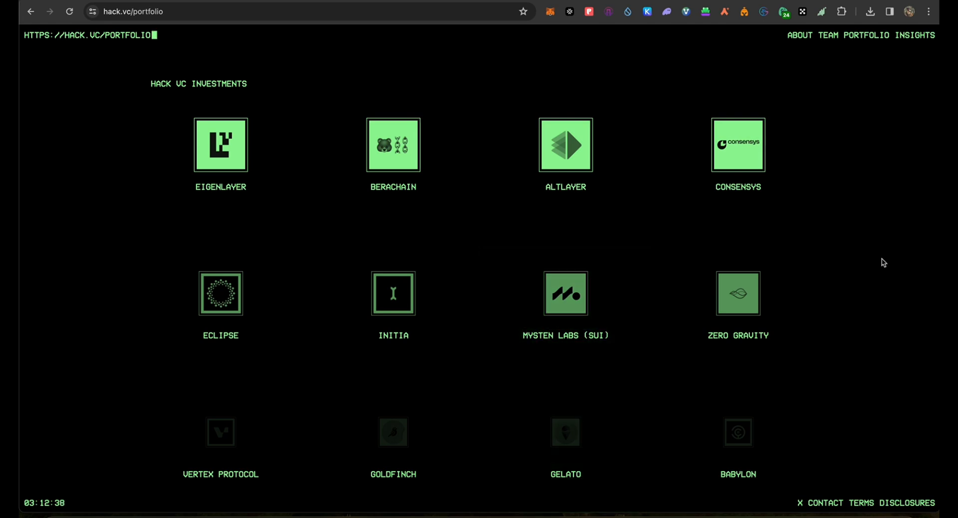
{"action": "scroll", "scroll_direction": "down", "scroll_amount": 3}
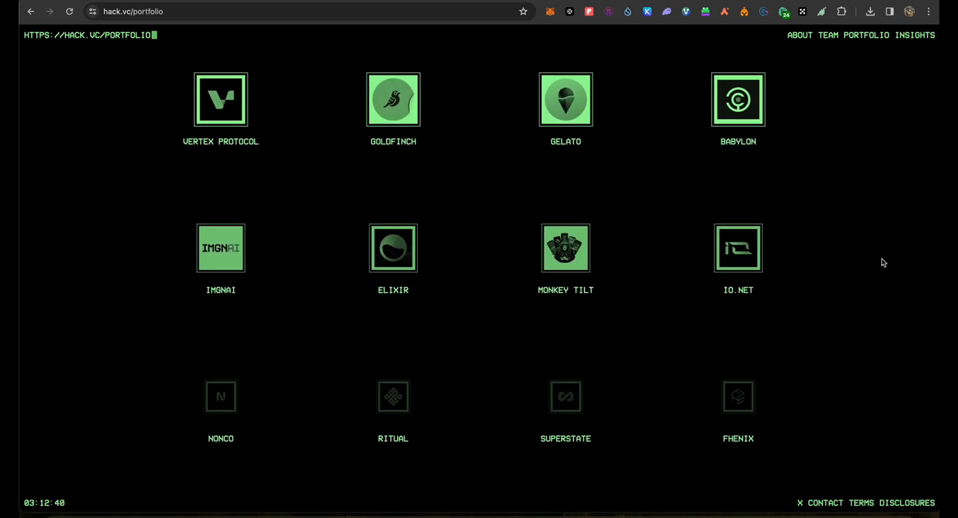
{"action": "scroll", "scroll_direction": "down", "scroll_amount": 3}
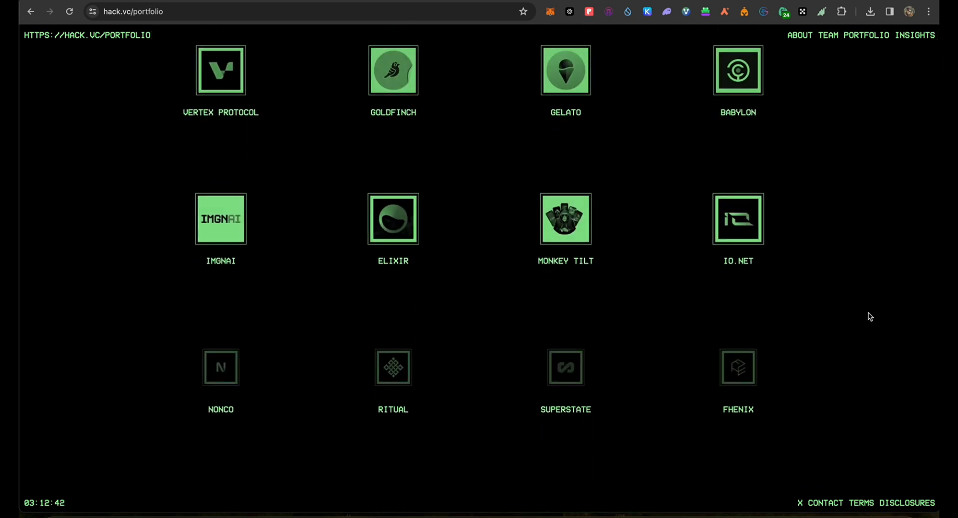
{"action": "scroll", "scroll_direction": "down", "scroll_amount": 3}
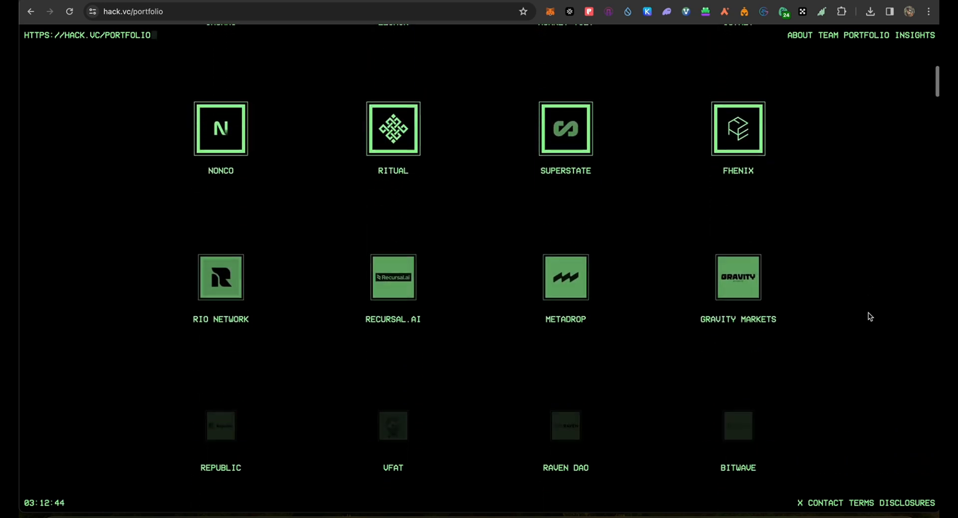
{"action": "scroll", "scroll_direction": "down", "scroll_amount": 3}
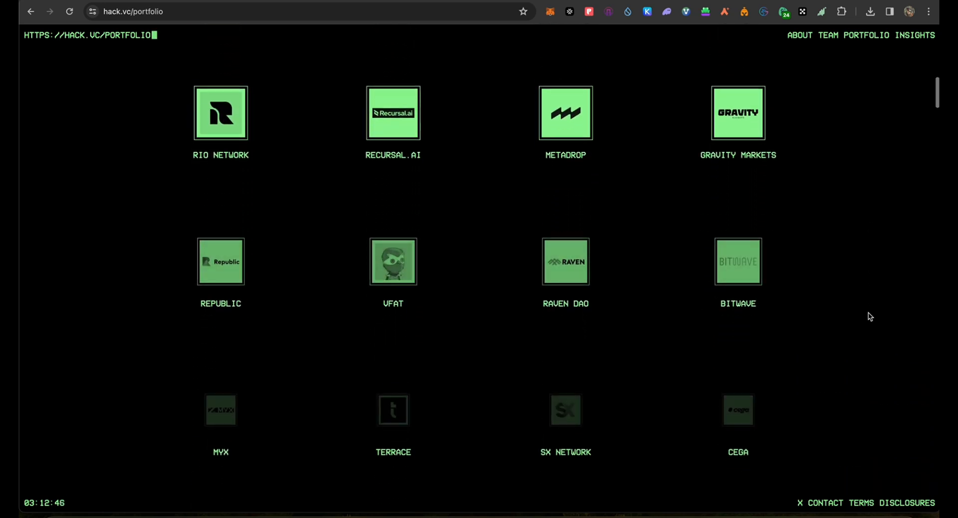
{"action": "scroll", "scroll_direction": "down", "scroll_amount": 3}
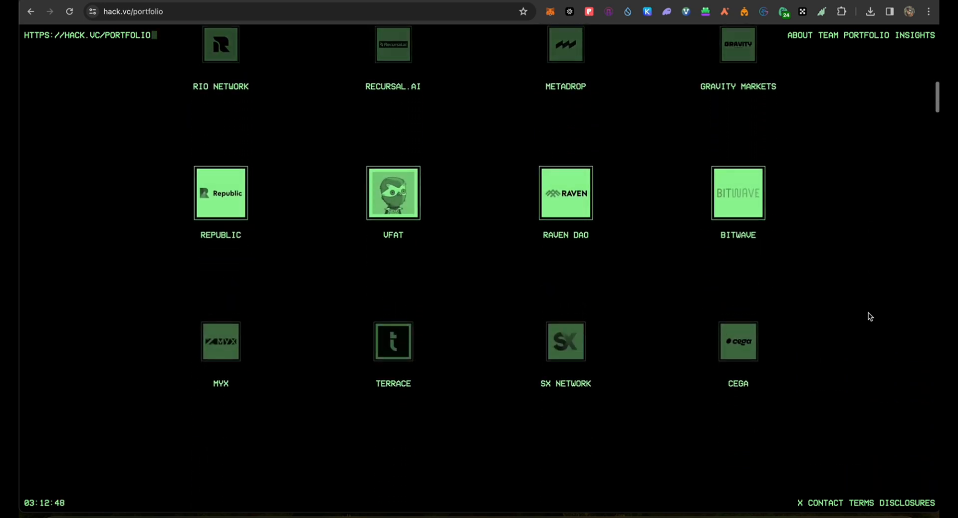
{"action": "scroll", "scroll_direction": "down", "scroll_amount": 3}
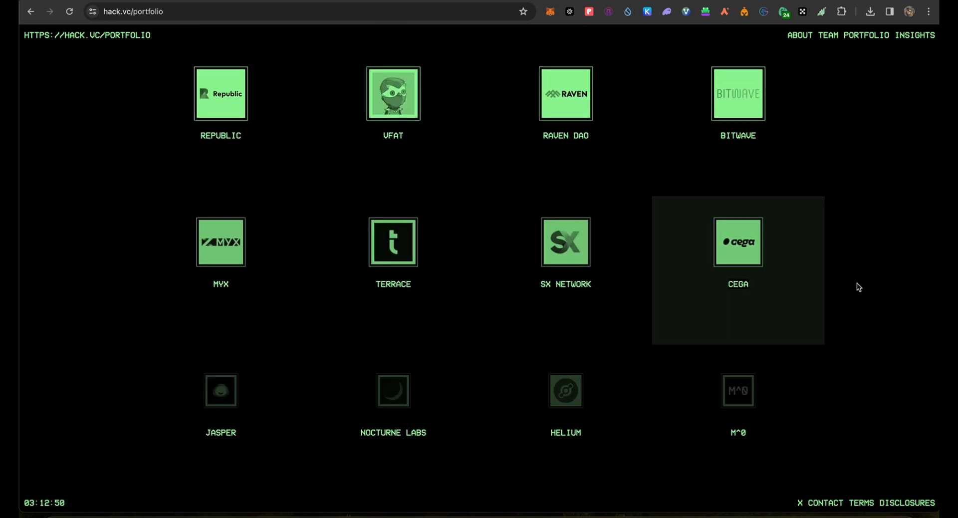
{"action": "scroll", "scroll_direction": "down", "scroll_amount": 3}
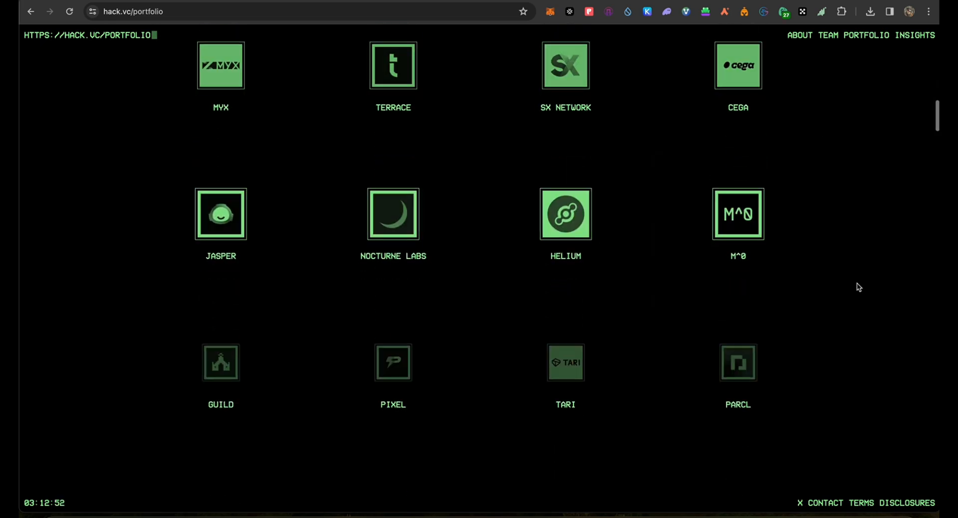
{"action": "scroll", "scroll_direction": "down", "scroll_amount": 3}
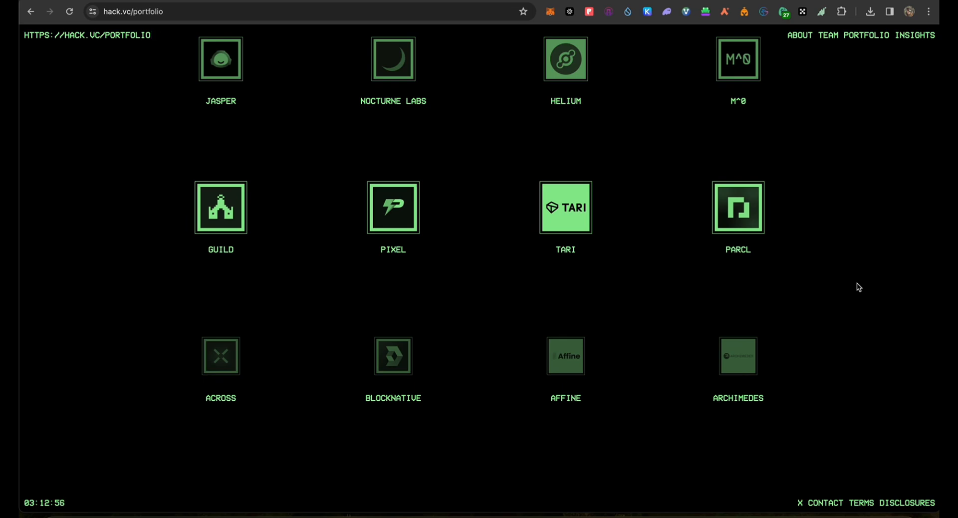
{"action": "scroll", "scroll_direction": "down", "scroll_amount": 3}
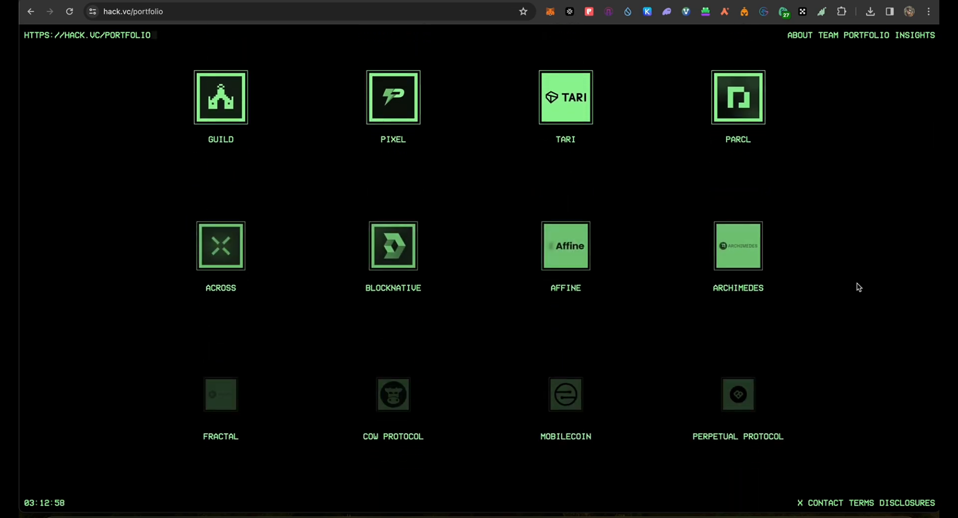
{"action": "scroll", "scroll_direction": "down", "scroll_amount": 3}
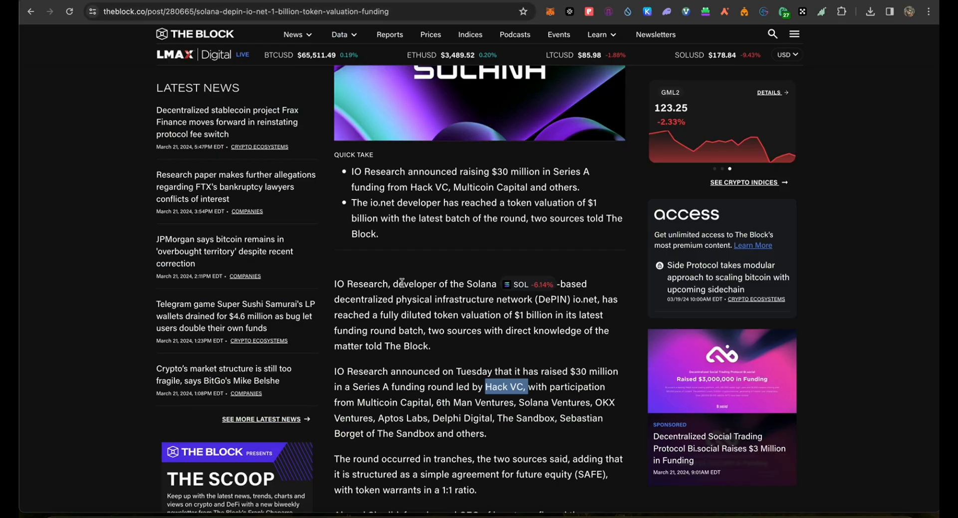
{"action": "scroll", "scroll_direction": "down", "scroll_amount": 3}
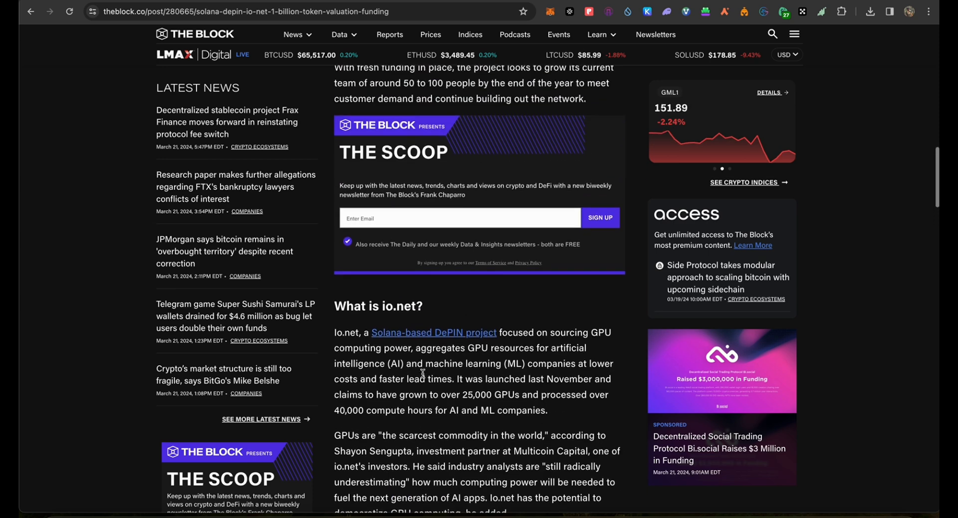
{"action": "scroll", "scroll_direction": "up", "scroll_amount": 3}
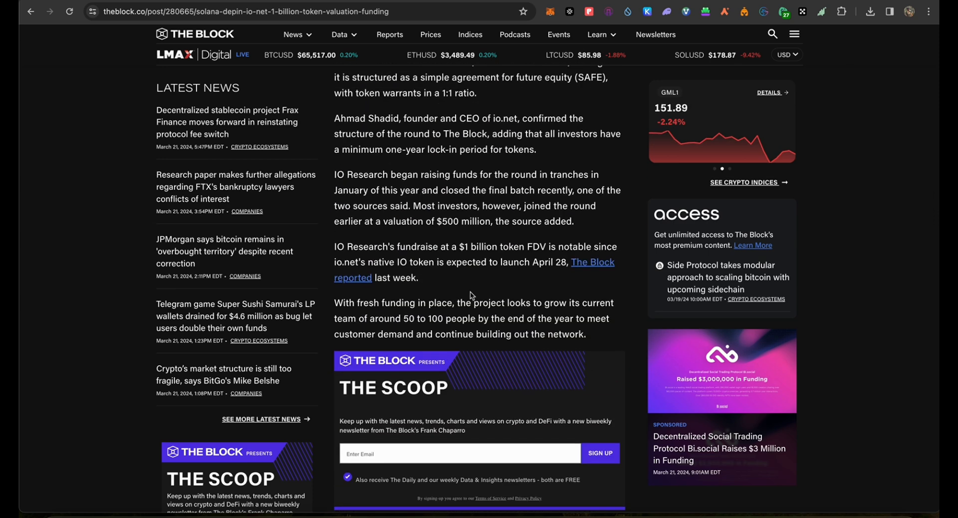
{"action": "scroll", "scroll_direction": "down", "scroll_amount": 3}
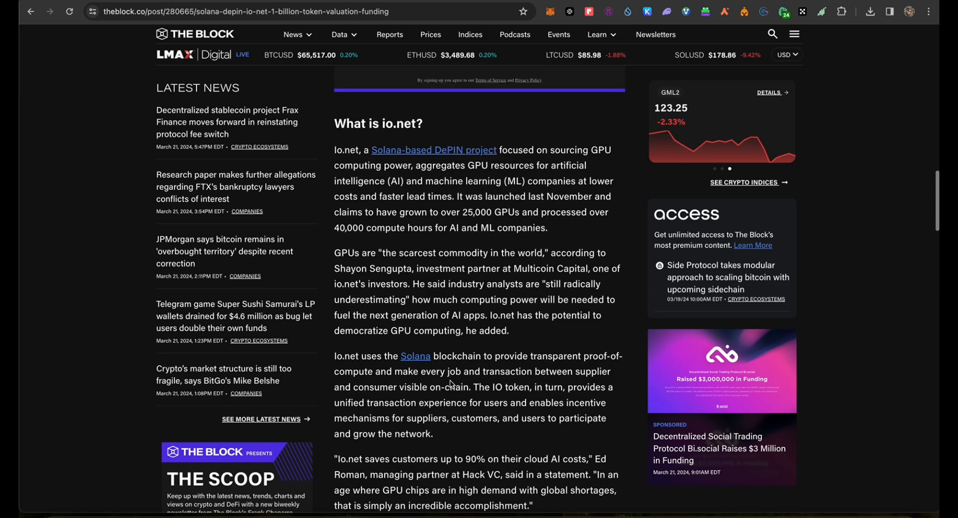
{"action": "scroll", "scroll_direction": "down", "scroll_amount": 3}
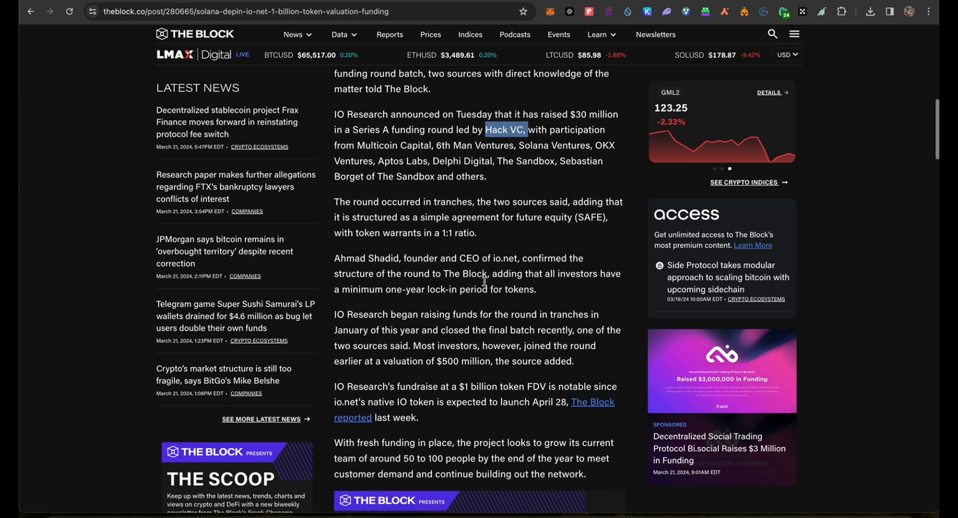
{"action": "scroll", "scroll_direction": "up", "scroll_amount": 3}
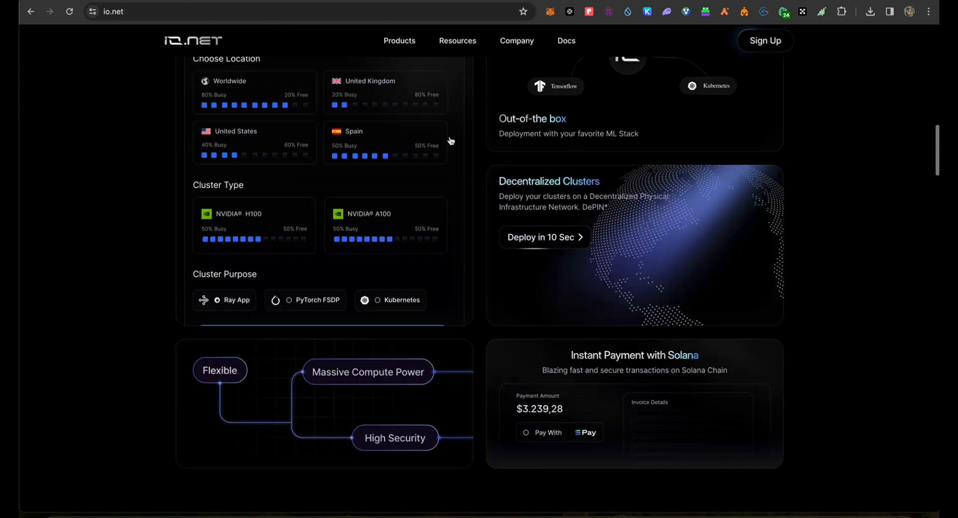
- Scroll to the Worker cards showing reputation score, connectivity, rewards and connected services
{"action": "scroll", "scroll_direction": "down", "scroll_amount": 3}
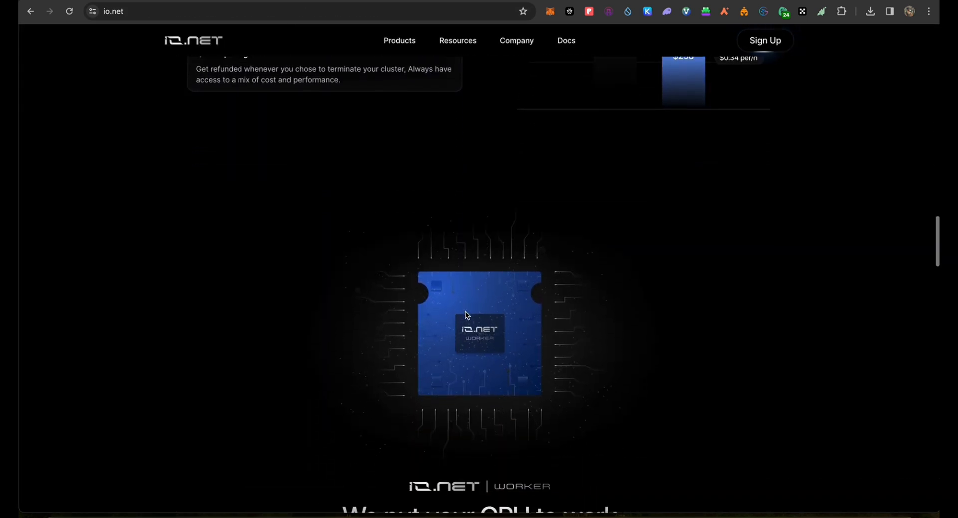
{"action": "scroll", "scroll_direction": "down", "scroll_amount": 3}
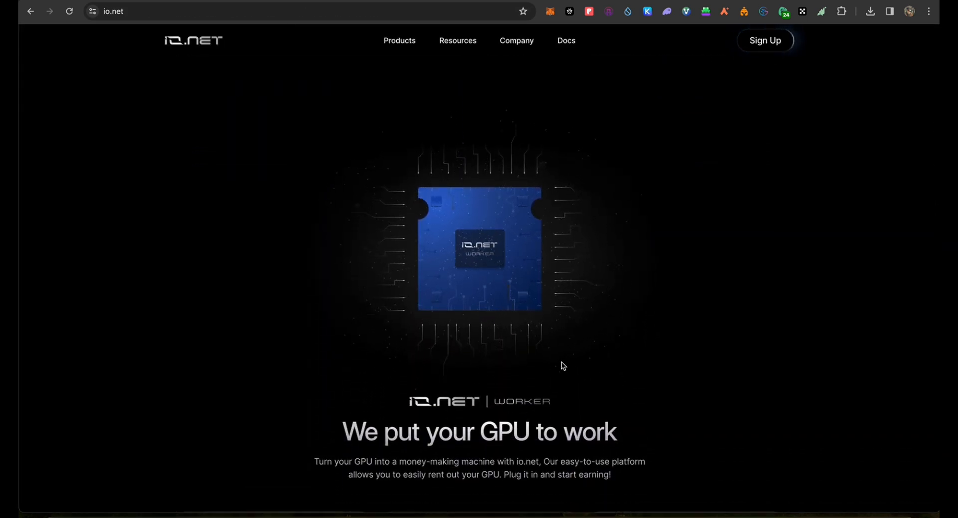
{"action": "scroll", "scroll_direction": "down", "scroll_amount": 3}
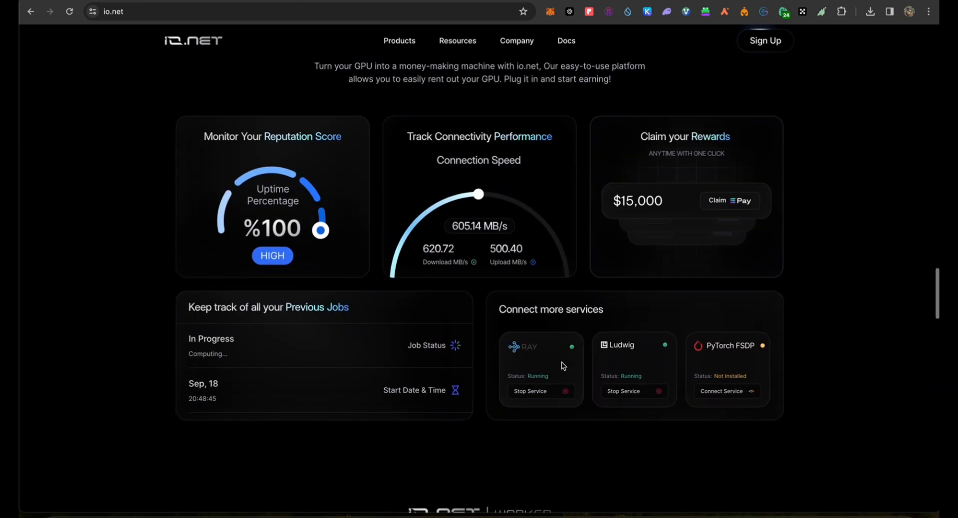
{"action": "scroll", "scroll_direction": "down", "scroll_amount": 3}
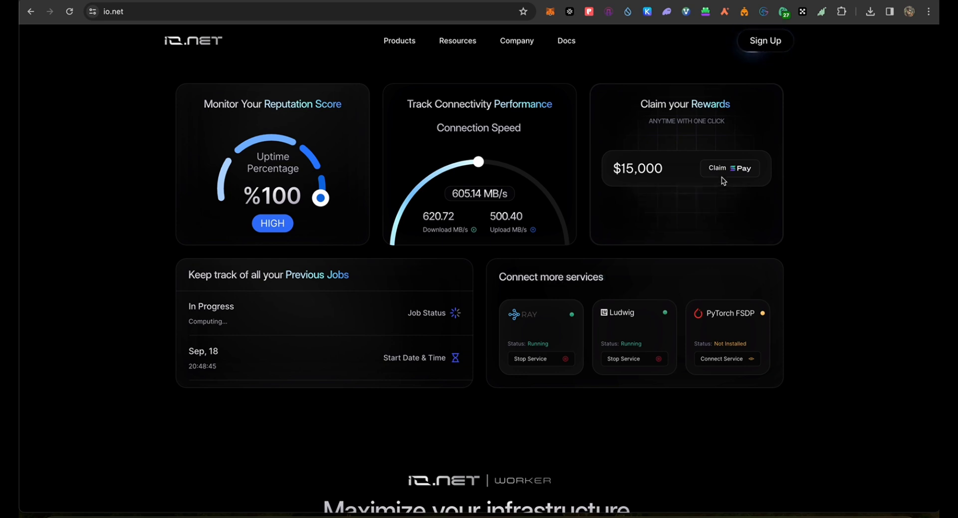
- Scroll through the earnings chart and Explorer GPU stats, then back to the hero
{"action": "scroll", "scroll_direction": "down", "scroll_amount": 3}
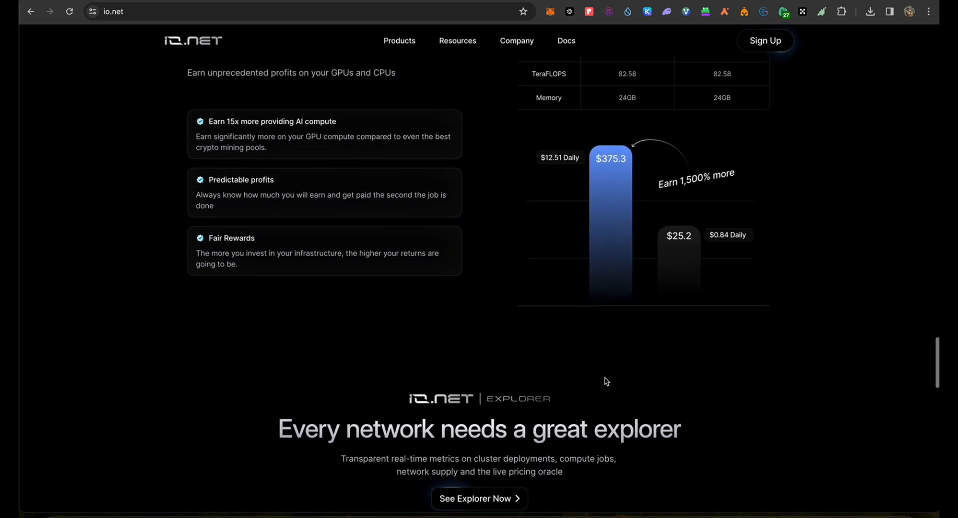
{"action": "scroll", "scroll_direction": "up", "scroll_amount": 3}
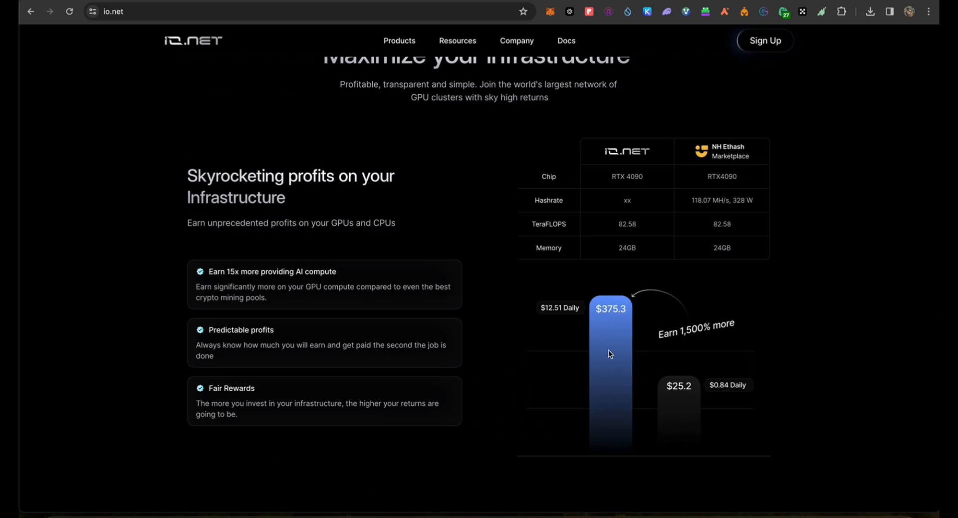
{"action": "mouse_move", "coordinate": [618, 177]}
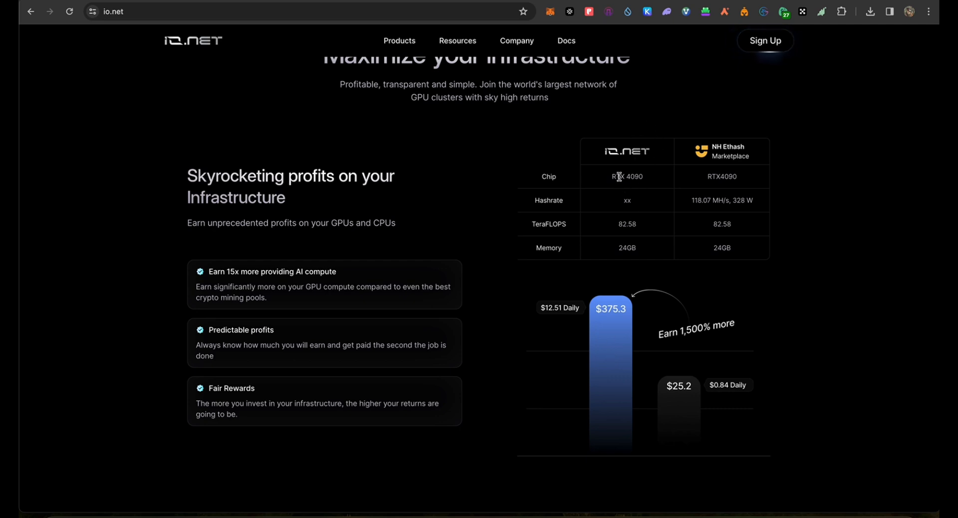
{"action": "mouse_move", "coordinate": [585, 205]}
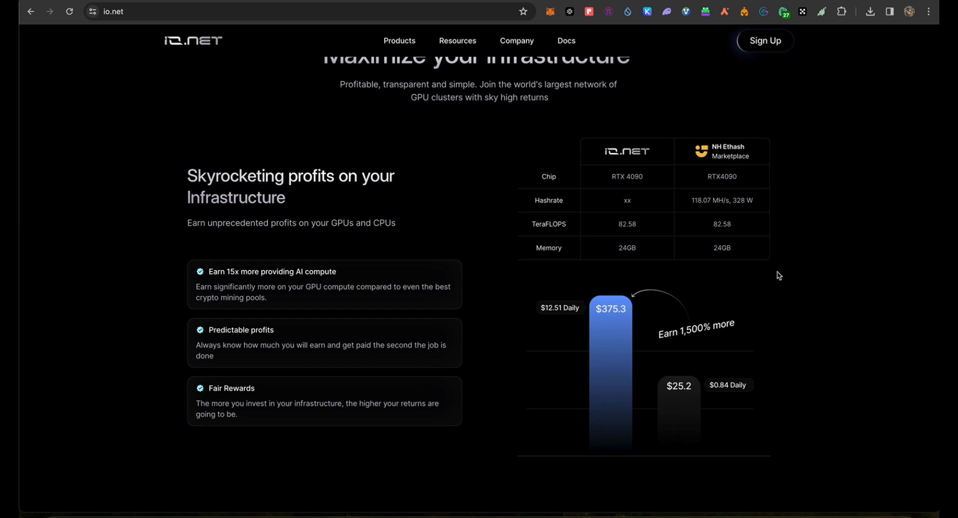
{"action": "mouse_move", "coordinate": [775, 362]}
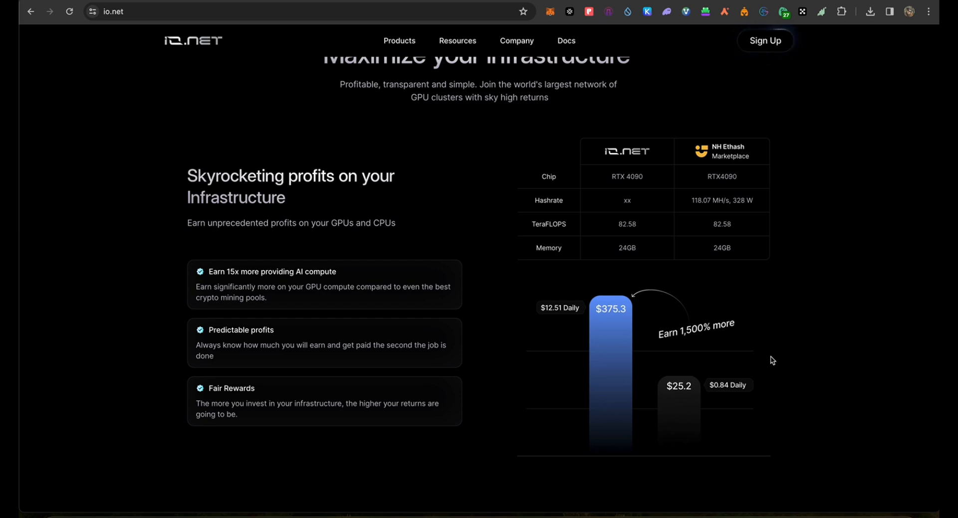
{"action": "mouse_move", "coordinate": [587, 313]}
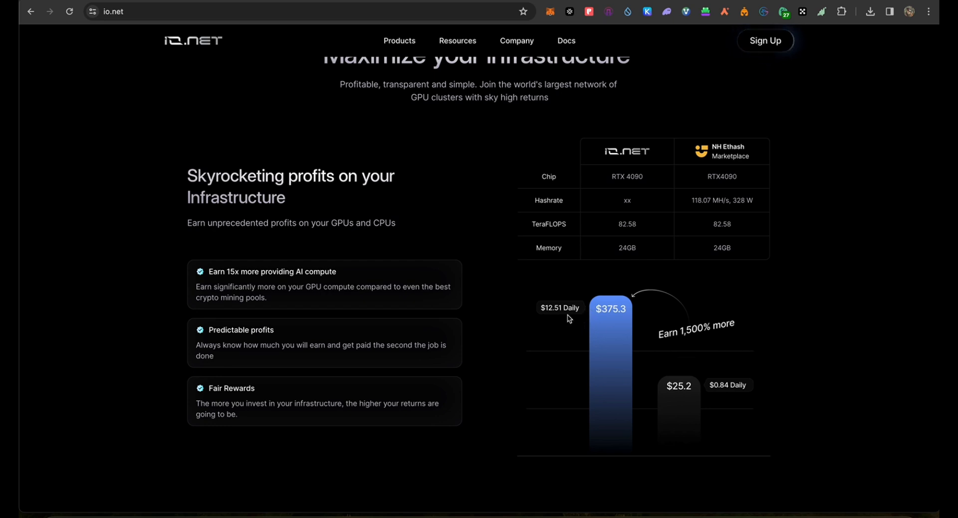
{"action": "scroll", "scroll_direction": "down", "scroll_amount": 3}
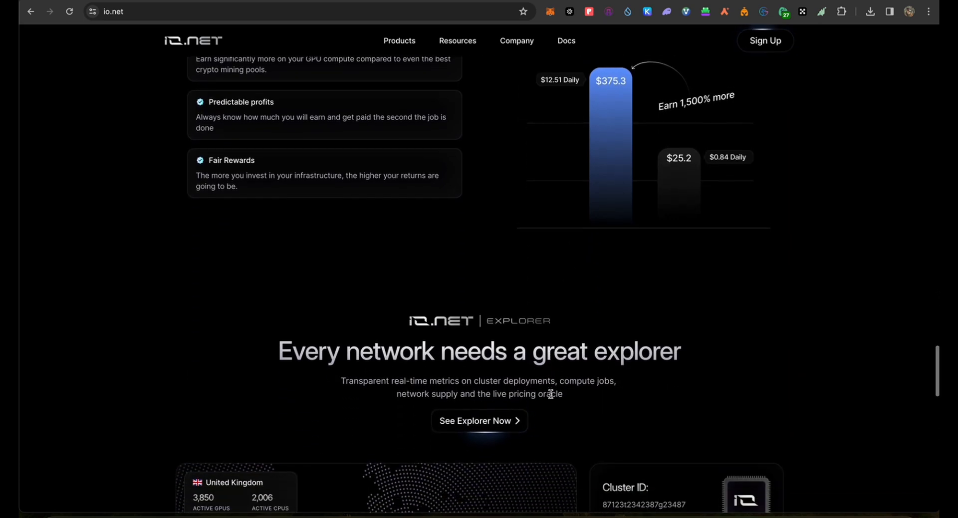
{"action": "scroll", "scroll_direction": "down", "scroll_amount": 3}
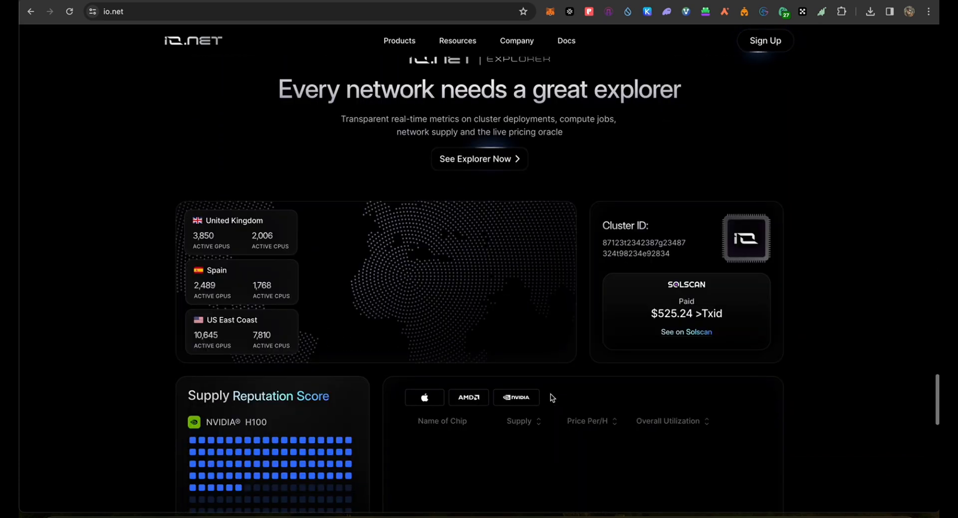
{"action": "scroll", "scroll_direction": "up", "scroll_amount": 3}
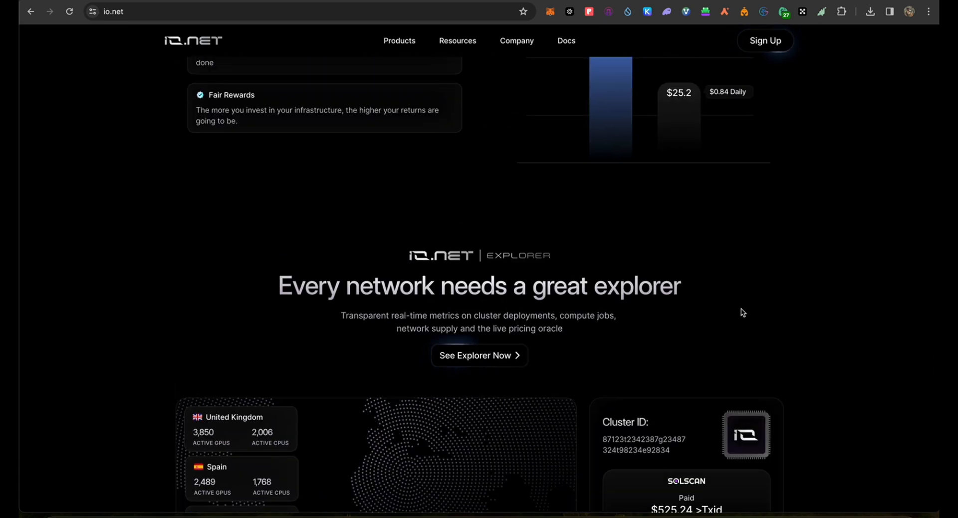
{"action": "scroll", "scroll_direction": "down", "scroll_amount": 3}
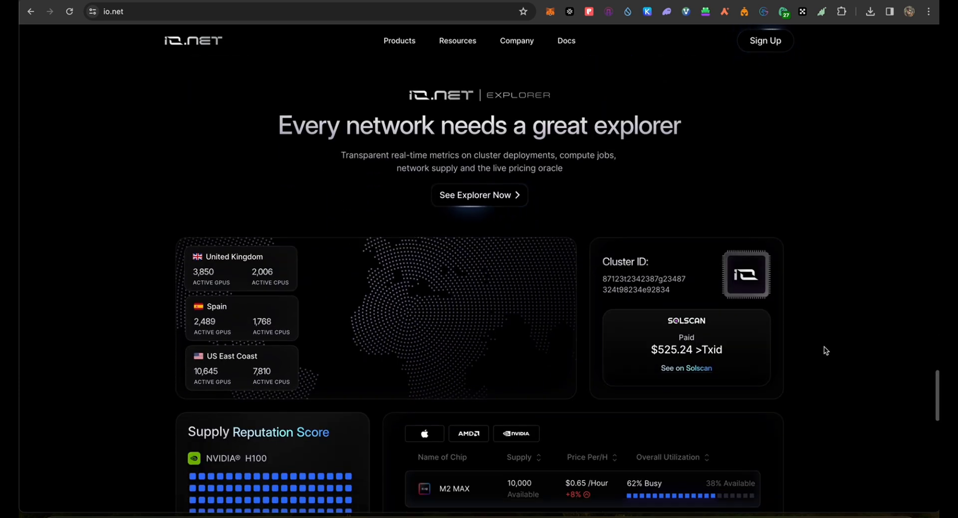
{"action": "scroll", "scroll_direction": "down", "scroll_amount": 3}
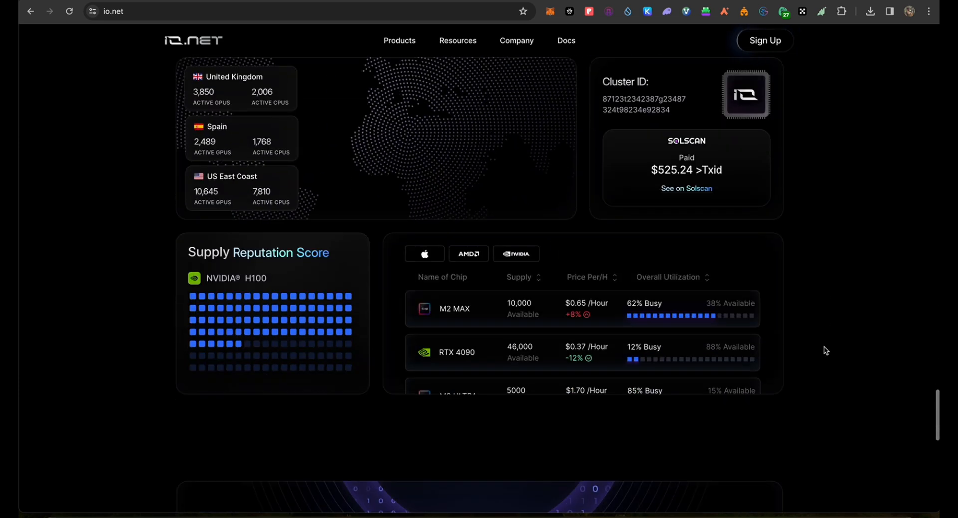
{"action": "scroll", "scroll_direction": "down", "scroll_amount": 3}
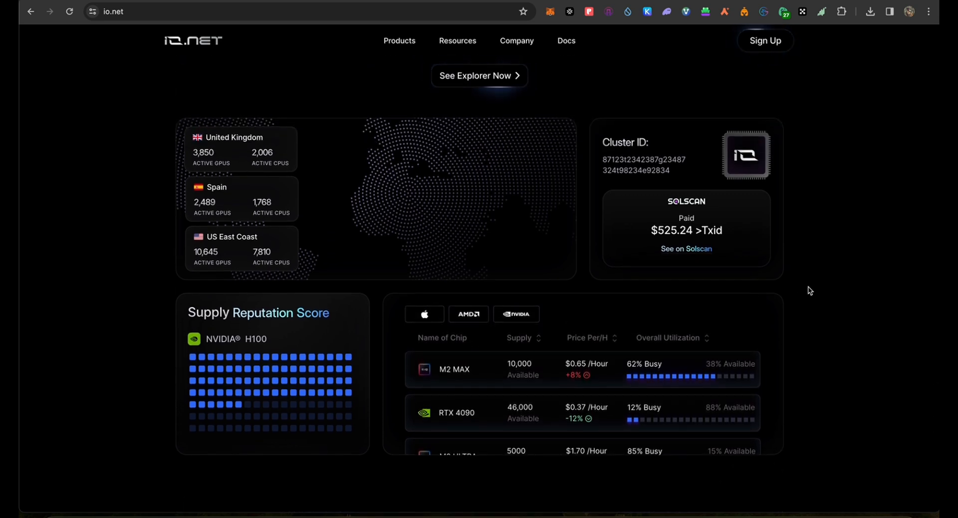
{"action": "mouse_move", "coordinate": [808, 301]}
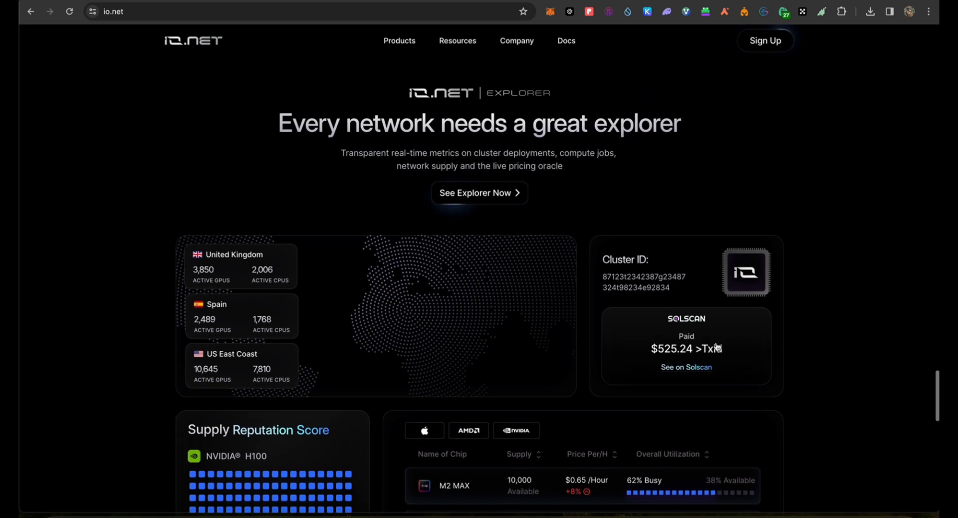
{"action": "scroll", "scroll_direction": "down", "scroll_amount": 3}
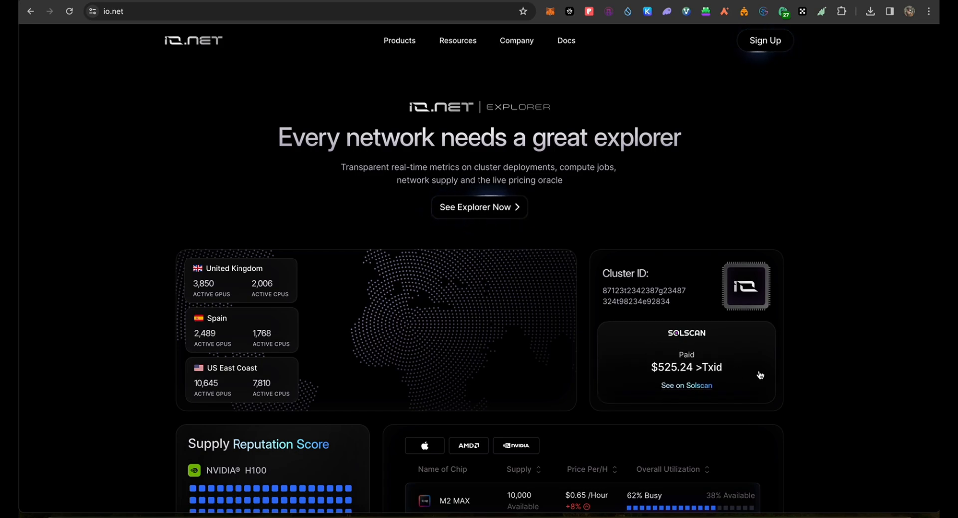
{"action": "scroll", "scroll_direction": "up", "scroll_amount": 3}
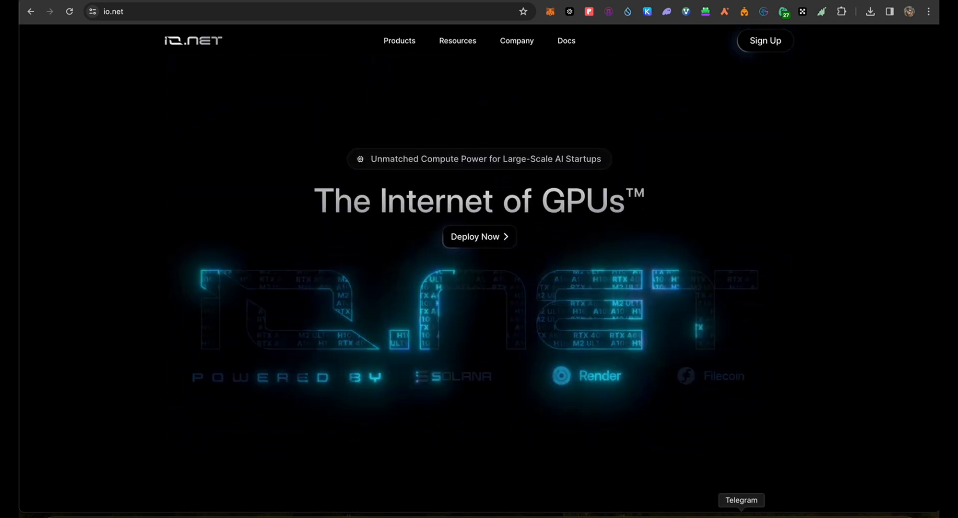
{"action": "left_click", "coordinate": [740, 500]}
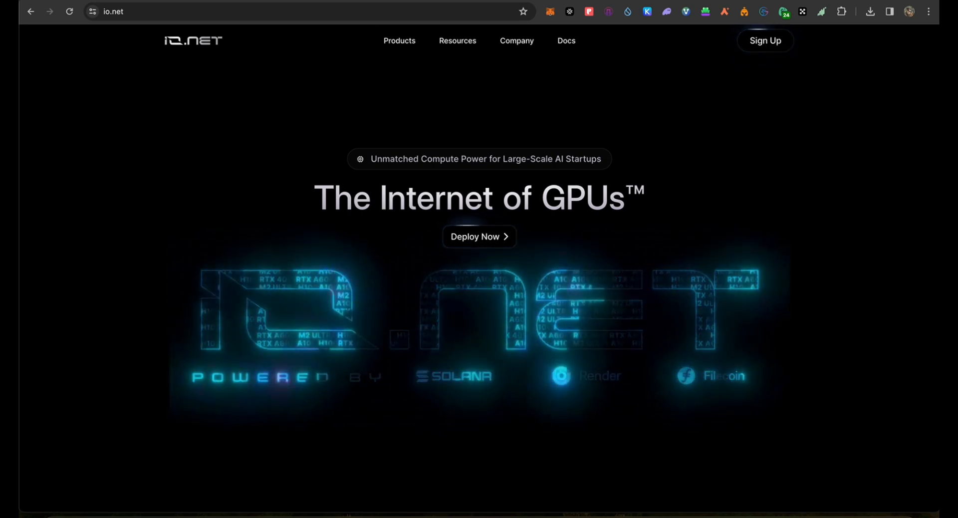
- Follow the Mac install guide's cloud.io.net link and open the Worker devices dashboard
{"action": "left_click", "coordinate": [565, 41]}
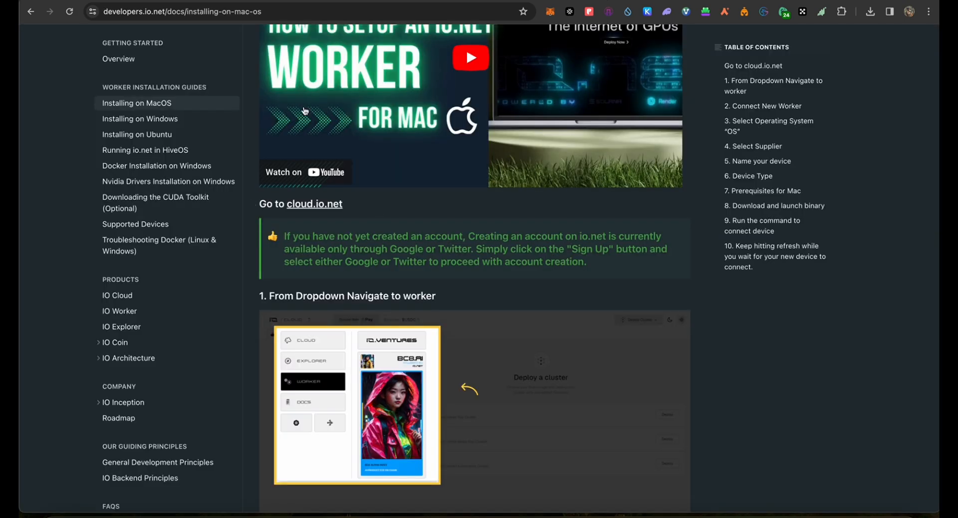
{"action": "left_click", "coordinate": [315, 204]}
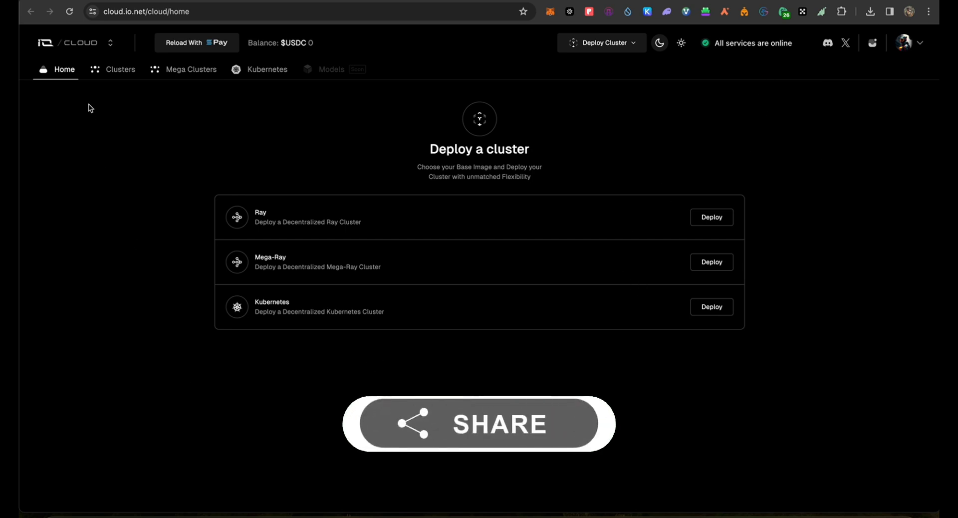
{"action": "left_click", "coordinate": [80, 43]}
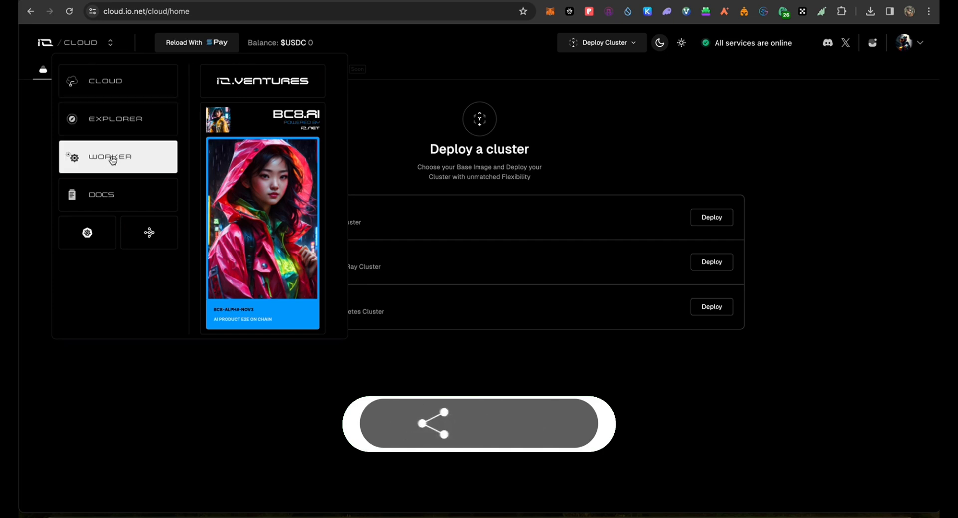
{"action": "left_click", "coordinate": [110, 156]}
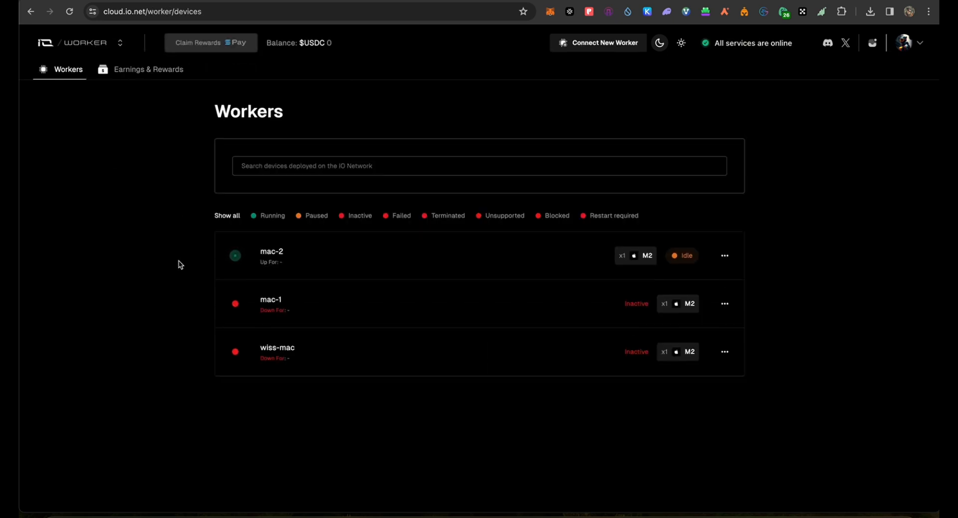
{"action": "mouse_move", "coordinate": [374, 248]}
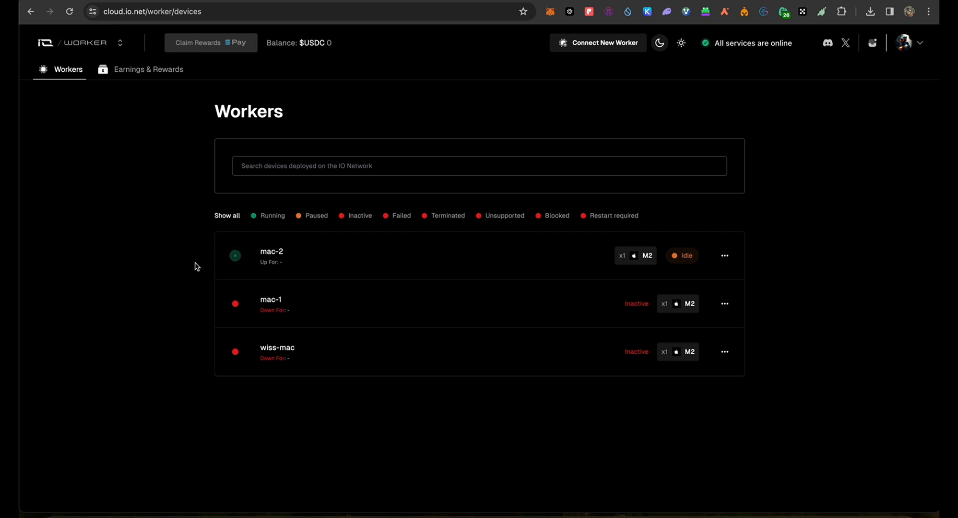
{"action": "mouse_move", "coordinate": [557, 274]}
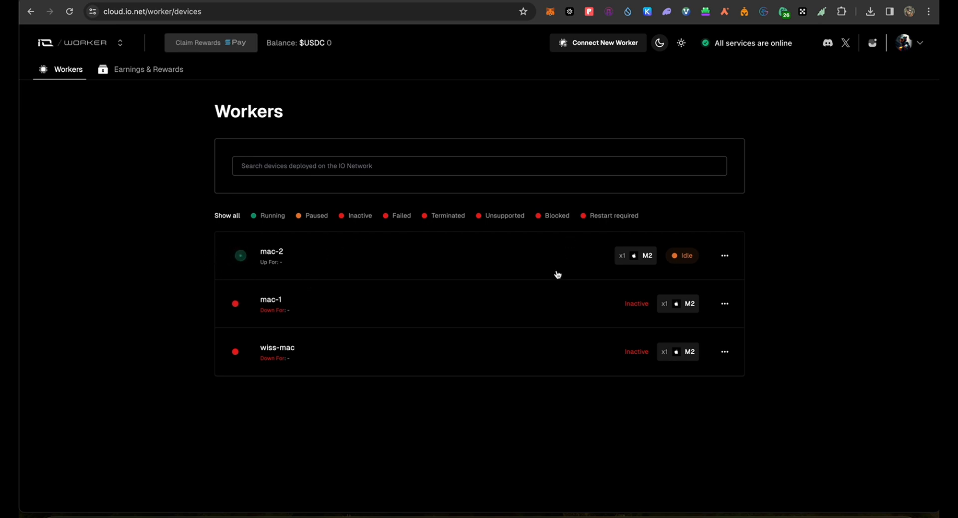
{"action": "mouse_move", "coordinate": [539, 431]}
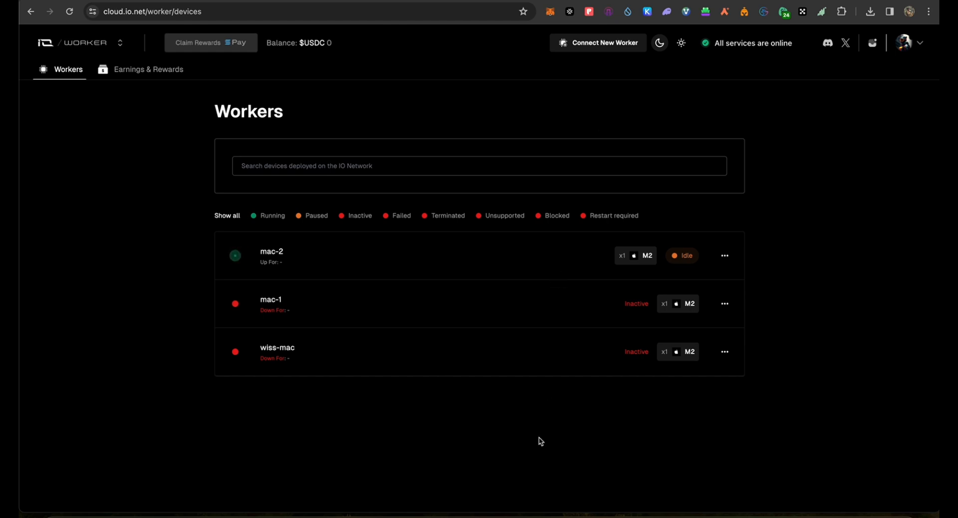
{"action": "mouse_move", "coordinate": [462, 436]}
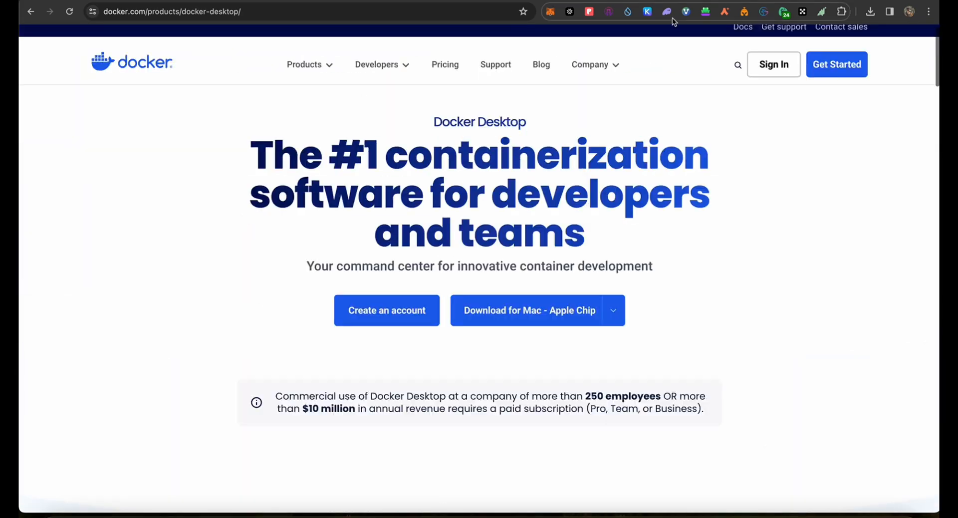
- Load developers.io.net/docs/installing-on-mac-os and play its Mac worker setup video full screen
{"action": "type", "text": "developers.io.net/docs/installing-on-mac-os"}
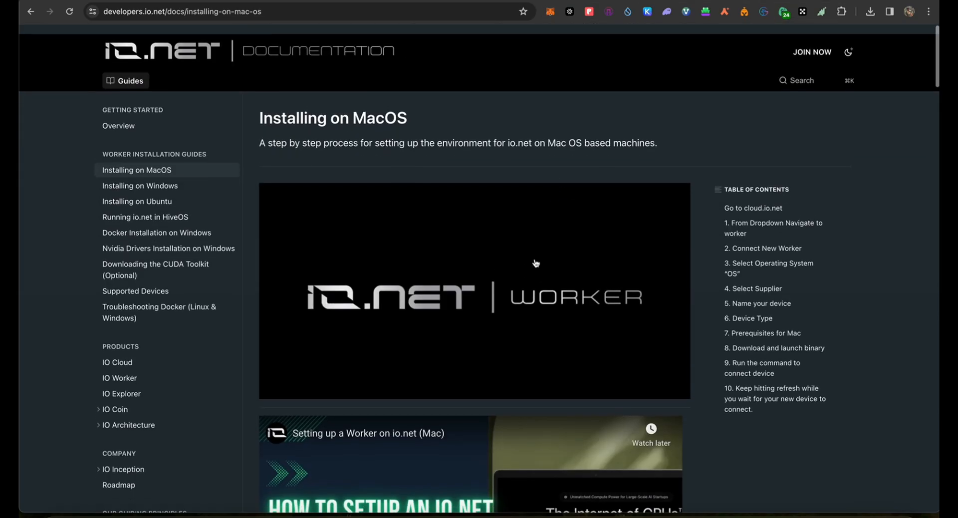
{"action": "scroll", "scroll_direction": "down", "scroll_amount": 3}
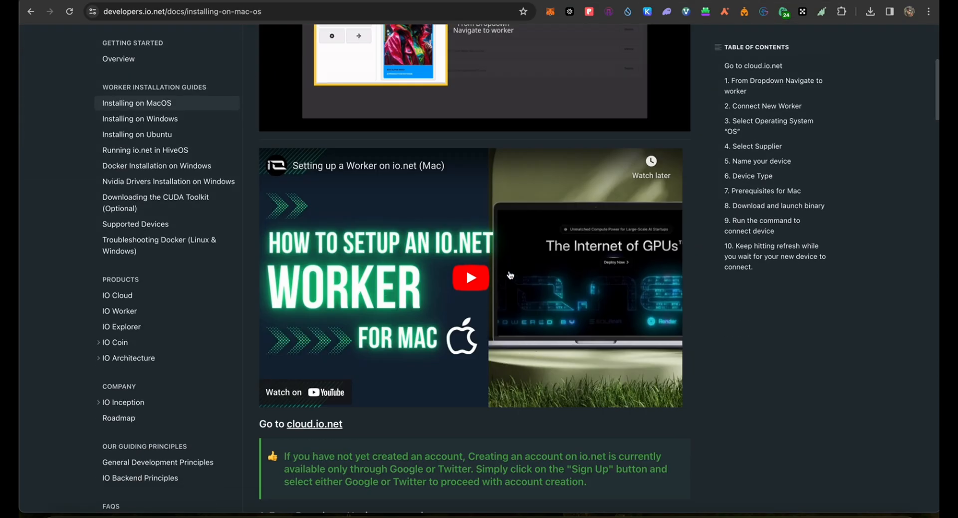
{"action": "left_click", "coordinate": [470, 276]}
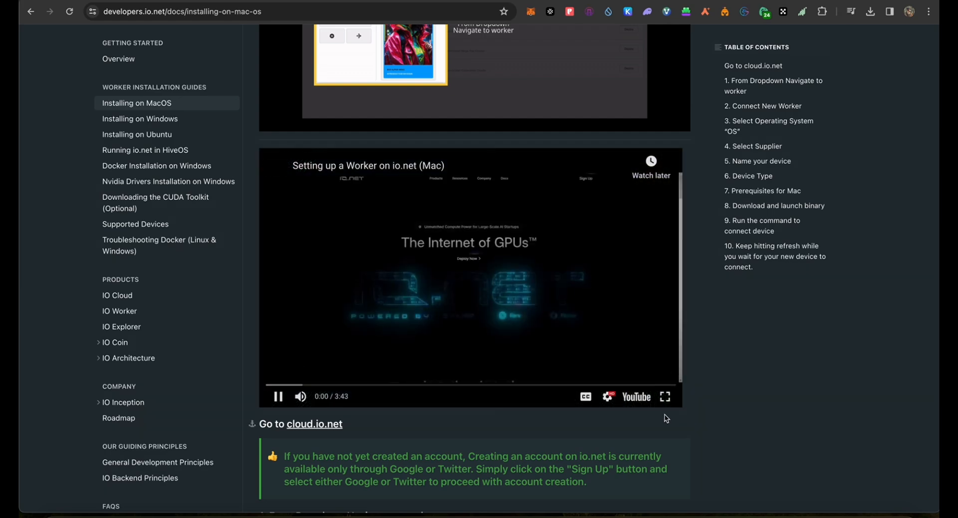
{"action": "left_click", "coordinate": [665, 396]}
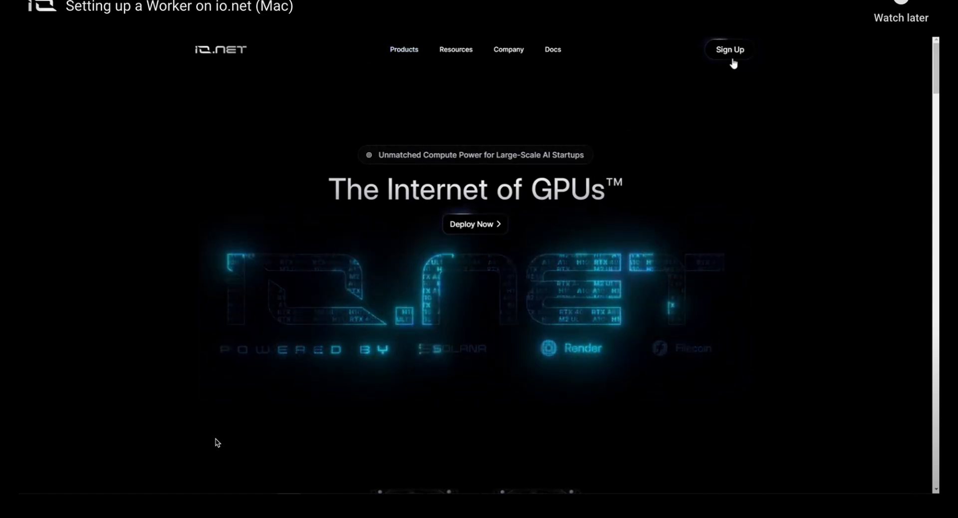
- Connect a new Mac OS device on io.net named 'mactest' as a CPU worker
{"action": "left_click", "coordinate": [729, 49]}
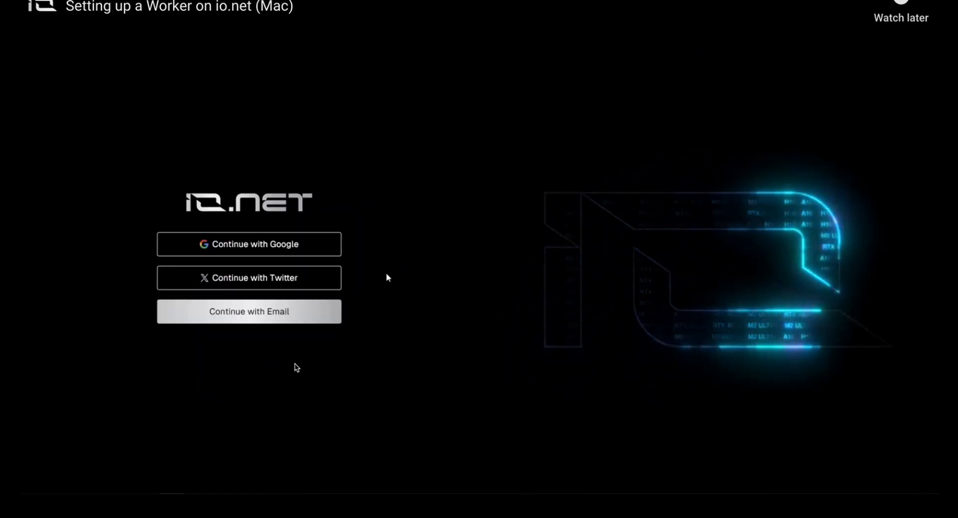
{"action": "mouse_move", "coordinate": [248, 243]}
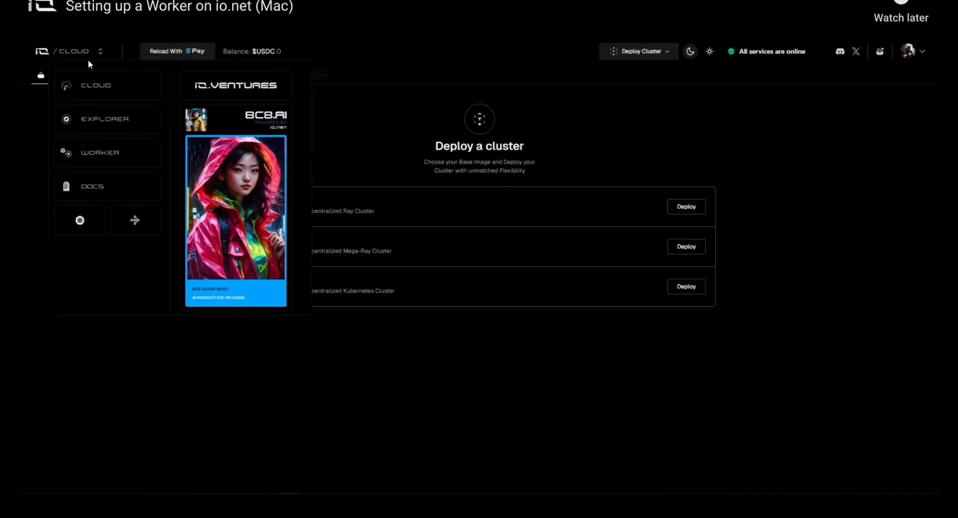
{"action": "left_click", "coordinate": [100, 153]}
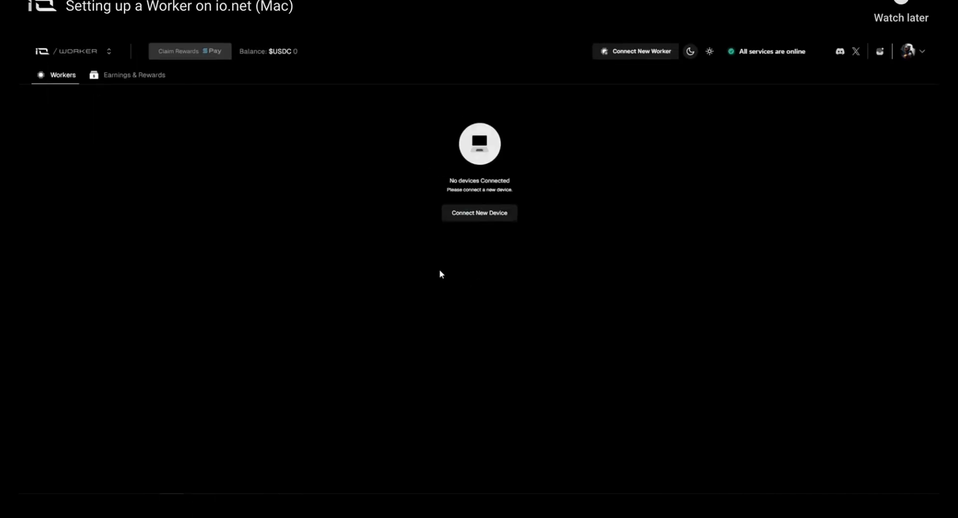
{"action": "left_click", "coordinate": [479, 212]}
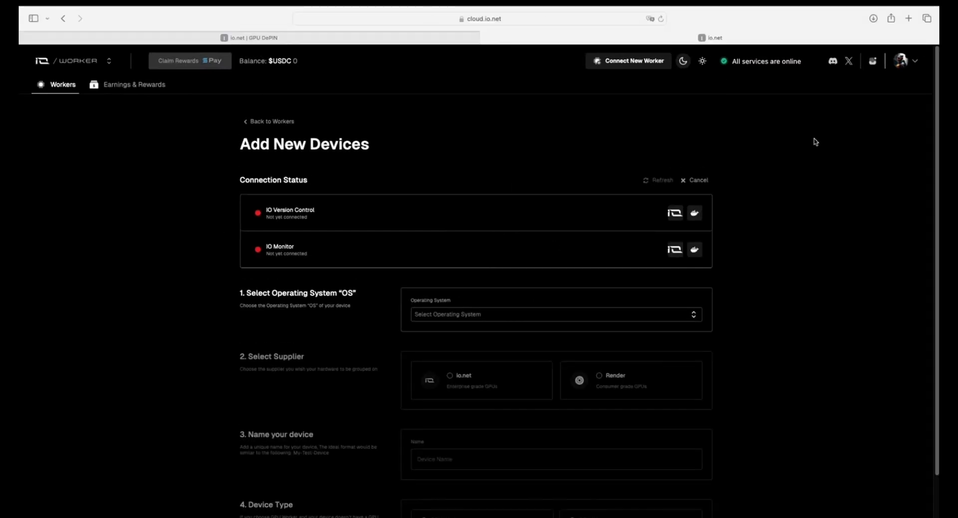
{"action": "mouse_move", "coordinate": [664, 327]}
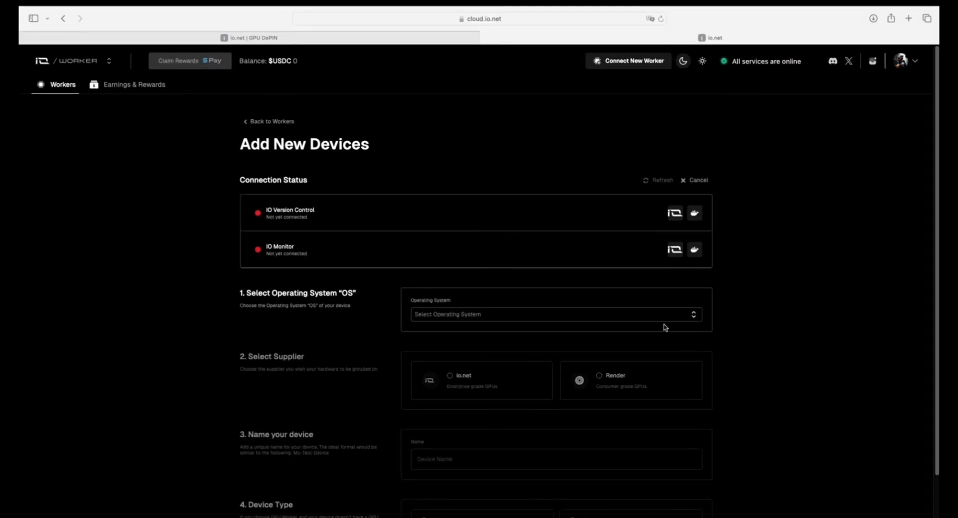
{"action": "left_click", "coordinate": [555, 314]}
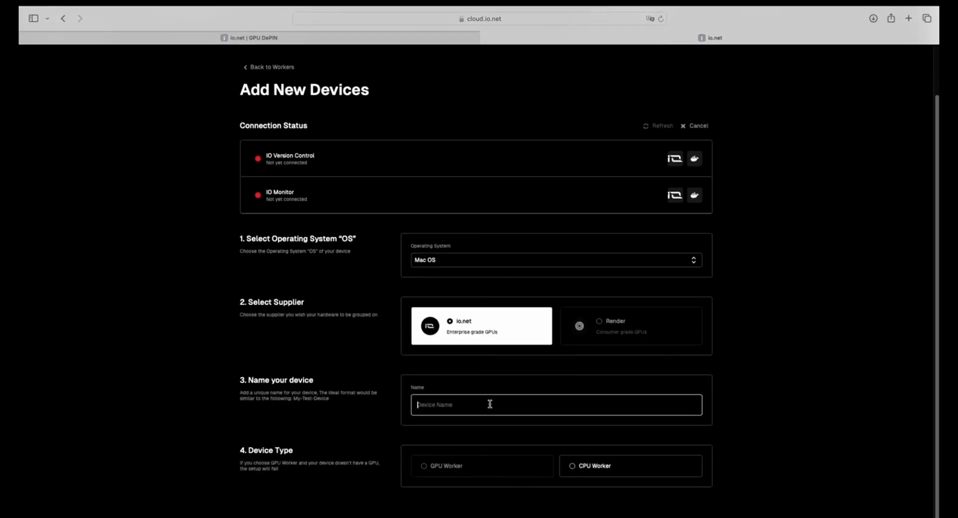
{"action": "type", "text": "m"}
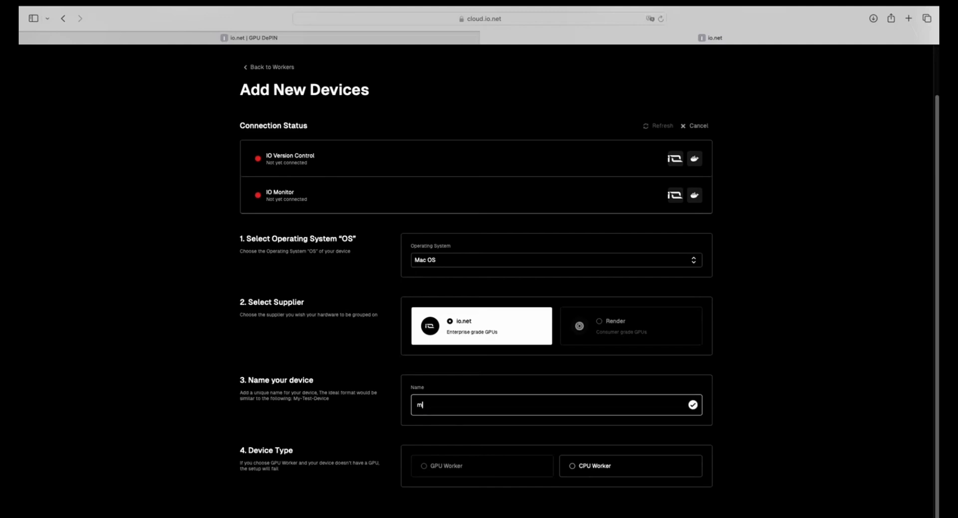
{"action": "type", "text": "actest"}
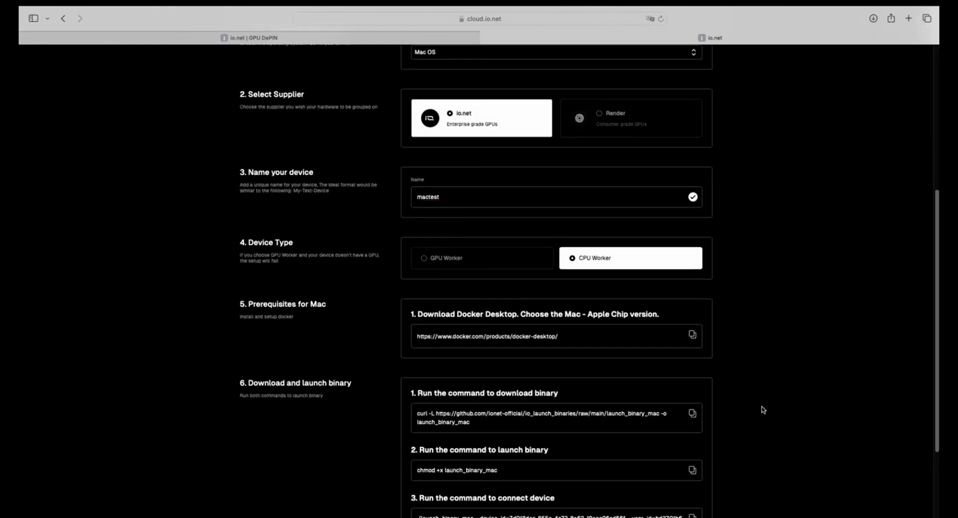
- Download Docker Desktop for Mac - Apple Chip from docker.com and open the installer
{"action": "scroll", "scroll_direction": "down", "scroll_amount": 3}
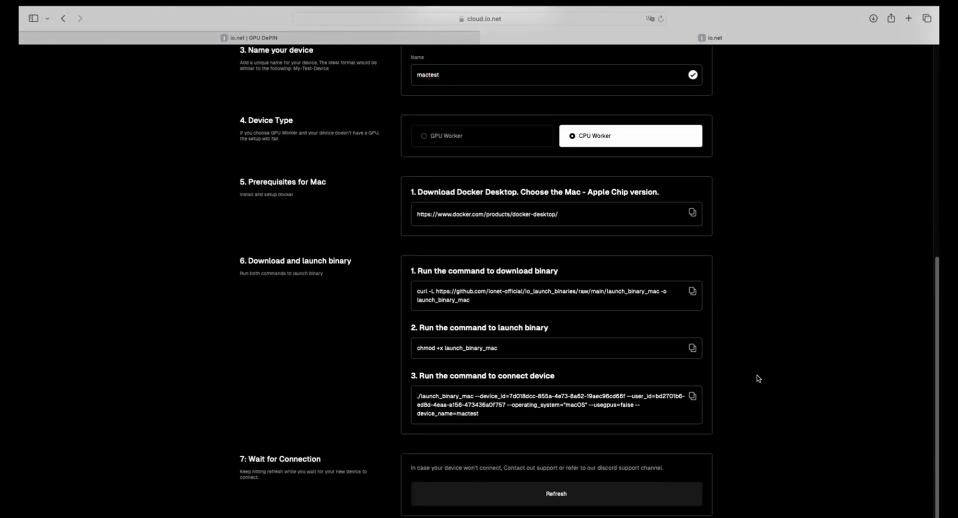
{"action": "mouse_move", "coordinate": [522, 214]}
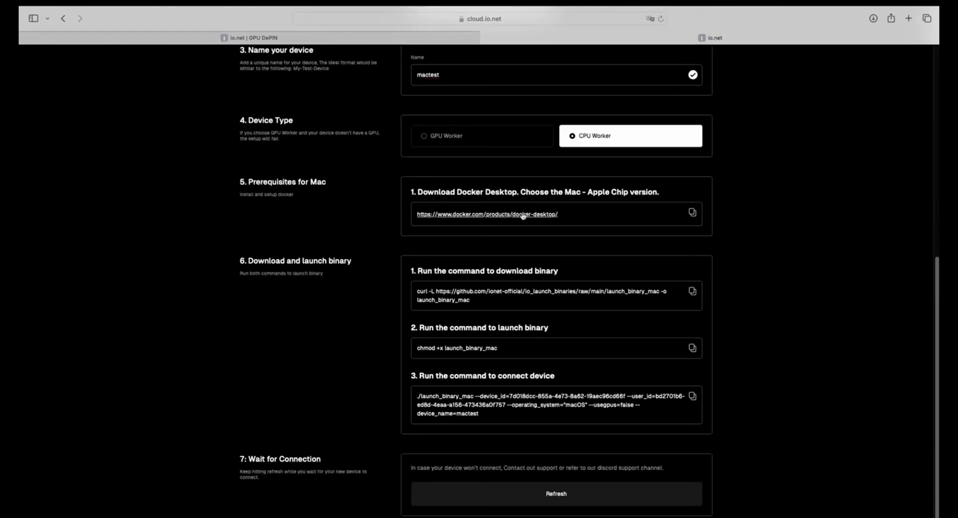
{"action": "left_click", "coordinate": [485, 214]}
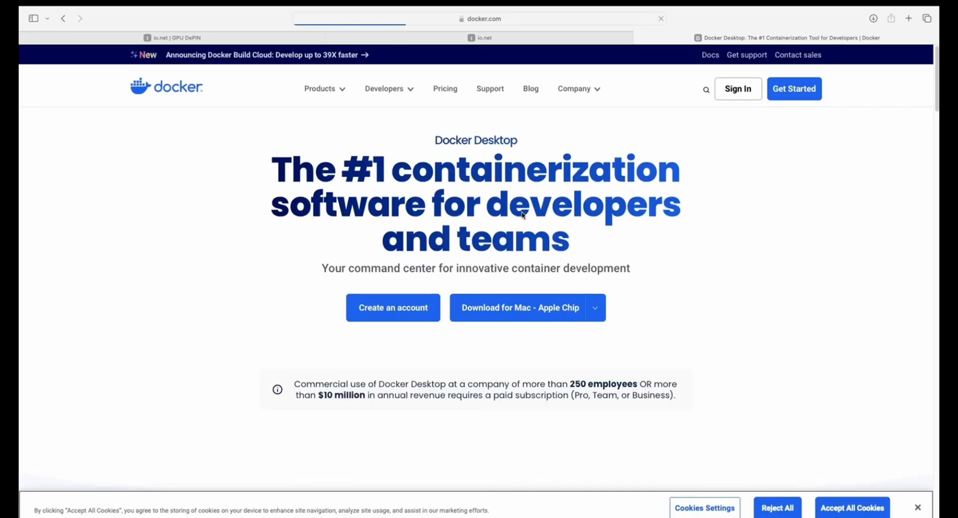
{"action": "left_click", "coordinate": [594, 307]}
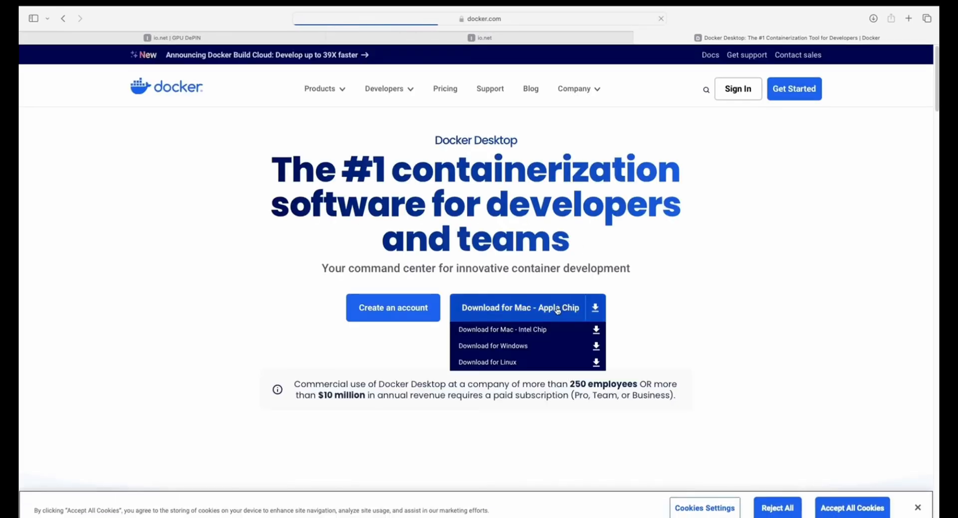
{"action": "left_click", "coordinate": [520, 307]}
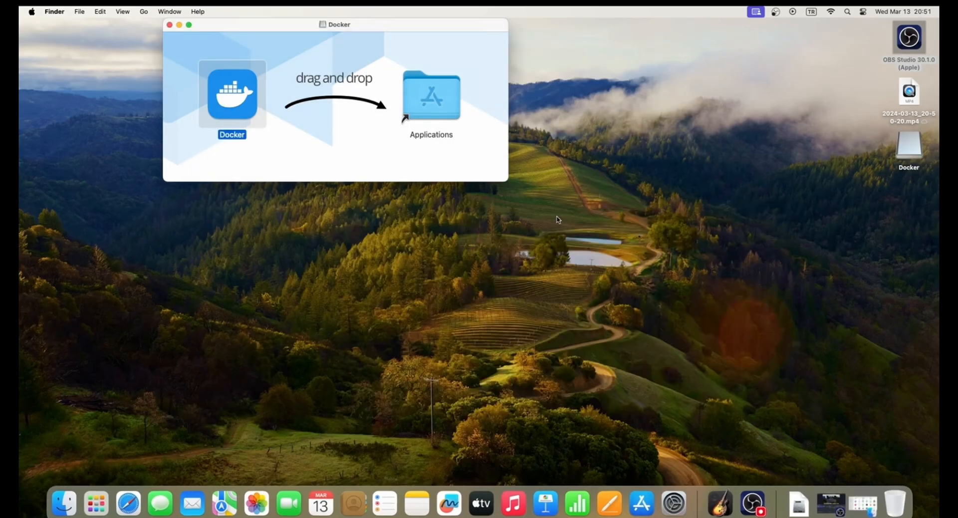
- Copy Docker into Applications, replacing the existing app, and launch it
{"action": "left_click_drag", "start_coordinate": [232, 95], "coordinate": [431, 95]}
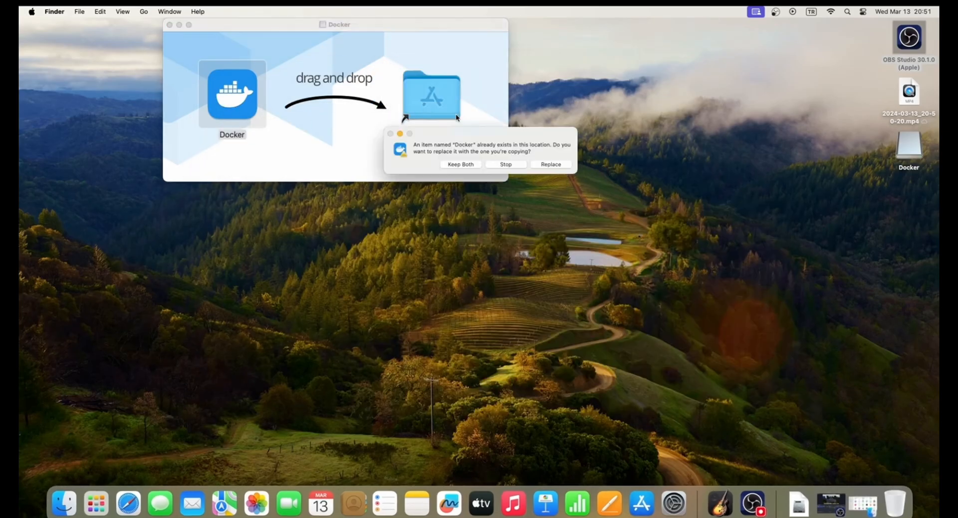
{"action": "left_click", "coordinate": [550, 164]}
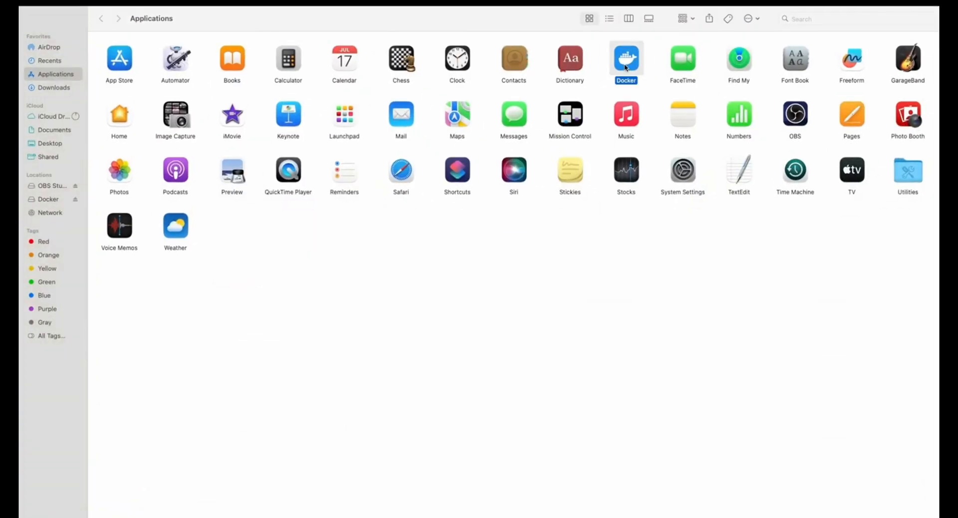
{"action": "double_click", "coordinate": [626, 59]}
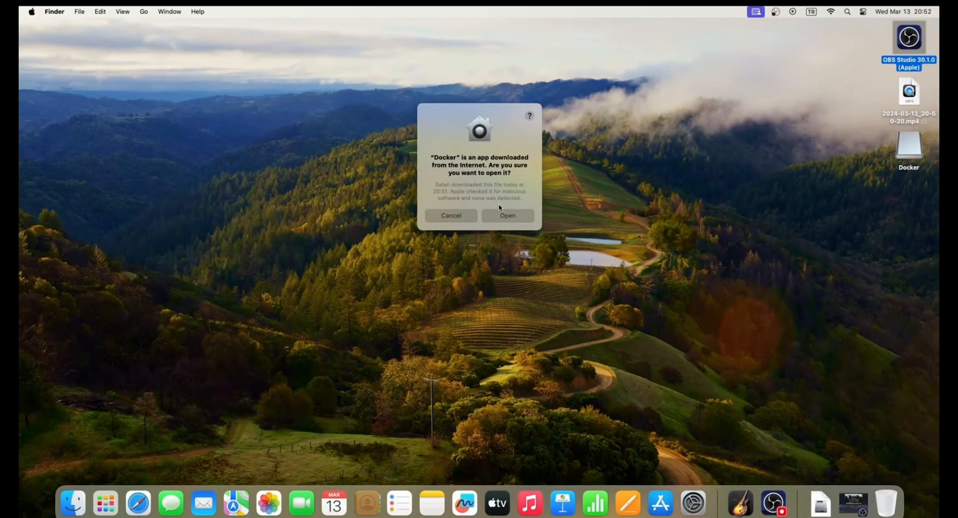
{"action": "left_click", "coordinate": [507, 216]}
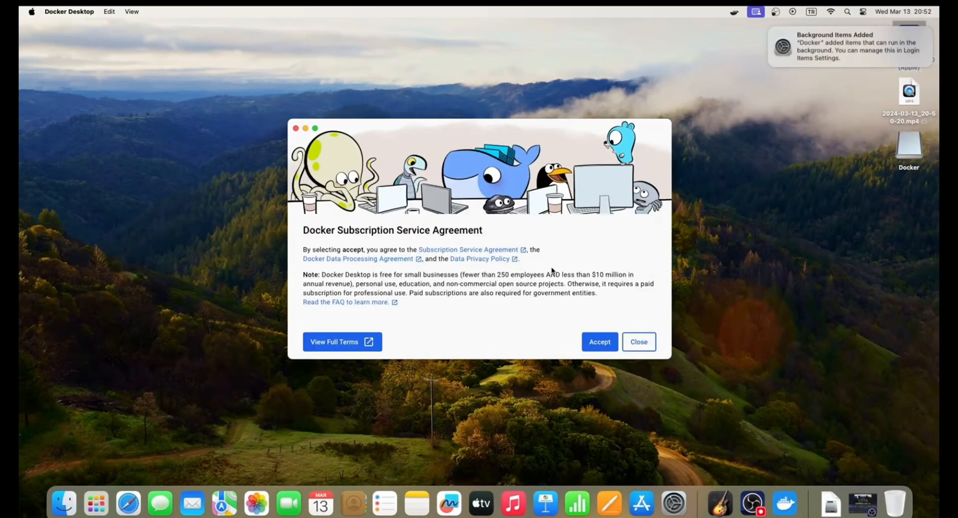
- Accept Docker's terms, install Rosetta, and skip sign-in and the welcome survey
{"action": "left_click", "coordinate": [599, 341]}
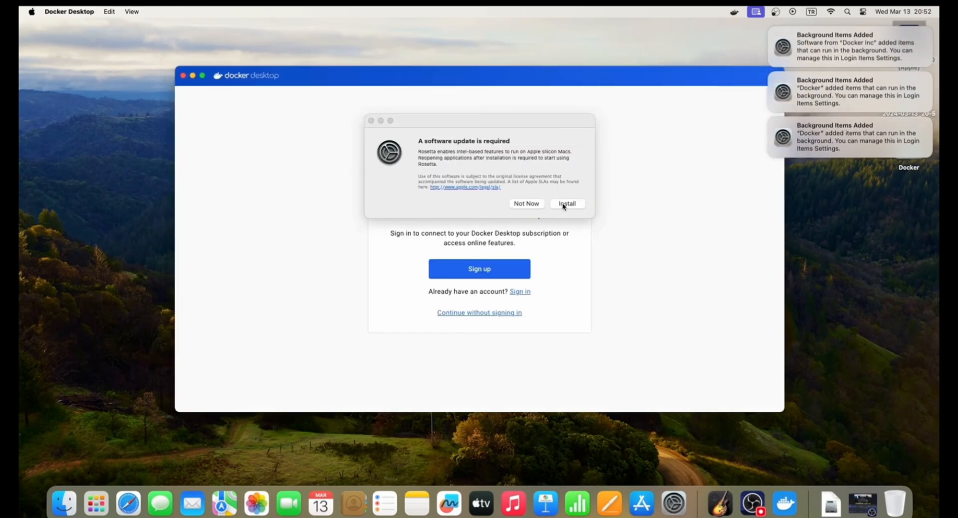
{"action": "left_click", "coordinate": [566, 203]}
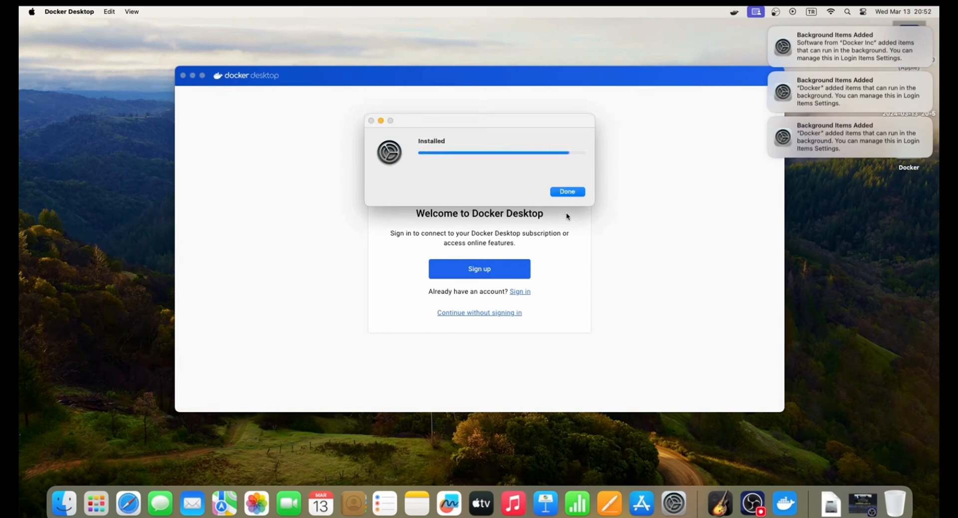
{"action": "left_click", "coordinate": [567, 191]}
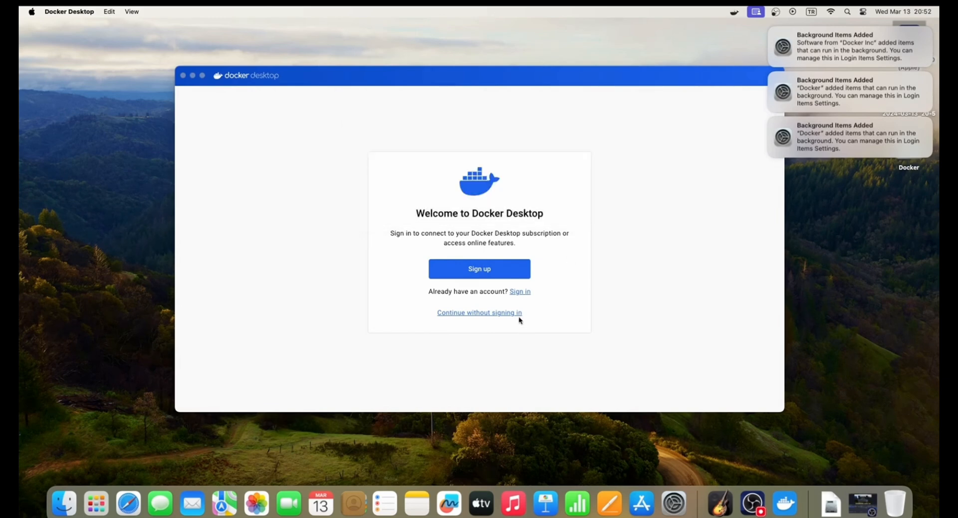
{"action": "left_click", "coordinate": [479, 311]}
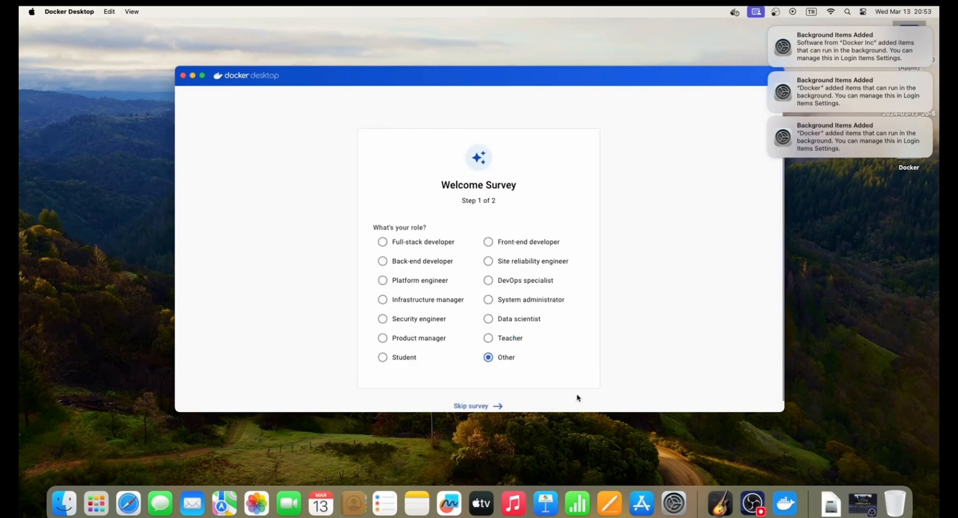
{"action": "left_click", "coordinate": [471, 406]}
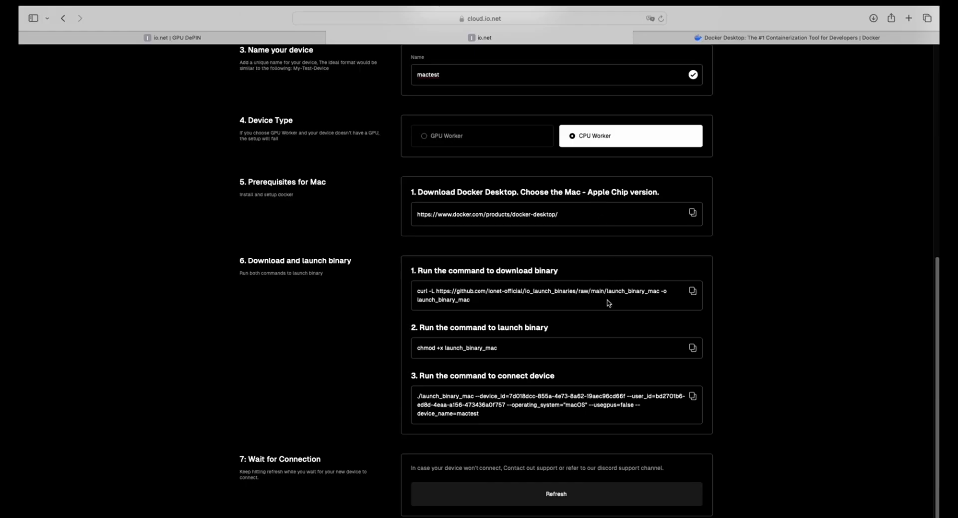
{"action": "mouse_move", "coordinate": [536, 311]}
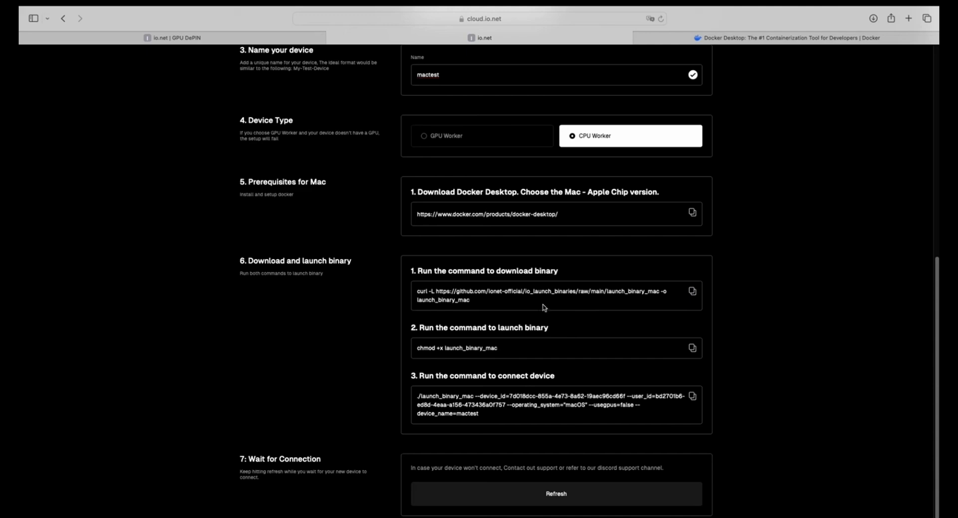
- Launch Terminal via Launchpad search 'term' and start the io.net launch_binary curl download
{"action": "left_click", "coordinate": [93, 503]}
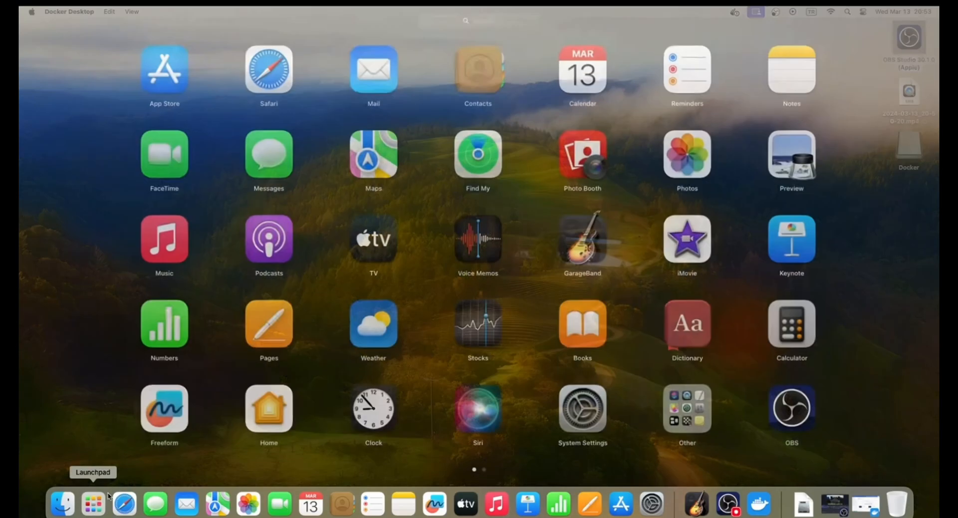
{"action": "left_click", "coordinate": [93, 504]}
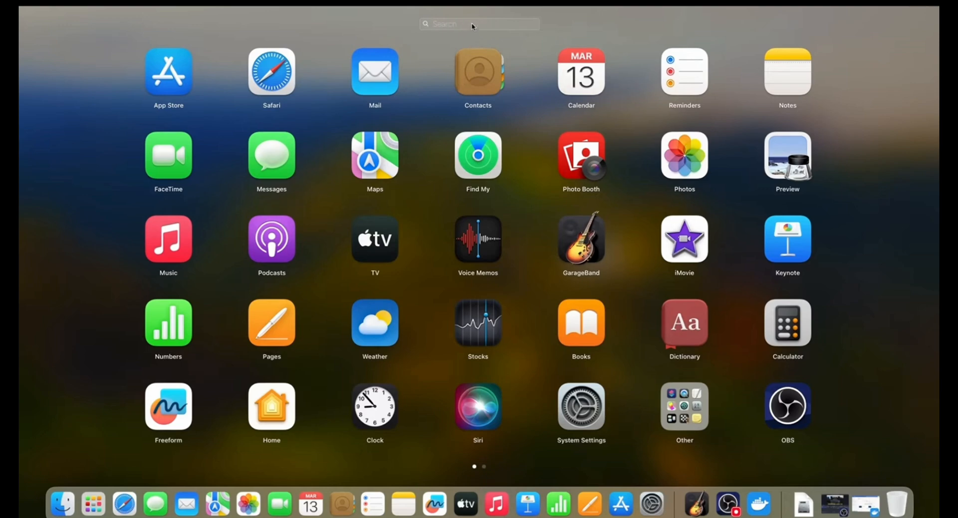
{"action": "type", "text": "term"}
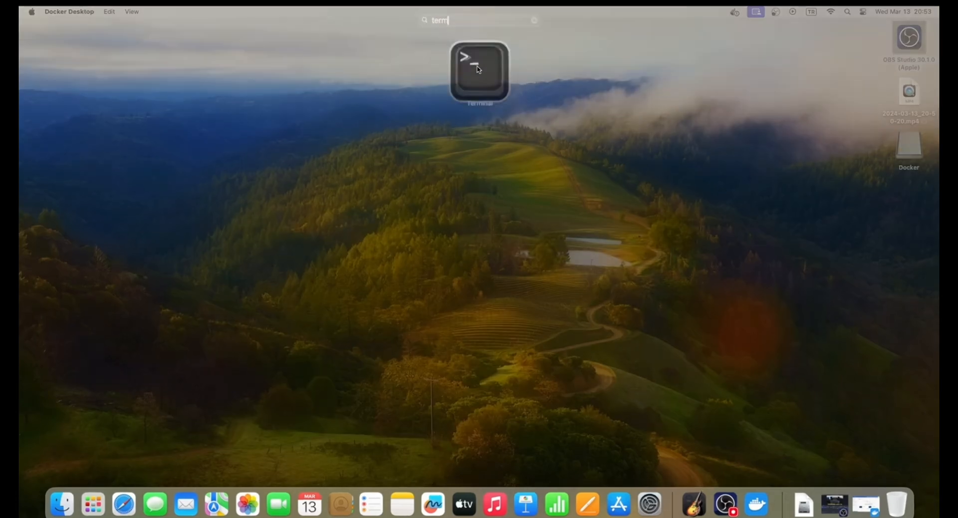
{"action": "left_click", "coordinate": [692, 292]}
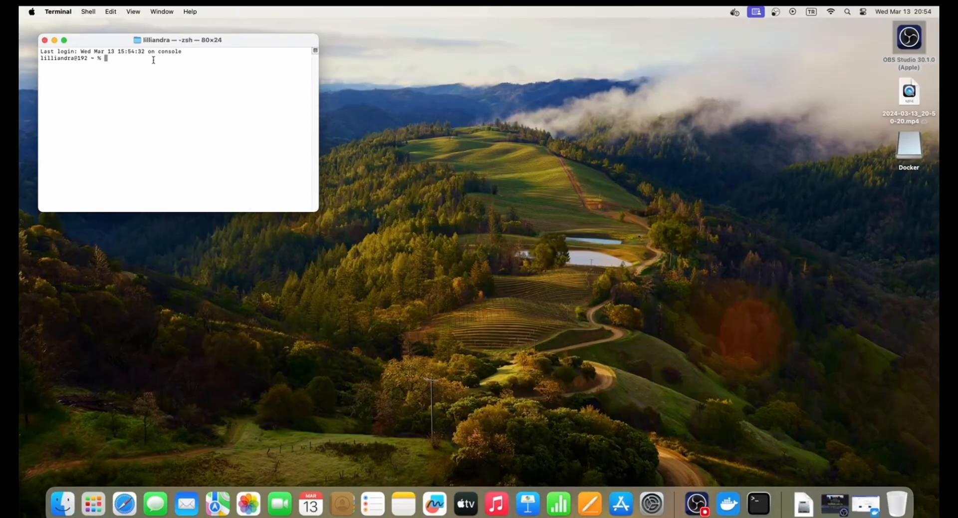
{"action": "type", "text": "curl -L https://github.com/ionet-official/io_launch_binaries/raw/main/launch_binary_mac -o launch_binary_mac"}
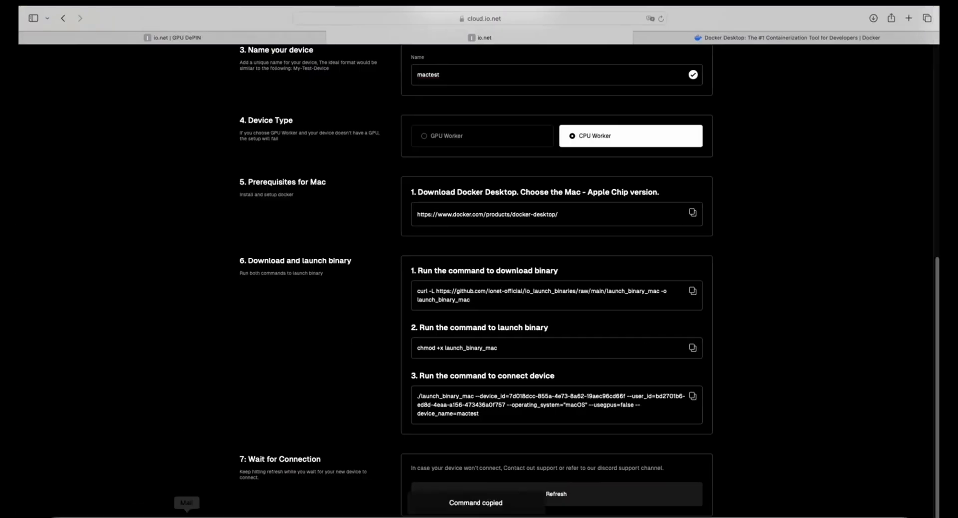
{"action": "mouse_move", "coordinate": [280, 504]}
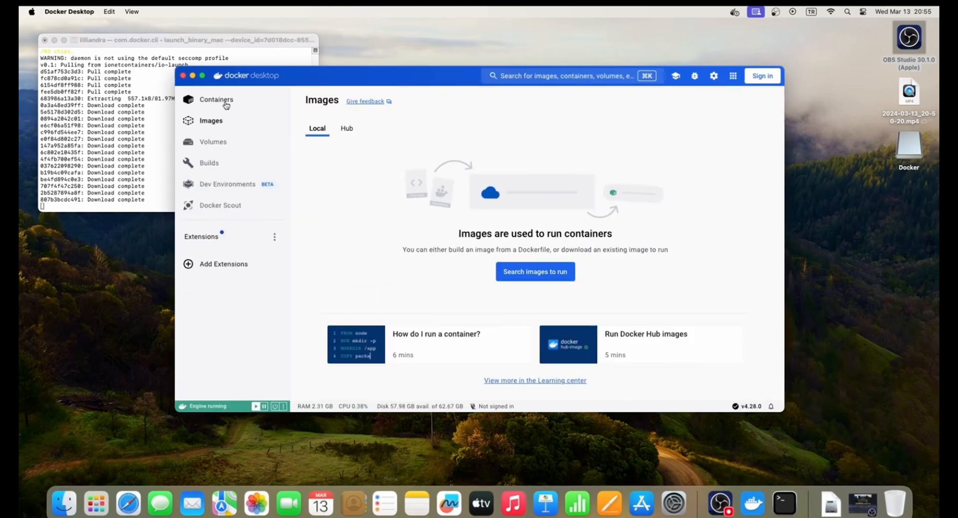
- View Docker Desktop's Containers list showing the two running io-launch containers
{"action": "left_click", "coordinate": [216, 99]}
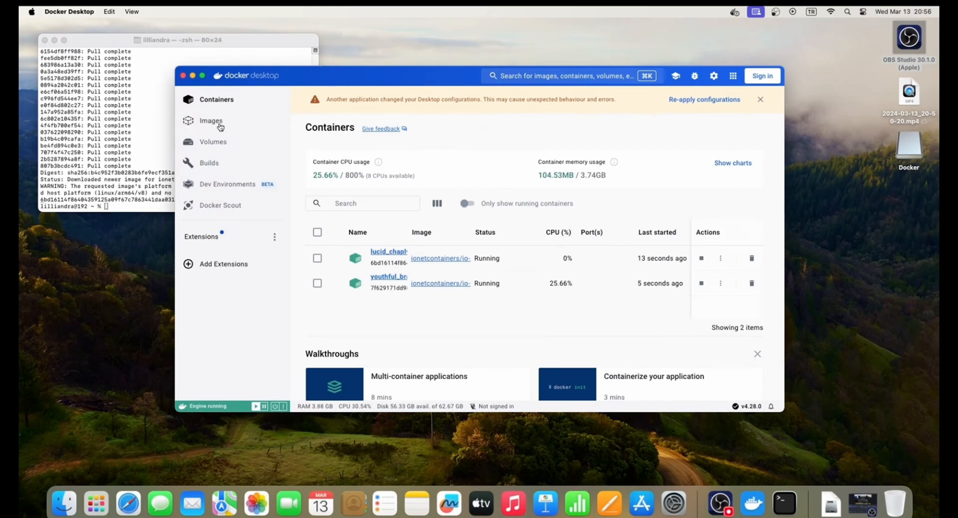
{"action": "mouse_move", "coordinate": [529, 329]}
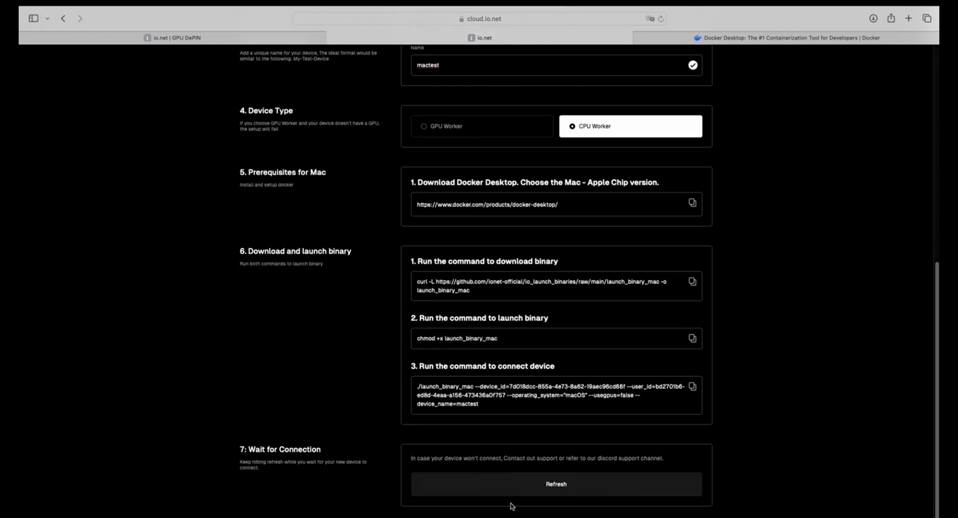
- Refresh the connection check, open the connected mactest device, and view Earnings & Rewards
{"action": "left_click", "coordinate": [555, 483]}
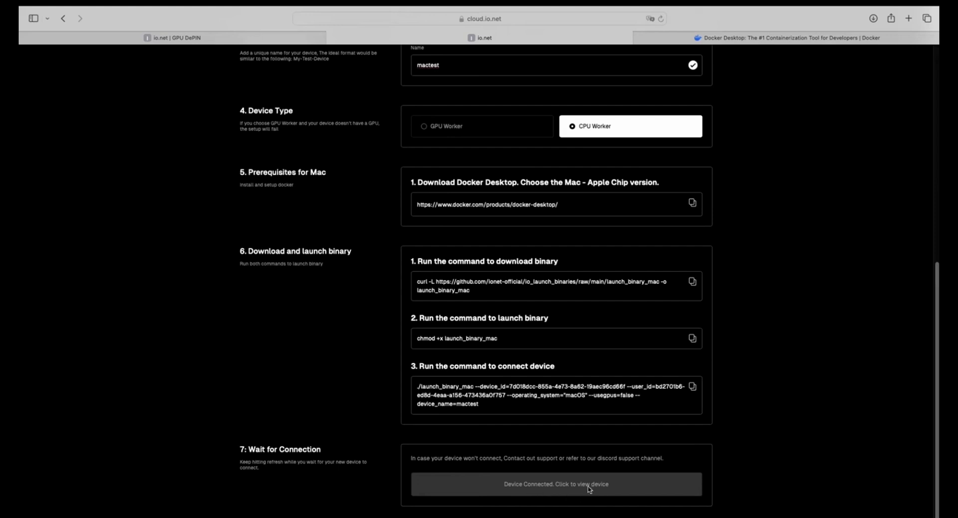
{"action": "mouse_move", "coordinate": [527, 495]}
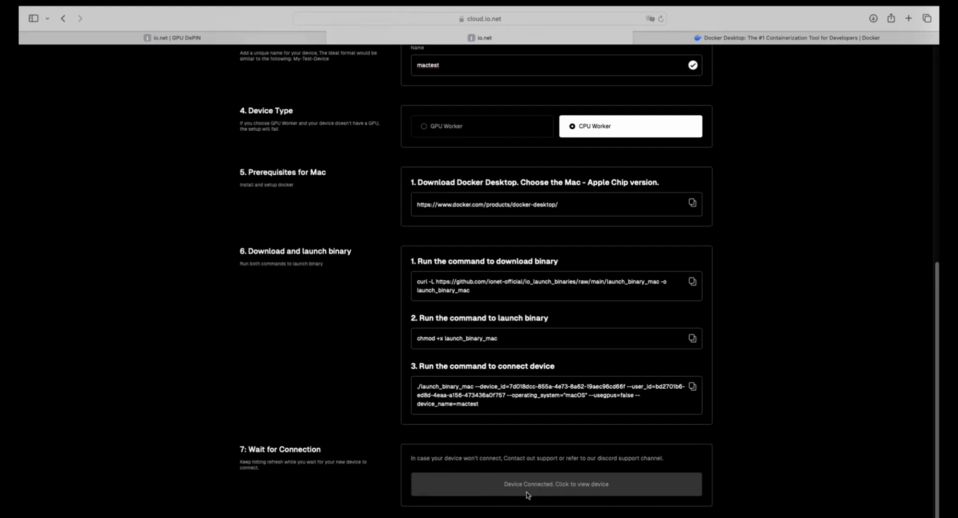
{"action": "left_click", "coordinate": [556, 483]}
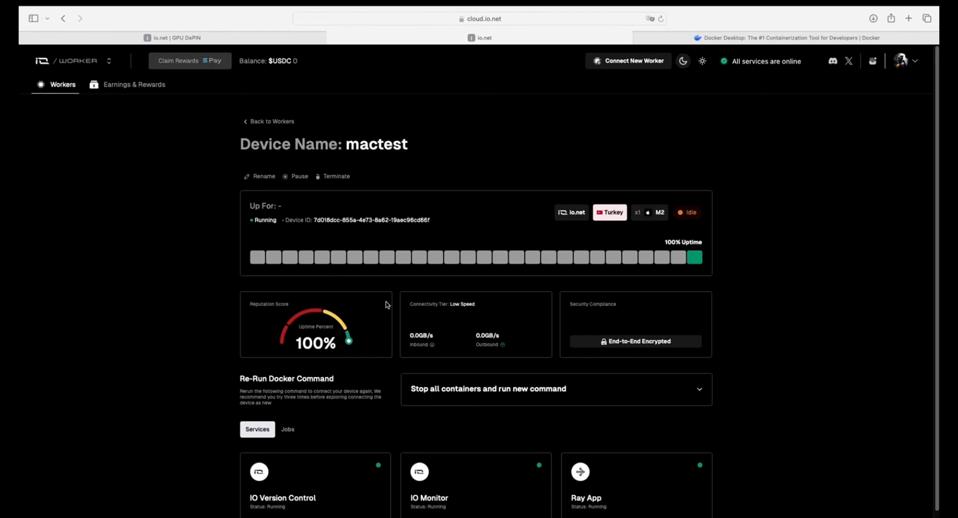
{"action": "mouse_move", "coordinate": [530, 331]}
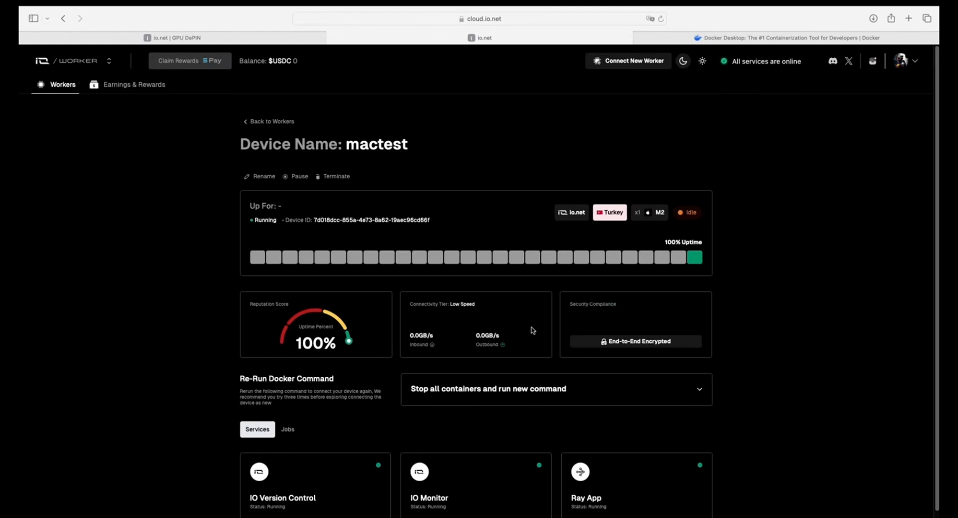
{"action": "mouse_move", "coordinate": [747, 358]}
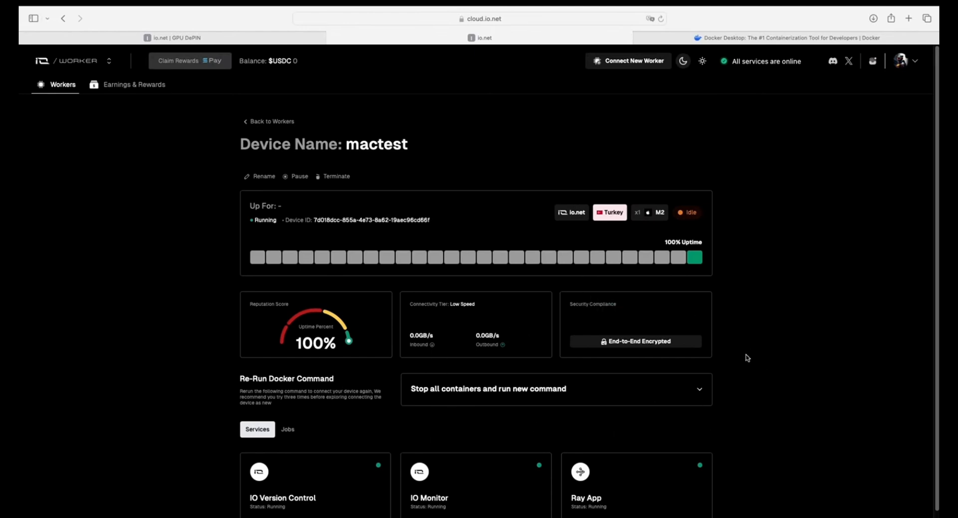
{"action": "mouse_move", "coordinate": [146, 105]}
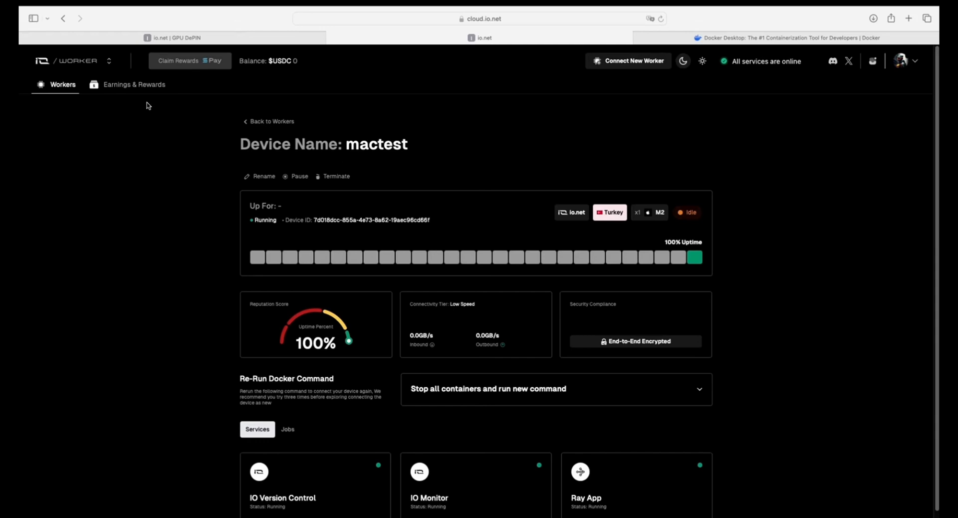
{"action": "left_click", "coordinate": [133, 84]}
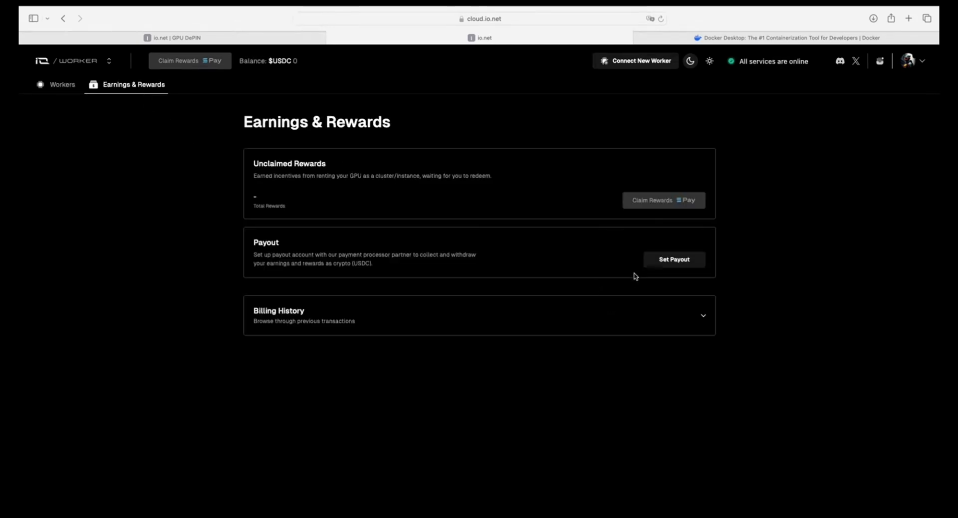
- Open Set Payout, cancel the Solana address prompt without saving, and return to Workers
{"action": "left_click", "coordinate": [673, 259]}
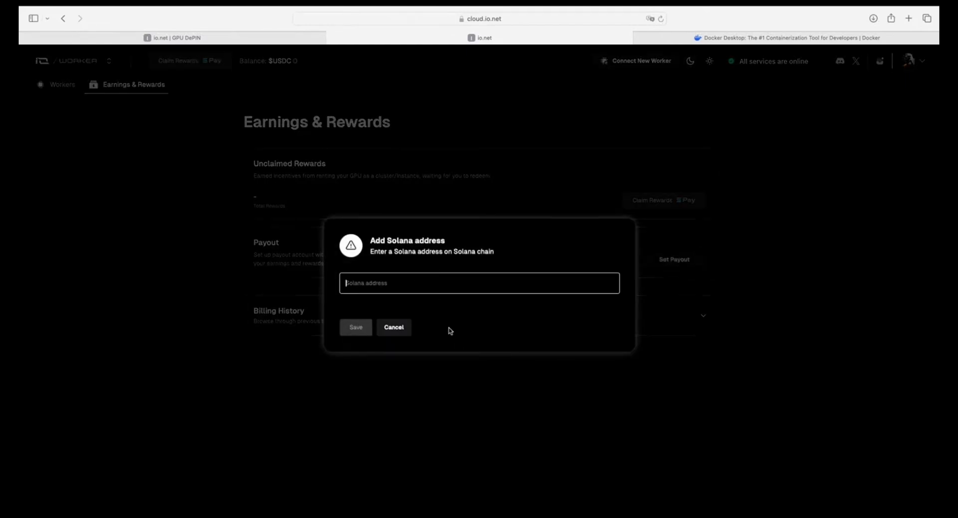
{"action": "left_click", "coordinate": [394, 327]}
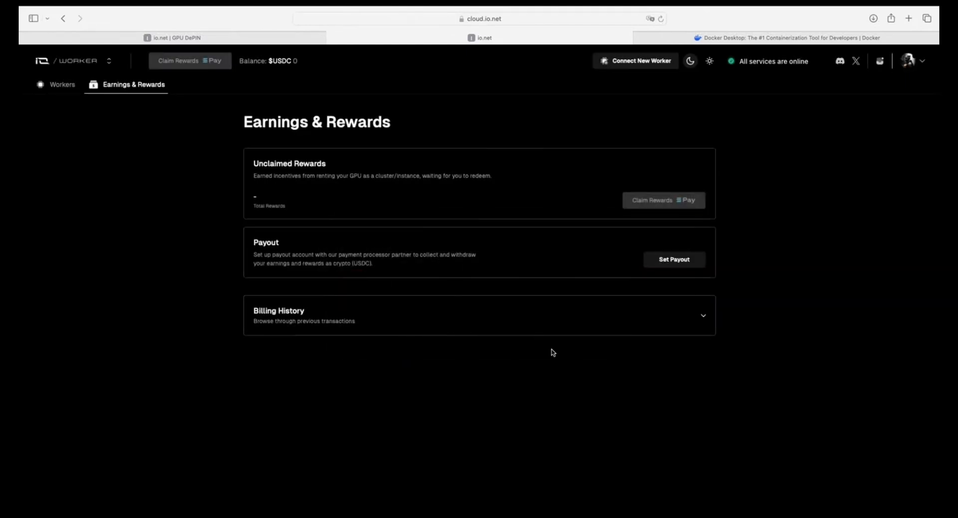
{"action": "mouse_move", "coordinate": [555, 356]}
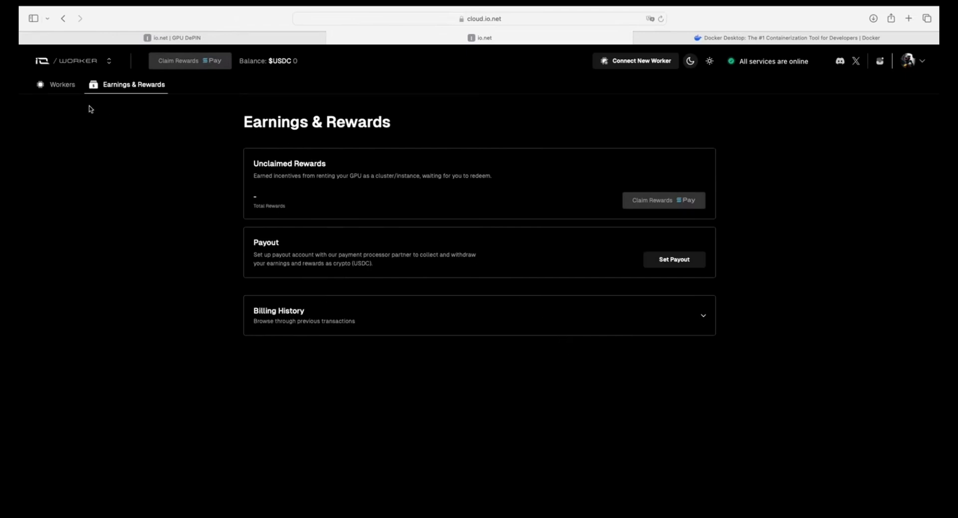
{"action": "left_click", "coordinate": [61, 84]}
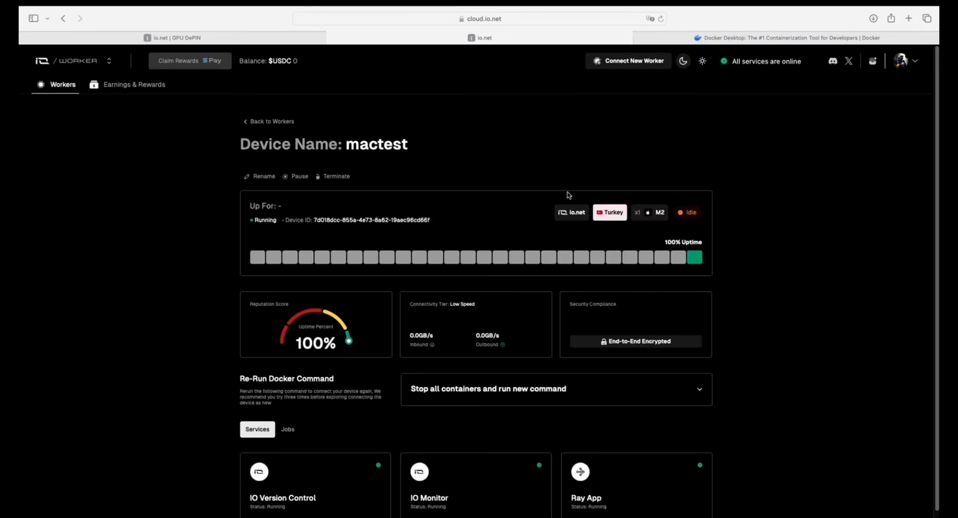
{"action": "mouse_move", "coordinate": [76, 146]}
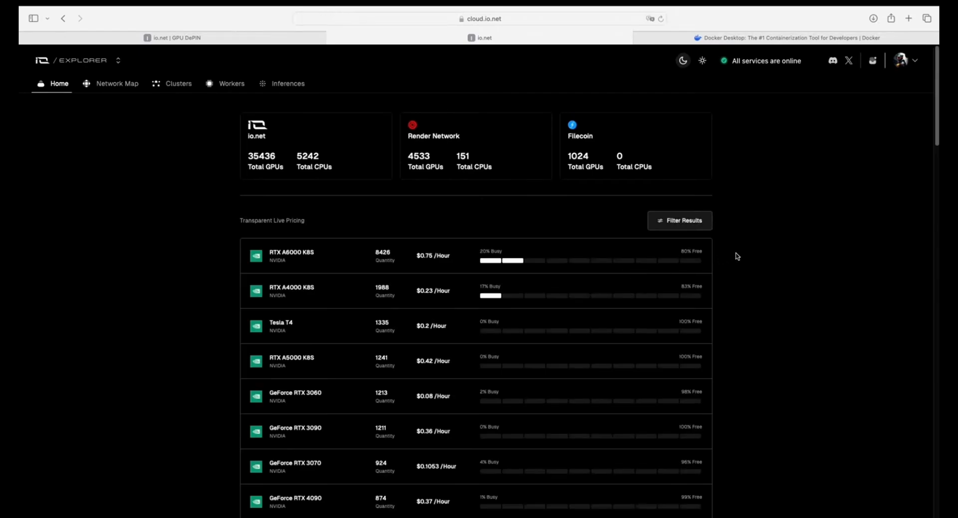
- Scroll the io.net Explorer home to see network GPU/CPU totals and GPU pricing
{"action": "scroll", "scroll_direction": "down", "scroll_amount": 3}
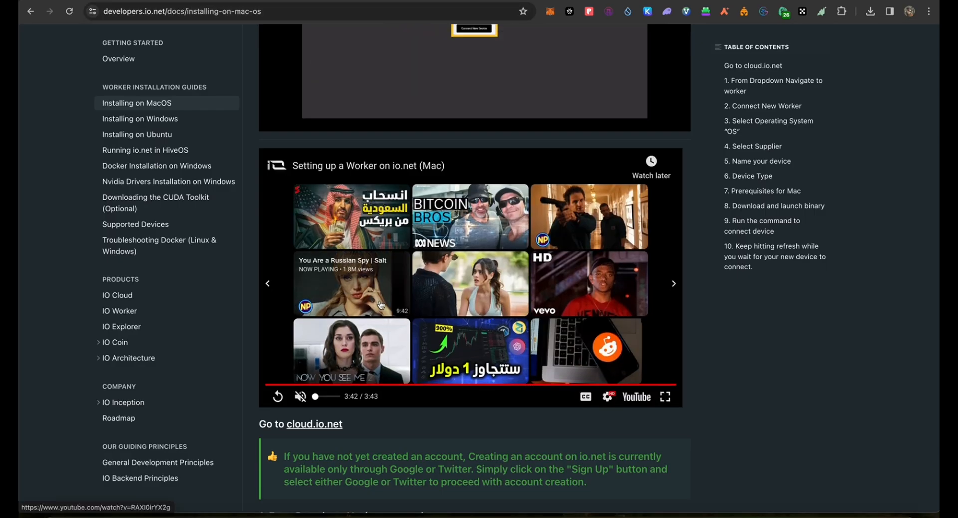
- Scroll the macOS guide, then open 'Installing on Windows' and scroll through its setup steps
{"action": "scroll", "scroll_direction": "down", "scroll_amount": 3}
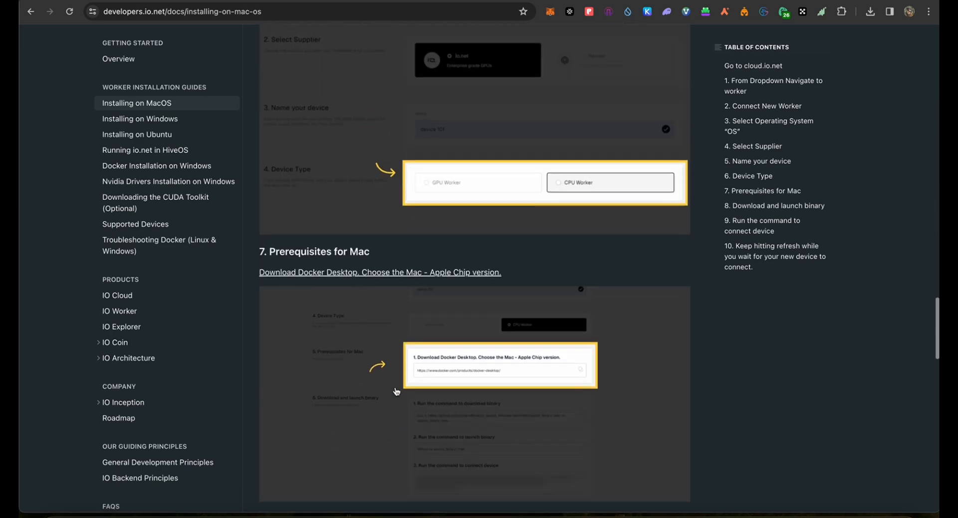
{"action": "scroll", "scroll_direction": "down", "scroll_amount": 3}
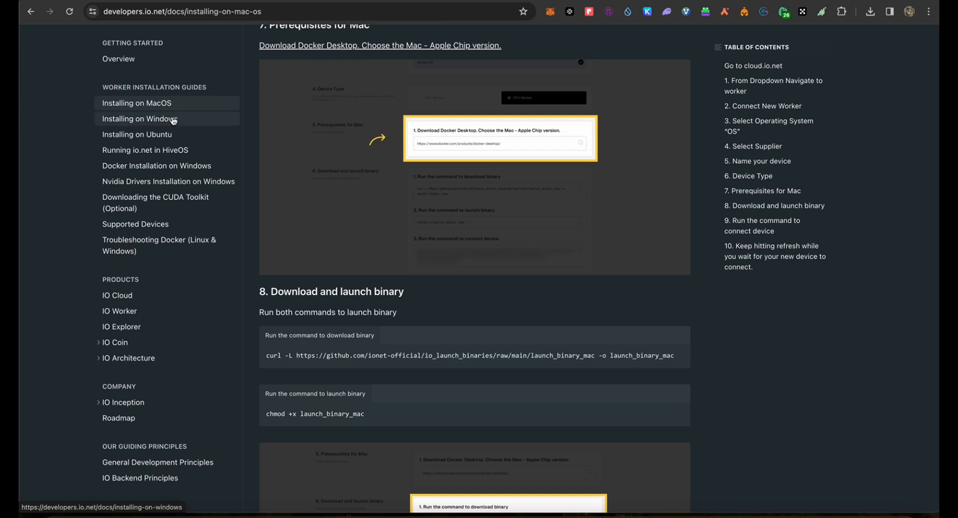
{"action": "left_click", "coordinate": [139, 119]}
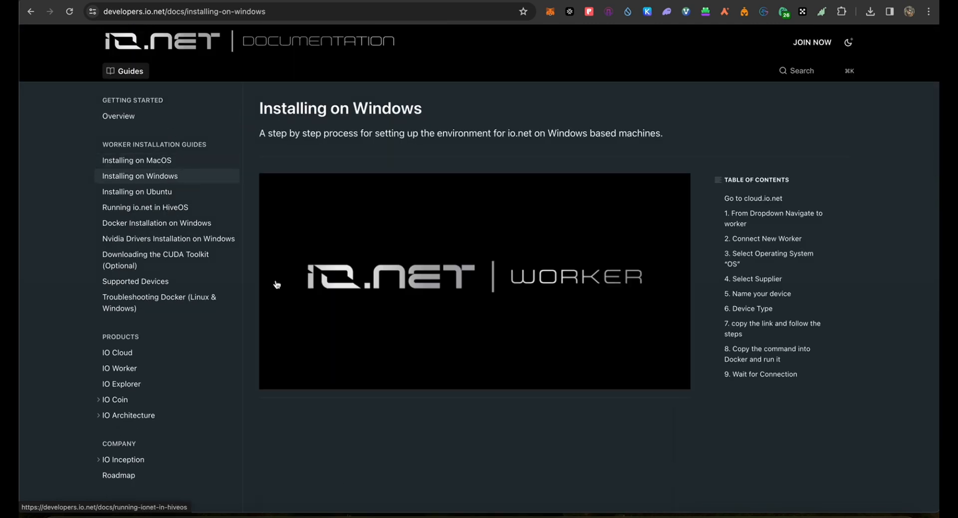
{"action": "scroll", "scroll_direction": "down", "scroll_amount": 3}
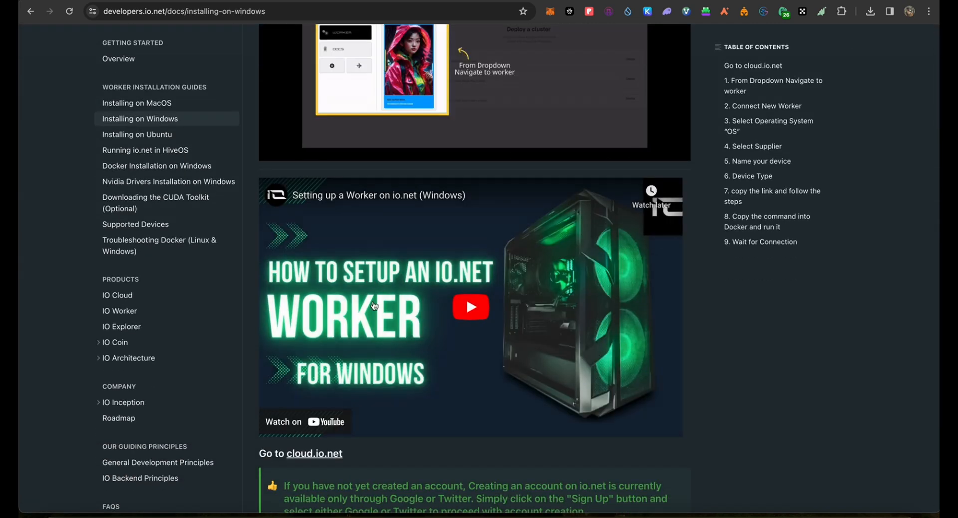
{"action": "scroll", "scroll_direction": "down", "scroll_amount": 3}
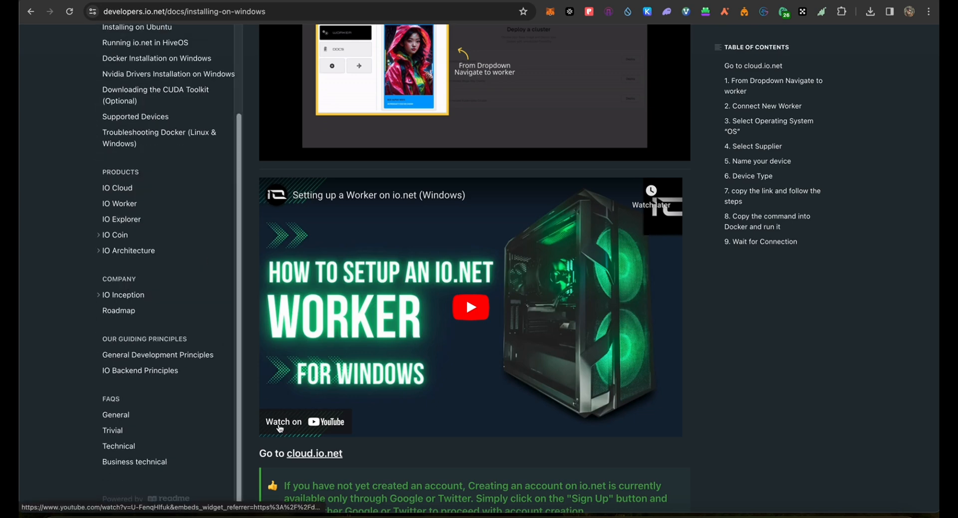
{"action": "scroll", "scroll_direction": "down", "scroll_amount": 3}
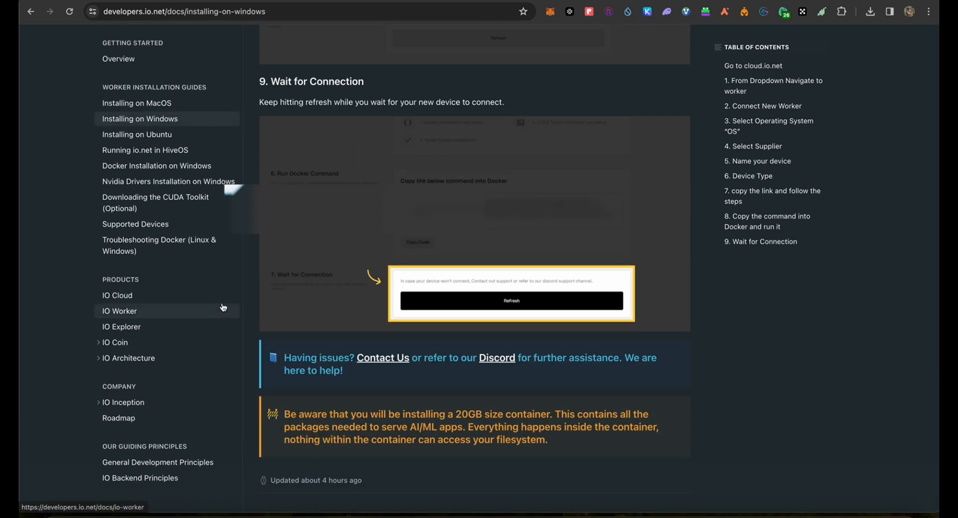
{"action": "mouse_move", "coordinate": [177, 230]}
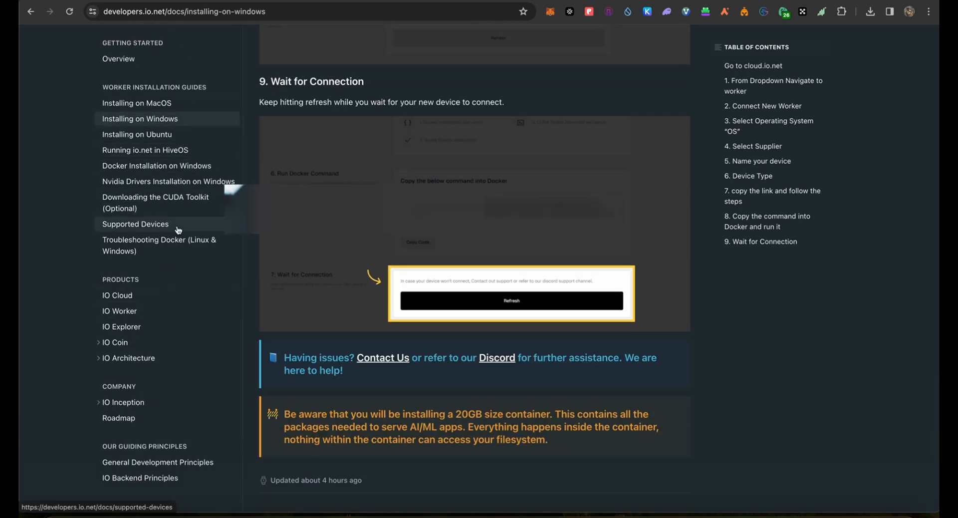
{"action": "mouse_move", "coordinate": [180, 245]}
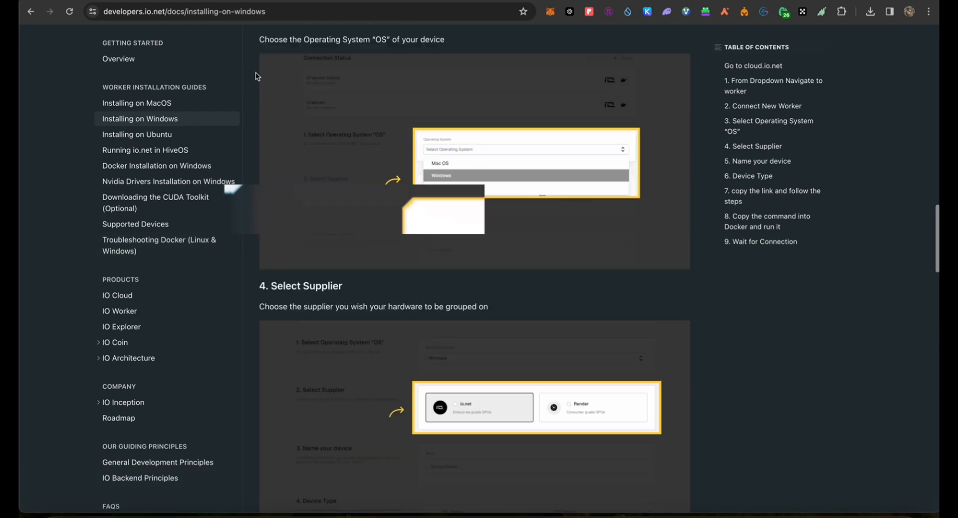
{"action": "scroll", "scroll_direction": "down", "scroll_amount": 3}
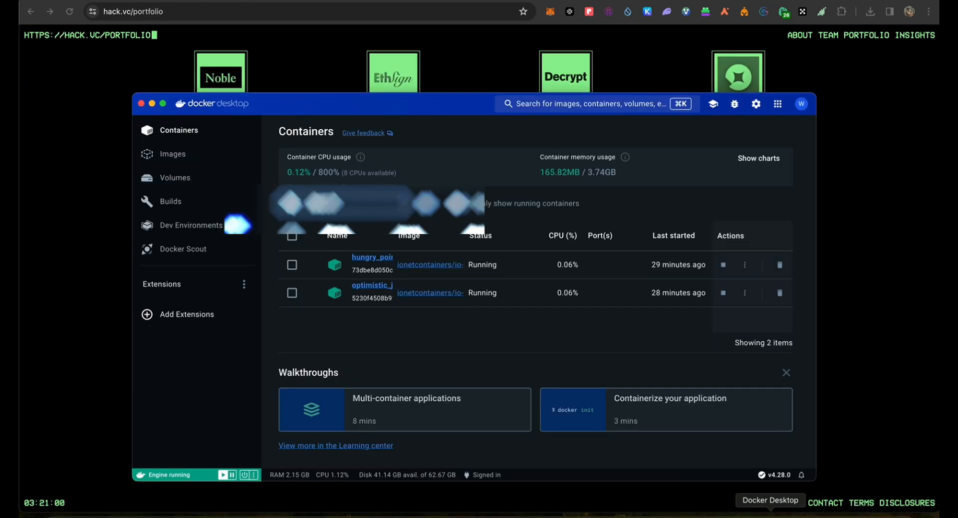
{"action": "mouse_move", "coordinate": [521, 197]}
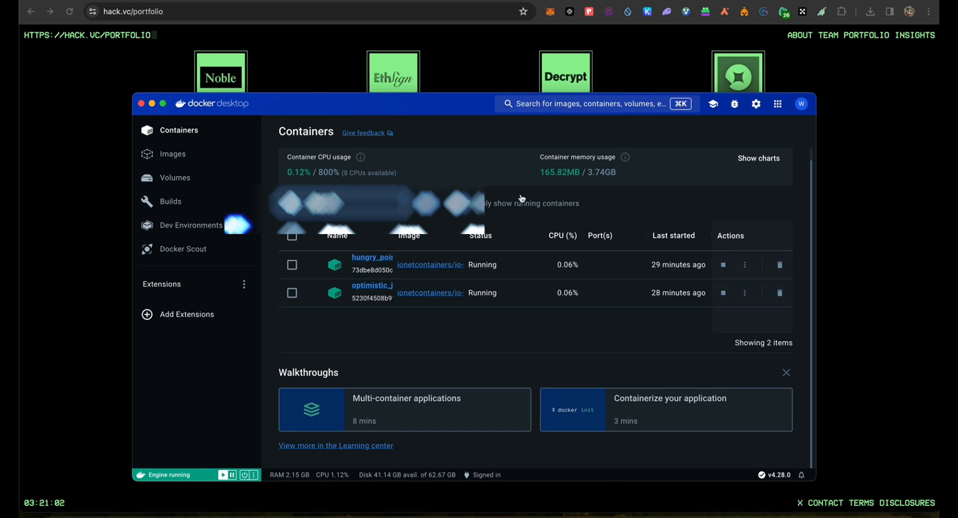
{"action": "mouse_move", "coordinate": [529, 340]}
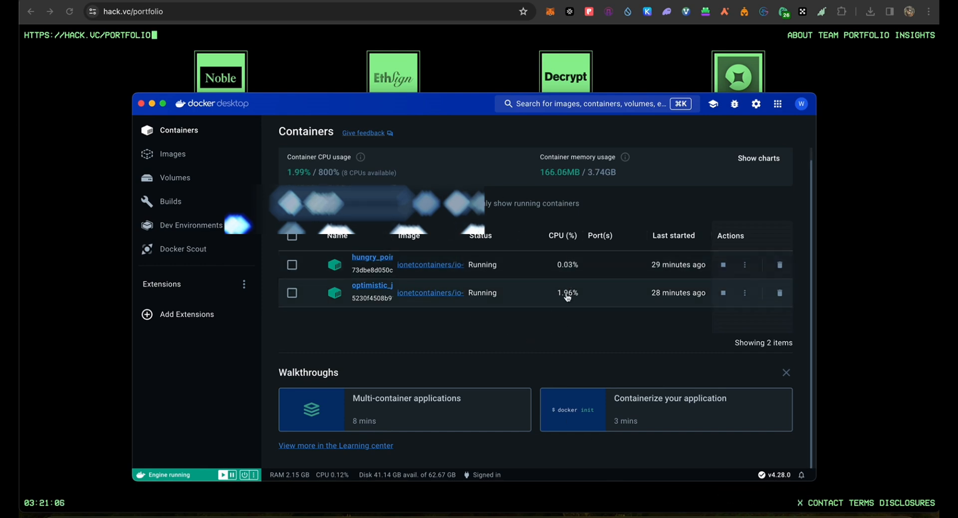
{"action": "mouse_move", "coordinate": [567, 279]}
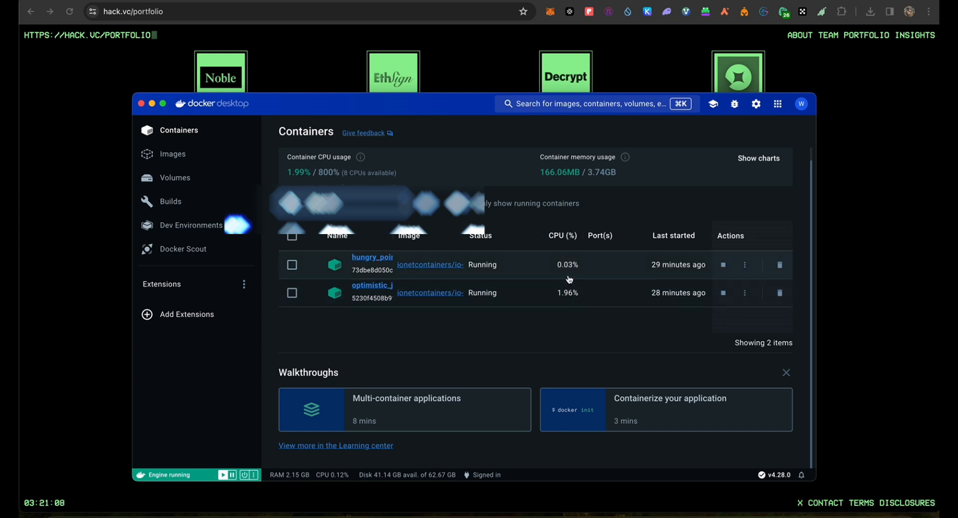
{"action": "mouse_move", "coordinate": [540, 332]}
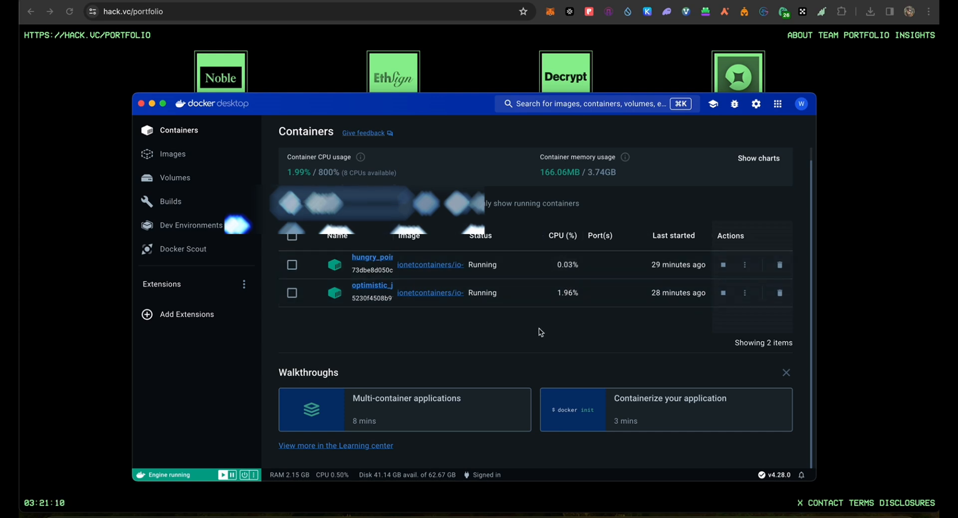
{"action": "mouse_move", "coordinate": [330, 27]}
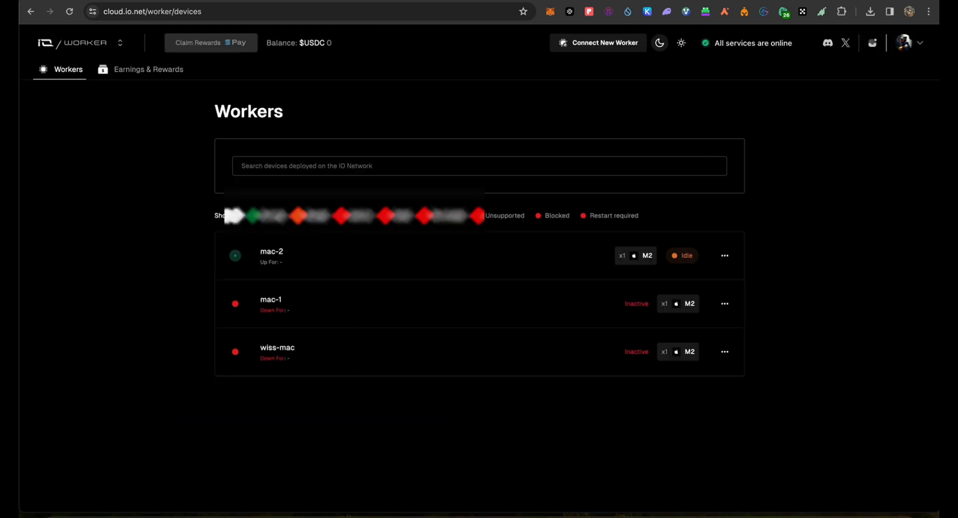
- Open the mac-2 device page, review its idle stats and services, then go to Discord
{"action": "left_click", "coordinate": [272, 256]}
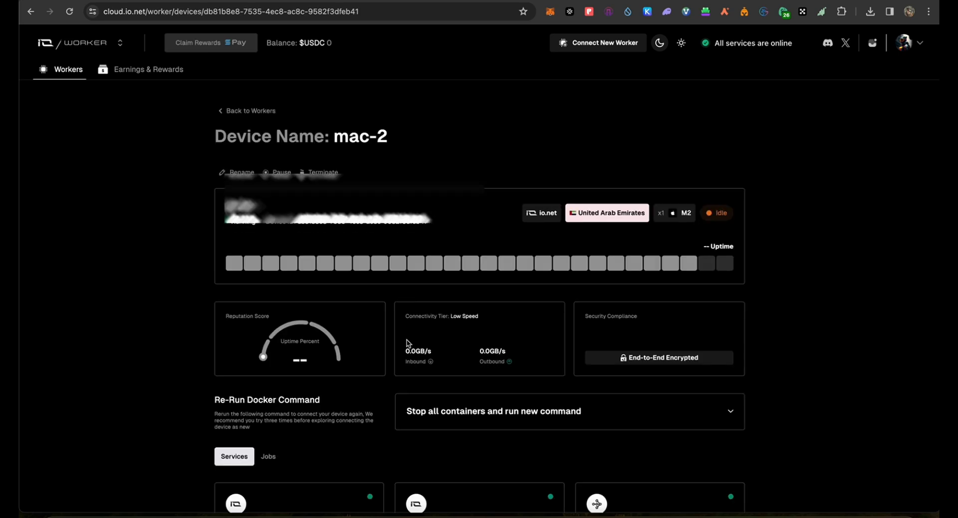
{"action": "scroll", "scroll_direction": "down", "scroll_amount": 3}
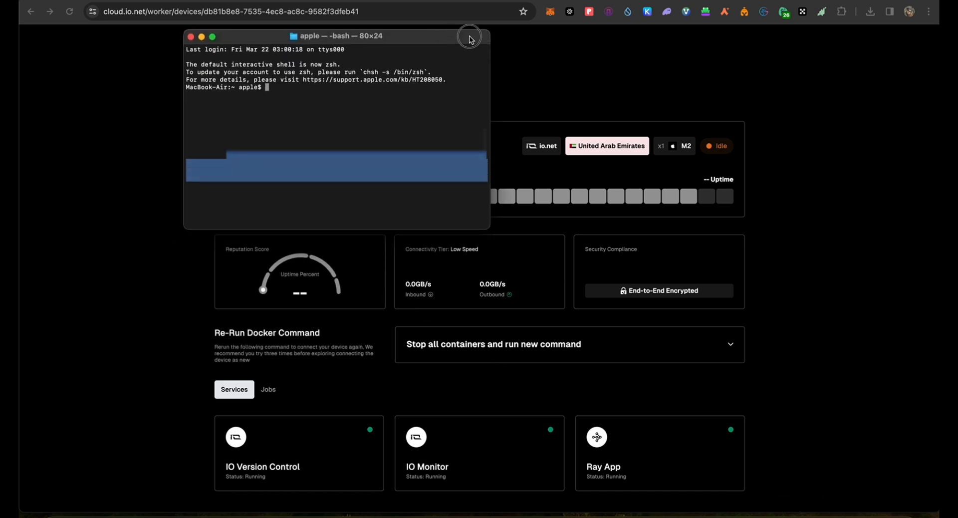
{"action": "left_click", "coordinate": [469, 36]}
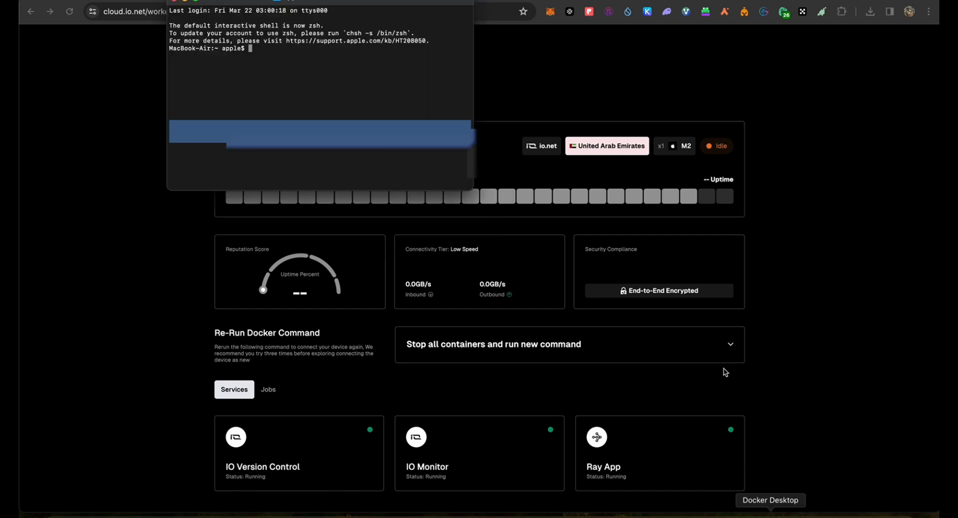
{"action": "mouse_move", "coordinate": [485, 293]}
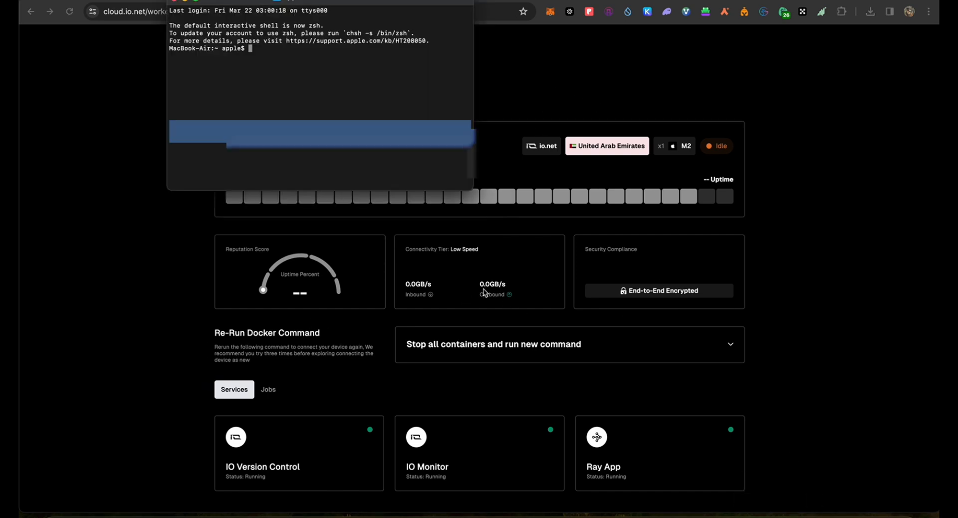
{"action": "mouse_move", "coordinate": [414, 300]}
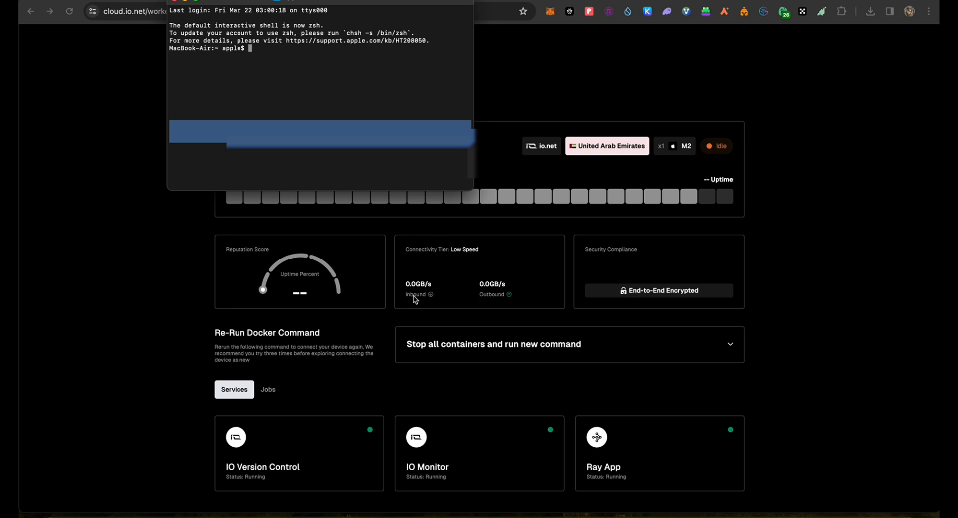
{"action": "mouse_move", "coordinate": [266, 259]}
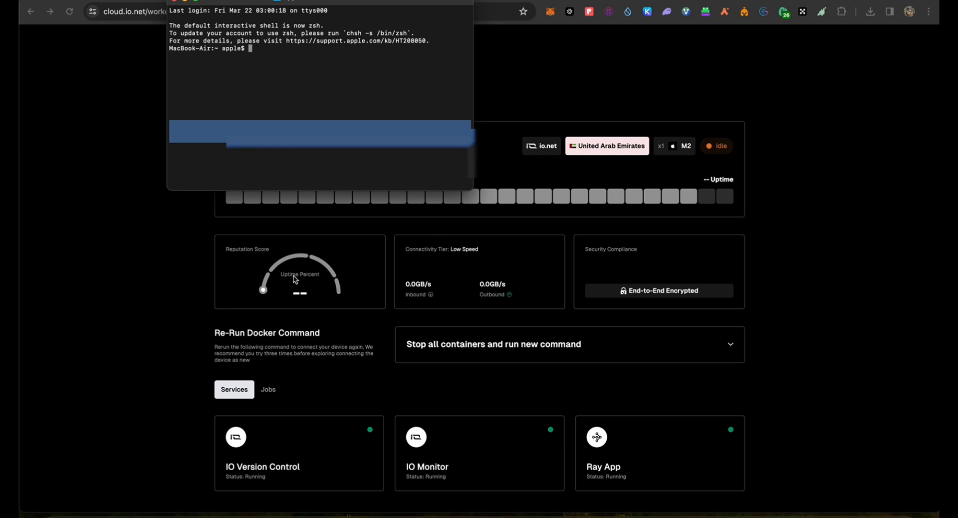
{"action": "mouse_move", "coordinate": [767, 326]}
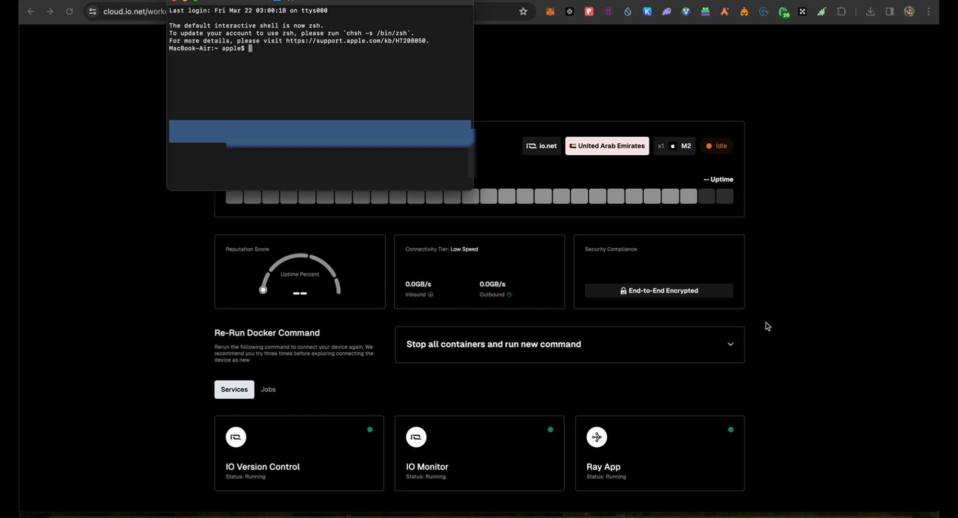
{"action": "mouse_move", "coordinate": [798, 363]}
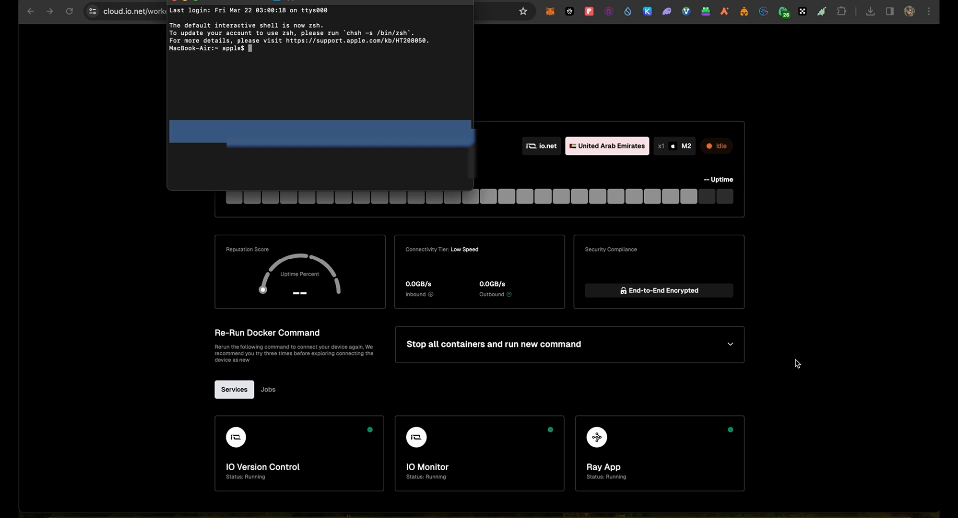
{"action": "mouse_move", "coordinate": [658, 387]}
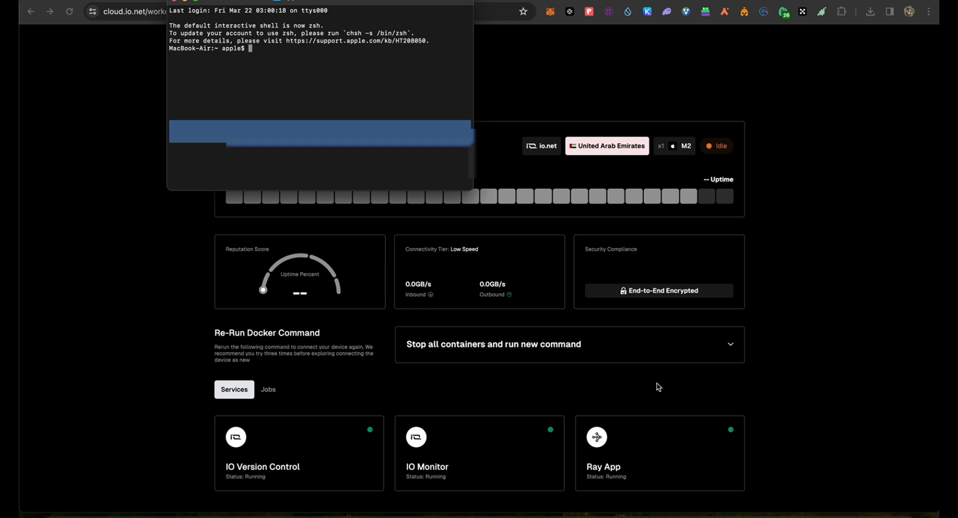
{"action": "mouse_move", "coordinate": [593, 391]}
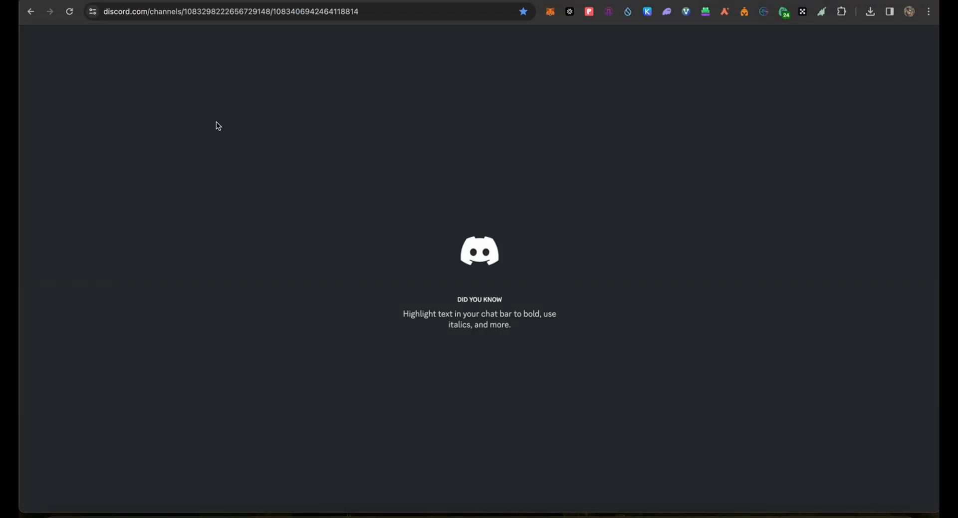
{"action": "mouse_move", "coordinate": [196, 135]}
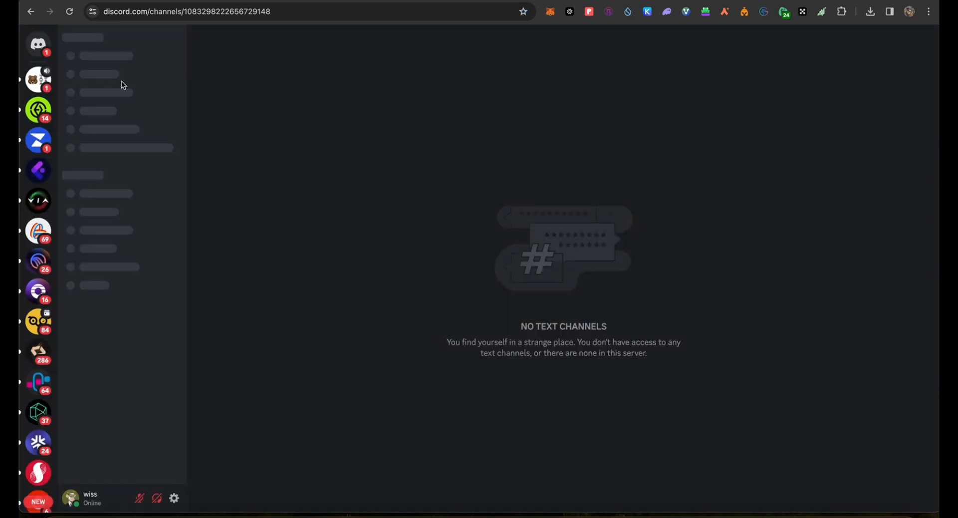
- Jump to the io.net server via quick switcher 'io', read #support-updates, open #support-tickets
{"action": "left_click", "coordinate": [38, 44]}
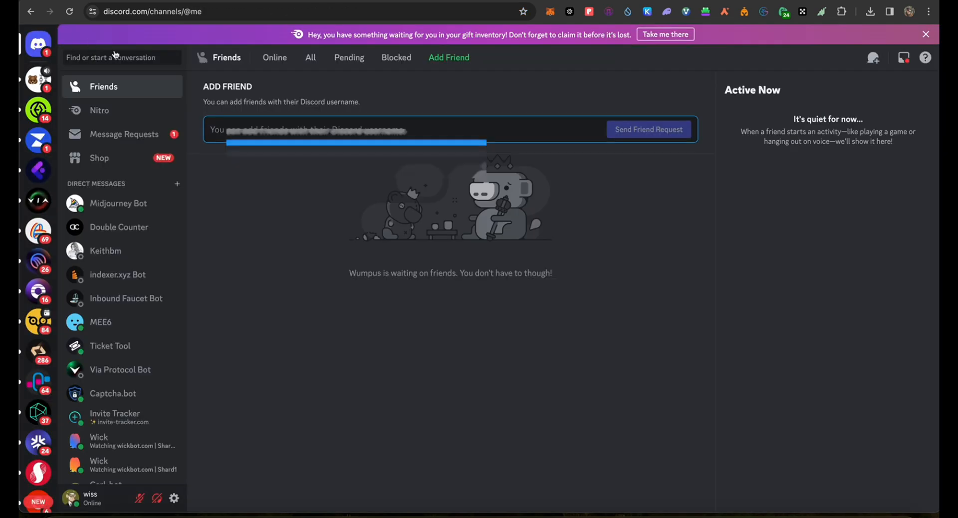
{"action": "type", "text": "io"}
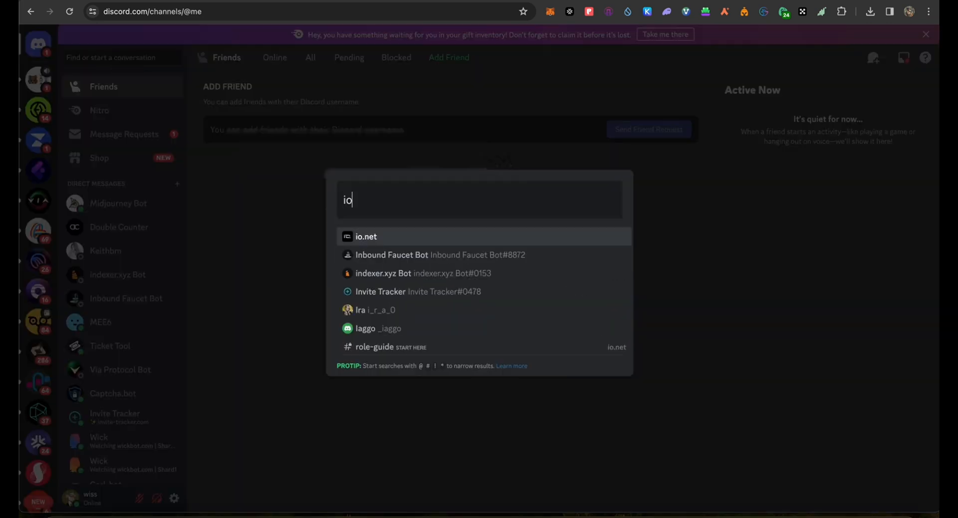
{"action": "left_click", "coordinate": [366, 237]}
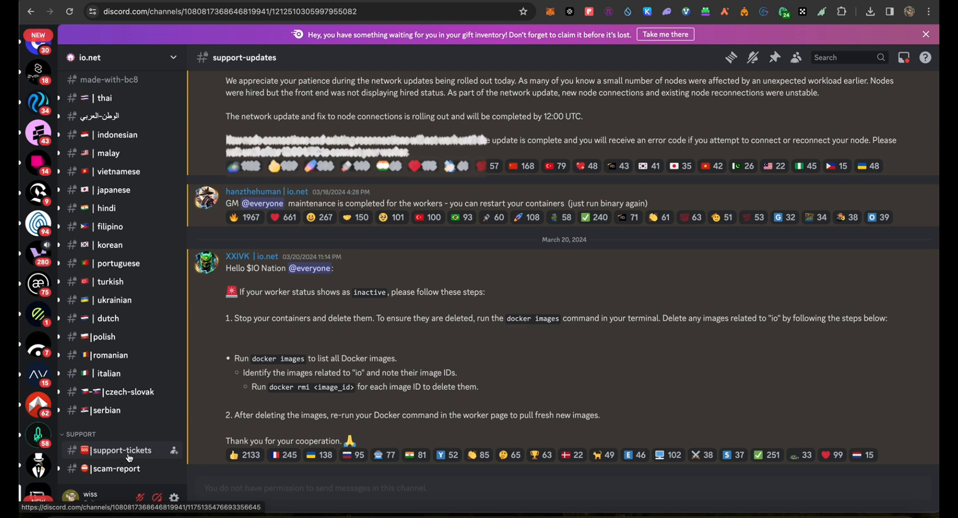
{"action": "left_click", "coordinate": [122, 450]}
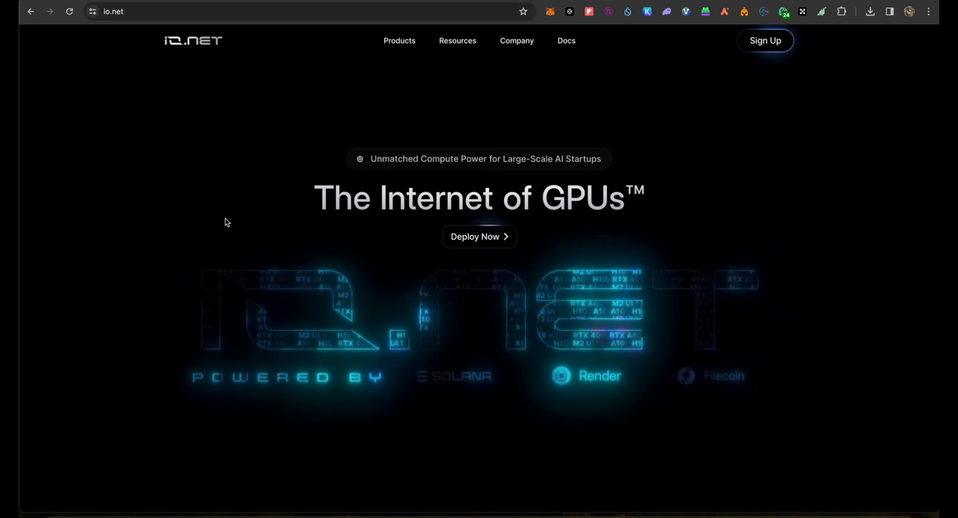
- Scroll the io.net homepage down to its cloud section, typing hack.vc/portfolio along the way
{"action": "scroll", "scroll_direction": "down", "scroll_amount": 3}
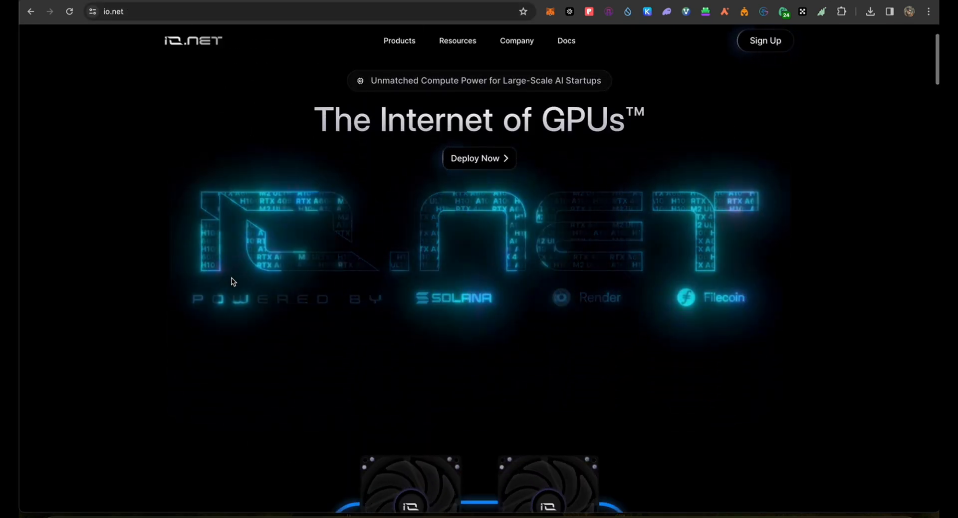
{"action": "scroll", "scroll_direction": "down", "scroll_amount": 3}
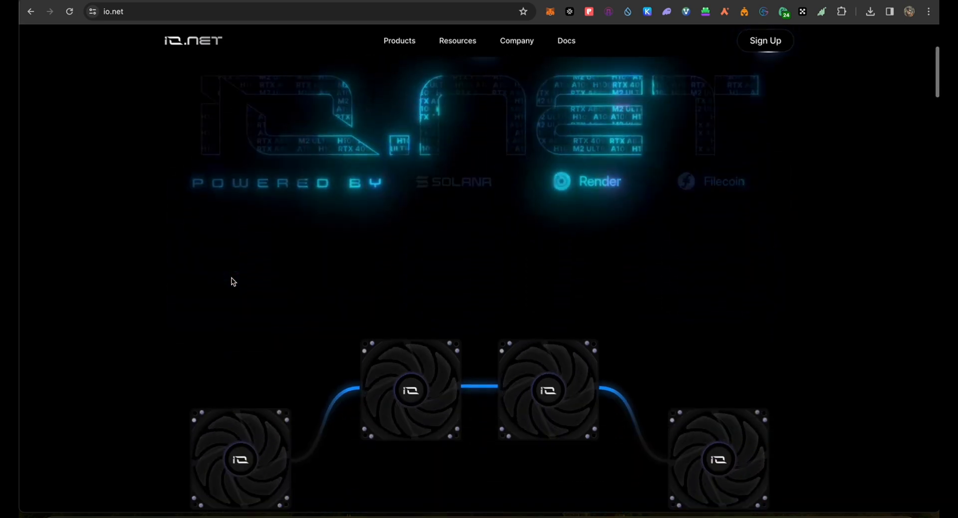
{"action": "scroll", "scroll_direction": "down", "scroll_amount": 3}
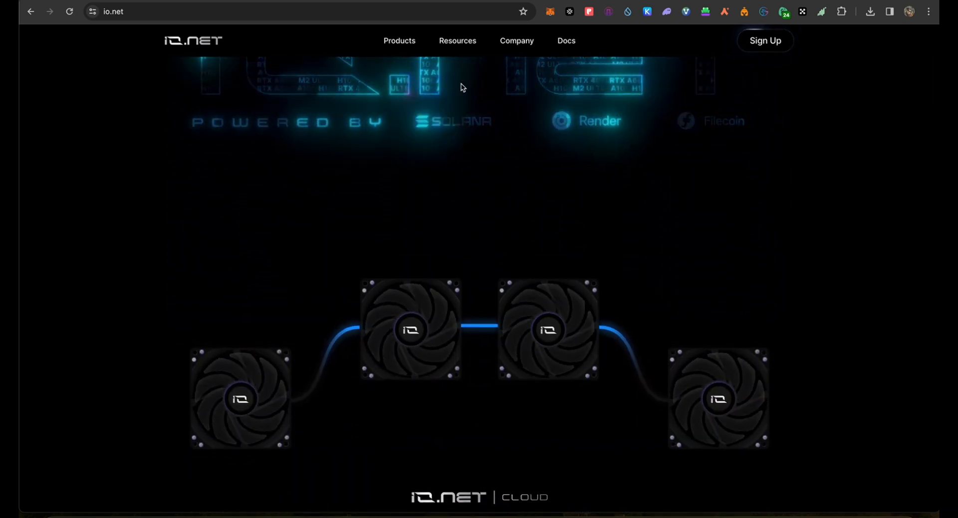
{"action": "type", "text": "hack.vc/portfolio"}
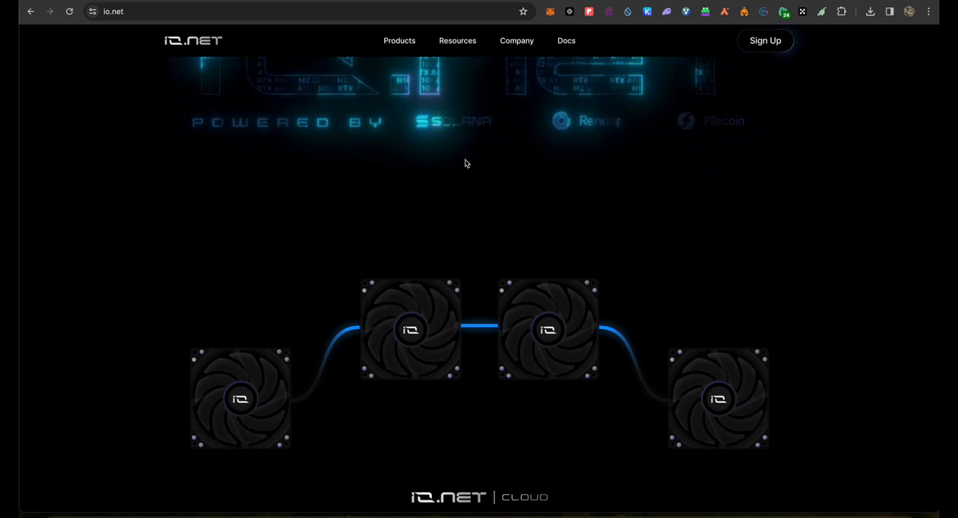
{"action": "scroll", "scroll_direction": "down", "scroll_amount": 3}
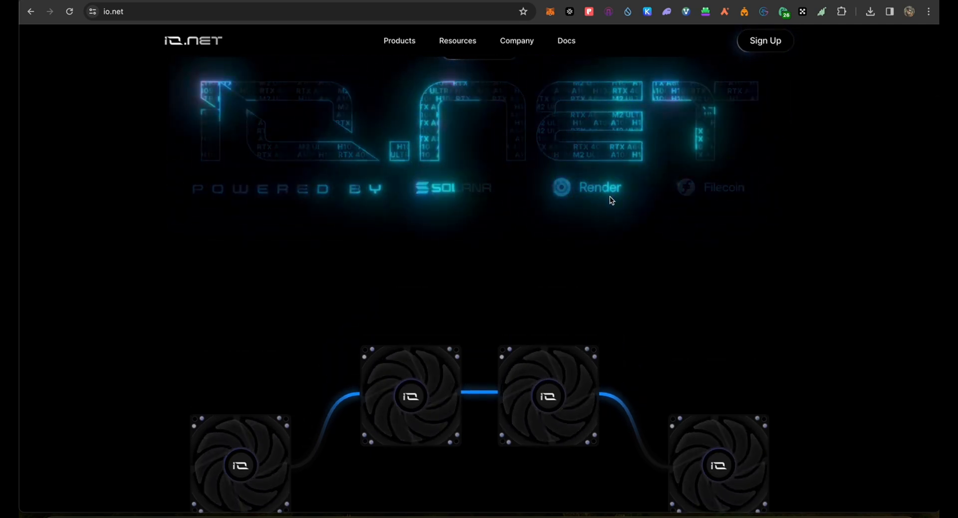
{"action": "scroll", "scroll_direction": "up", "scroll_amount": 3}
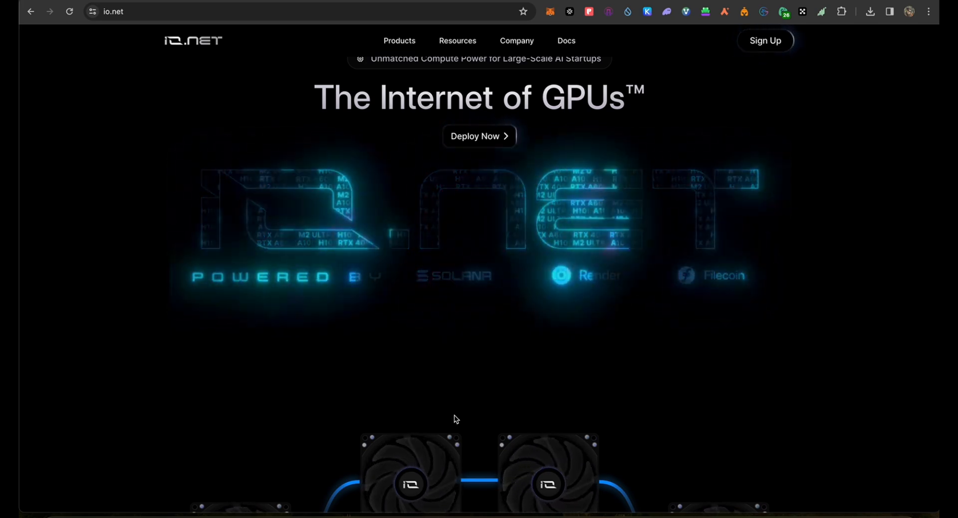
{"action": "mouse_move", "coordinate": [496, 360]}
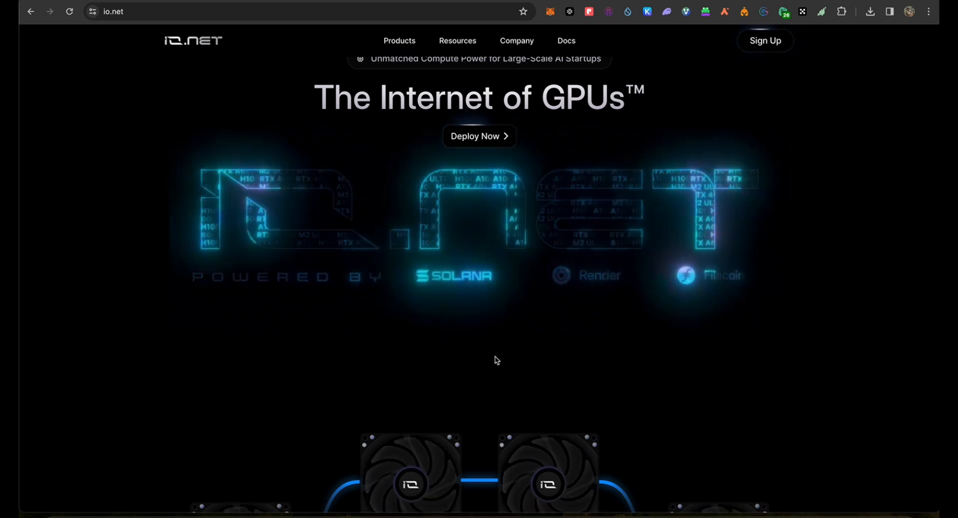
{"action": "scroll", "scroll_direction": "down", "scroll_amount": 3}
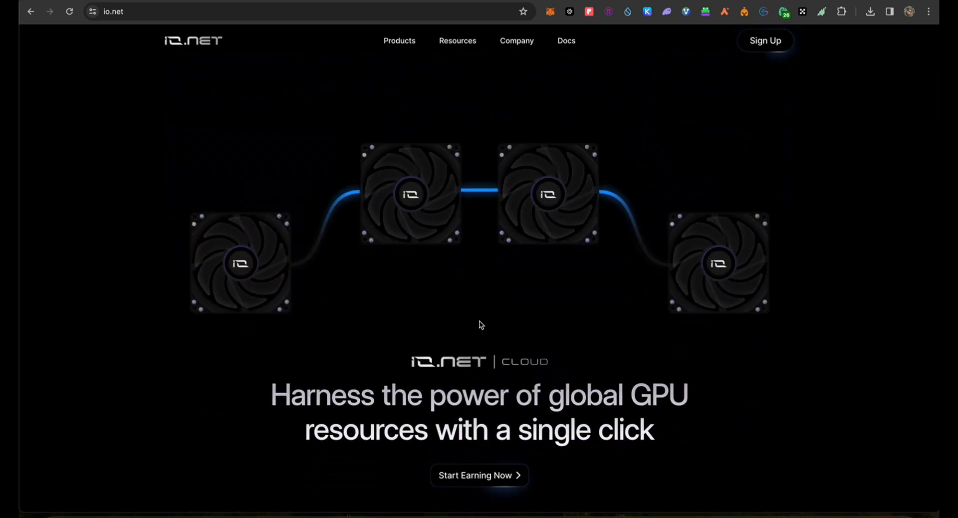
{"action": "mouse_move", "coordinate": [446, 357]}
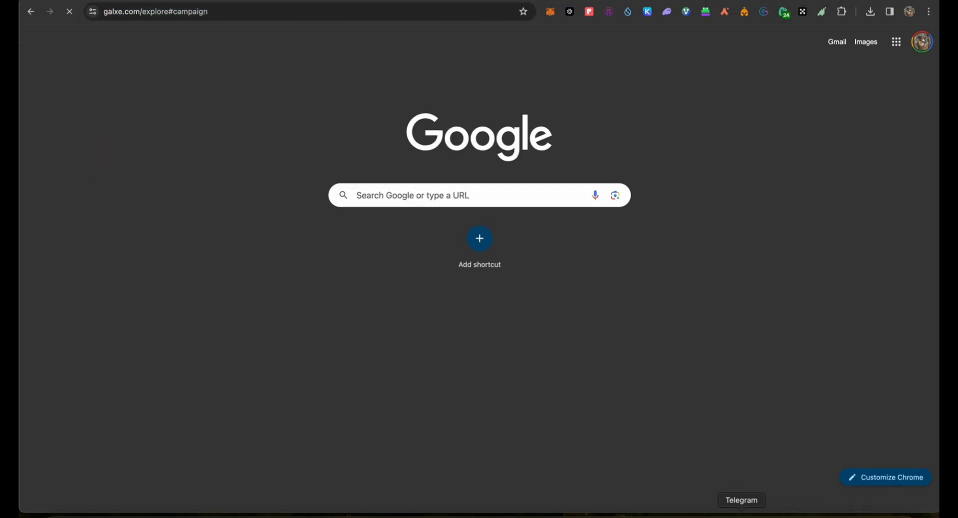
- Open and scroll the claimed Wallet Submission campaign, then switch to the Ignition Airdrop Program
{"action": "left_click", "coordinate": [741, 500]}
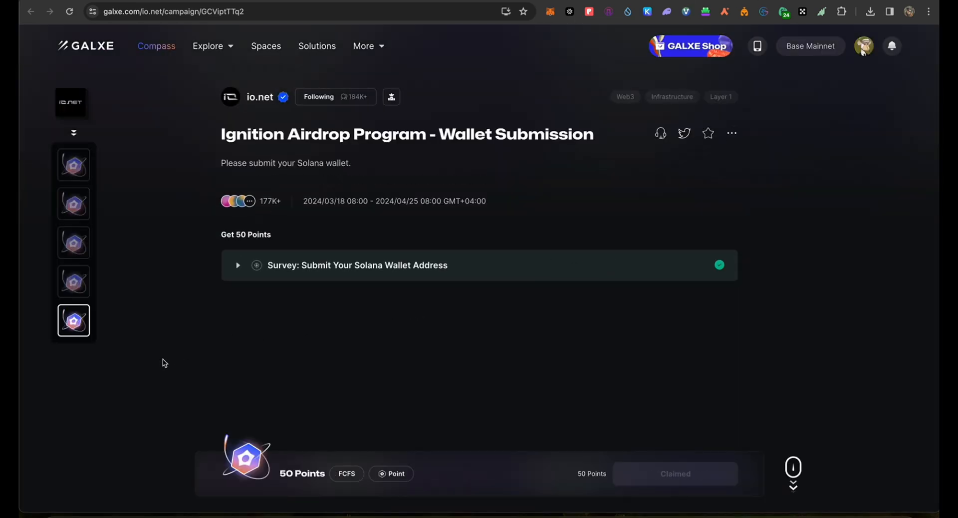
{"action": "scroll", "scroll_direction": "down", "scroll_amount": 3}
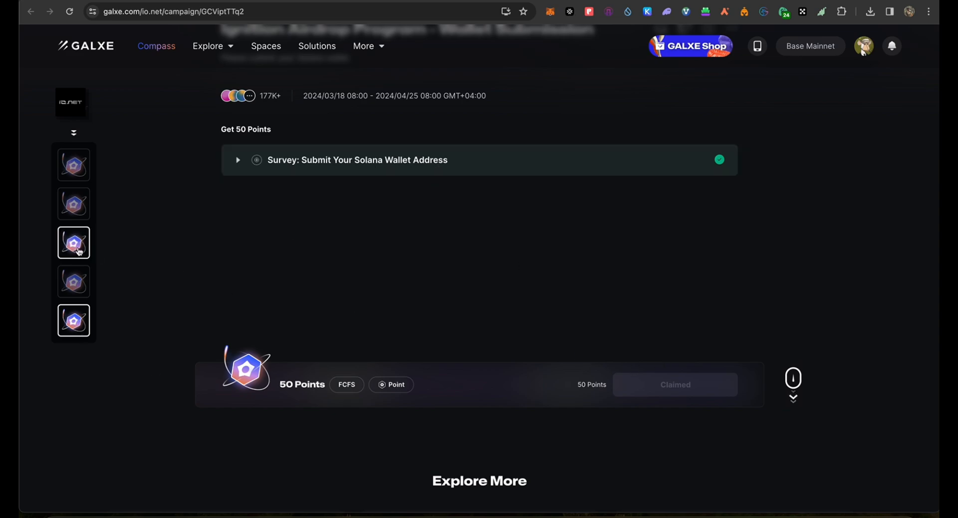
{"action": "left_click", "coordinate": [73, 164]}
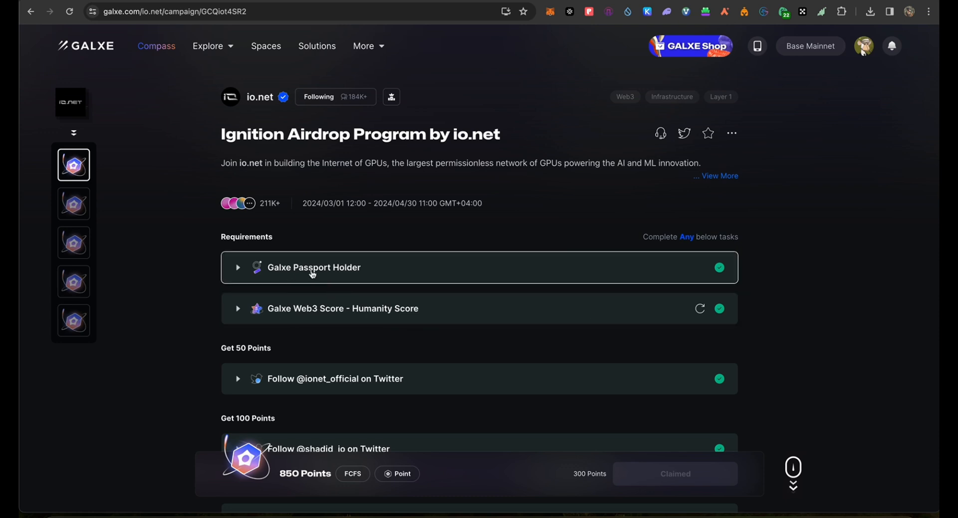
{"action": "scroll", "scroll_direction": "down", "scroll_amount": 3}
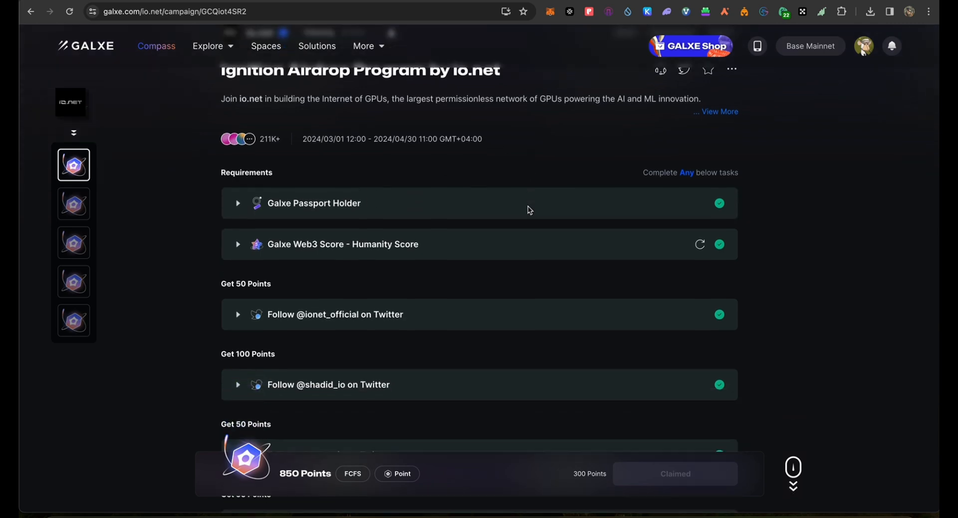
{"action": "scroll", "scroll_direction": "down", "scroll_amount": 3}
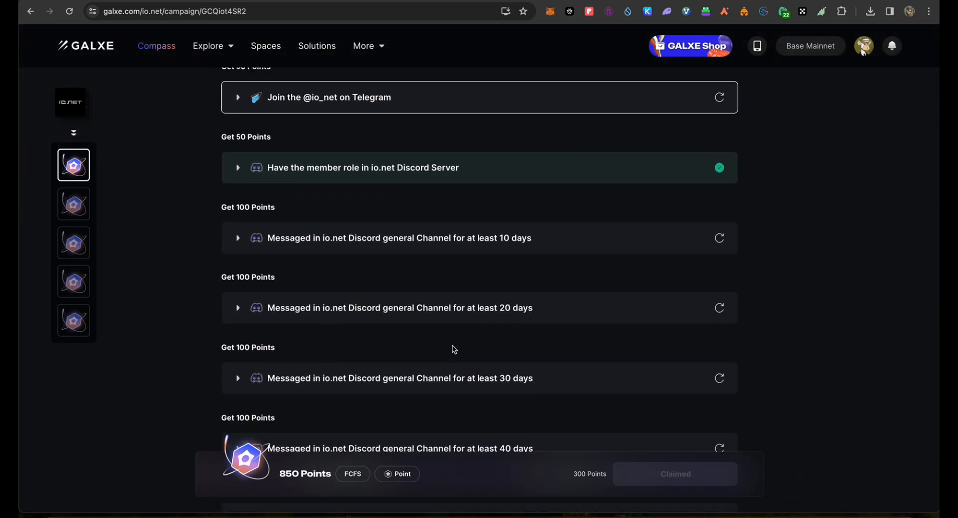
{"action": "scroll", "scroll_direction": "up", "scroll_amount": 3}
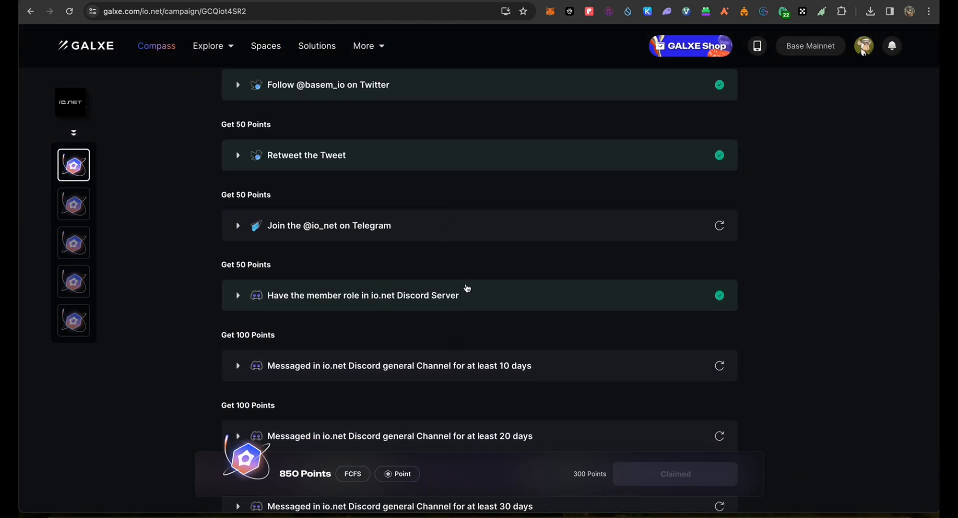
{"action": "mouse_move", "coordinate": [676, 228]}
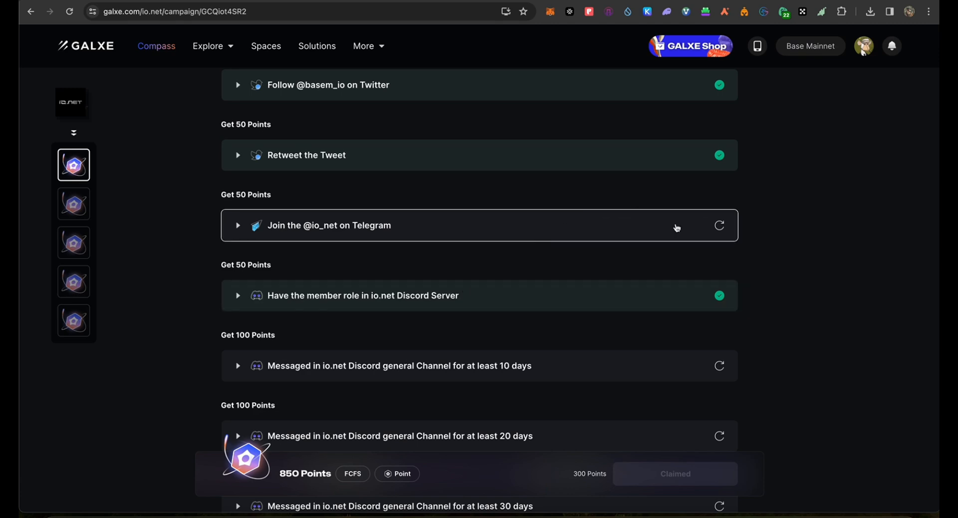
{"action": "scroll", "scroll_direction": "down", "scroll_amount": 3}
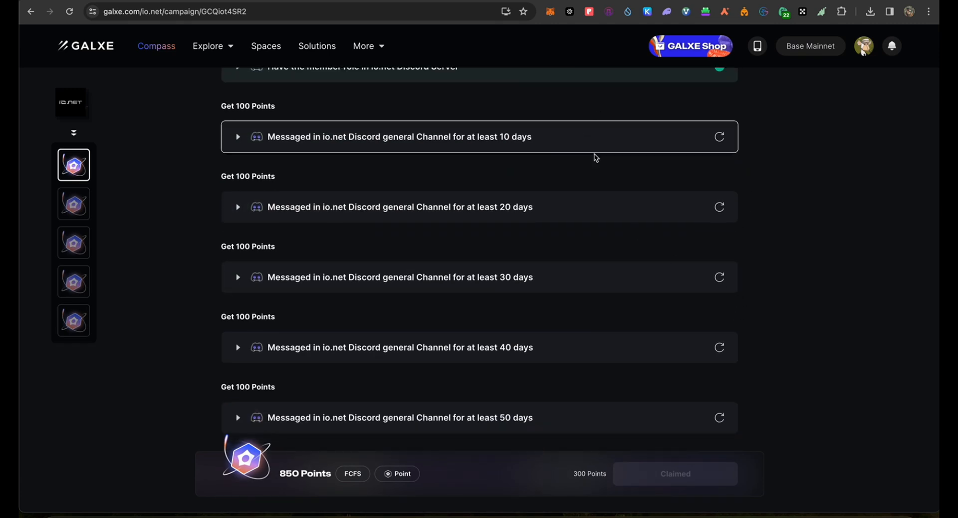
{"action": "mouse_move", "coordinate": [567, 321]}
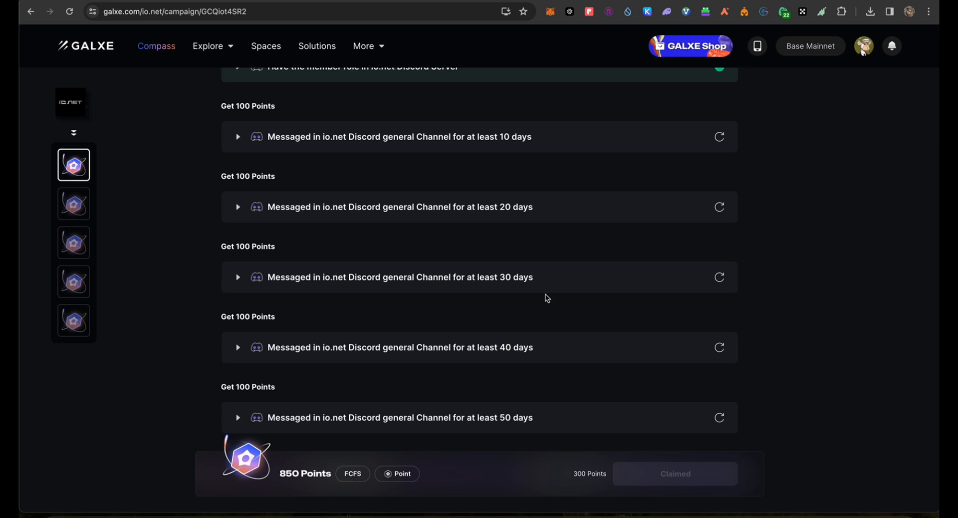
{"action": "scroll", "scroll_direction": "up", "scroll_amount": 3}
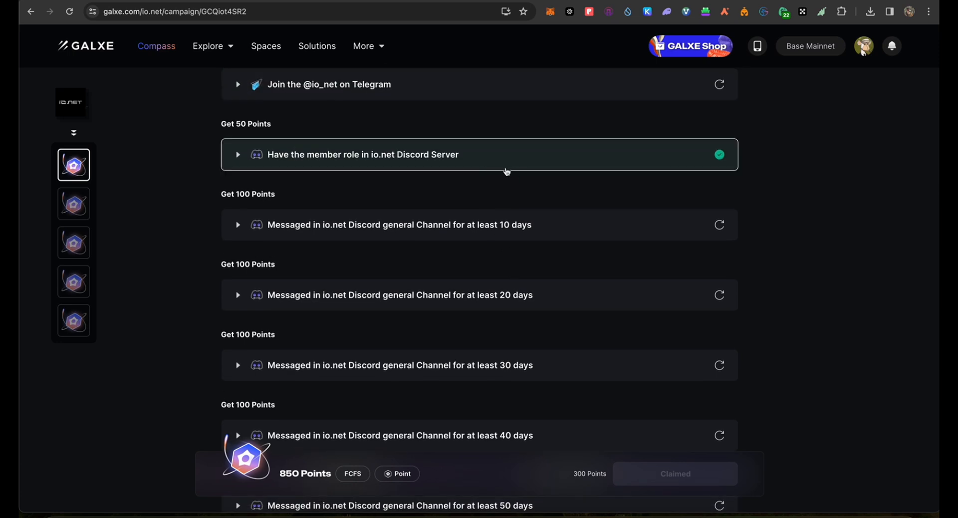
{"action": "mouse_move", "coordinate": [528, 192]}
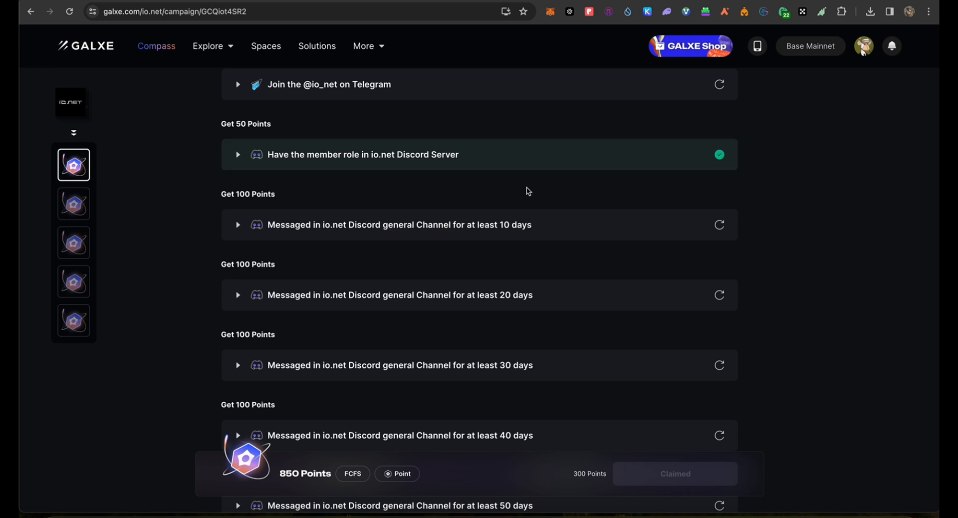
{"action": "mouse_move", "coordinate": [466, 238]}
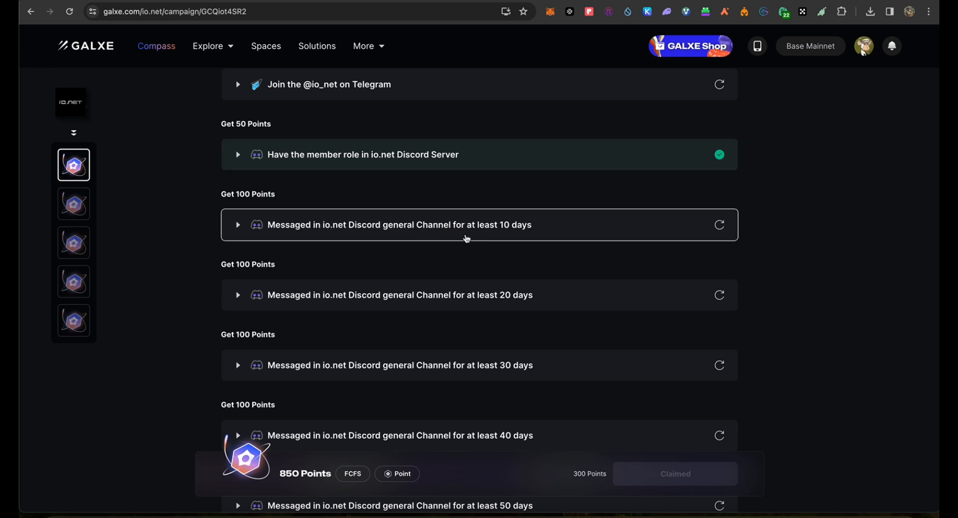
{"action": "mouse_move", "coordinate": [403, 248]}
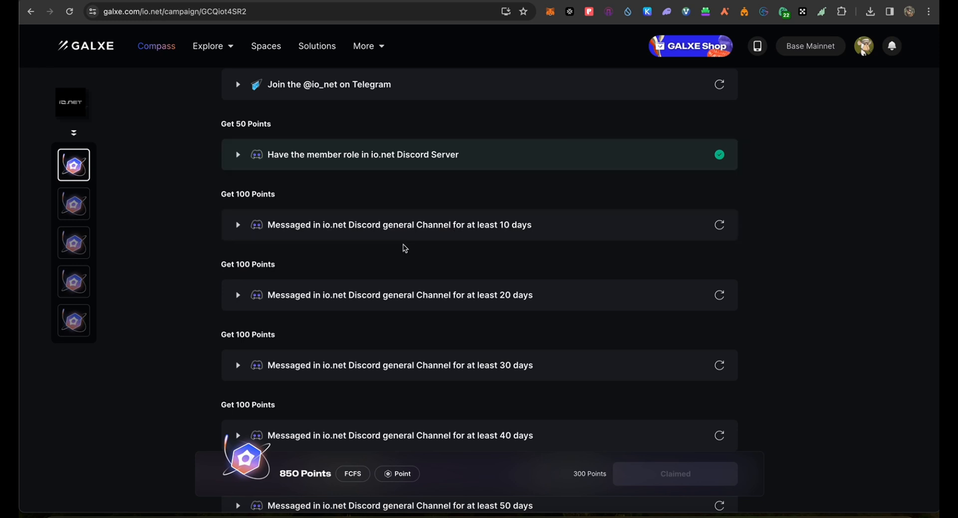
{"action": "scroll", "scroll_direction": "up", "scroll_amount": 3}
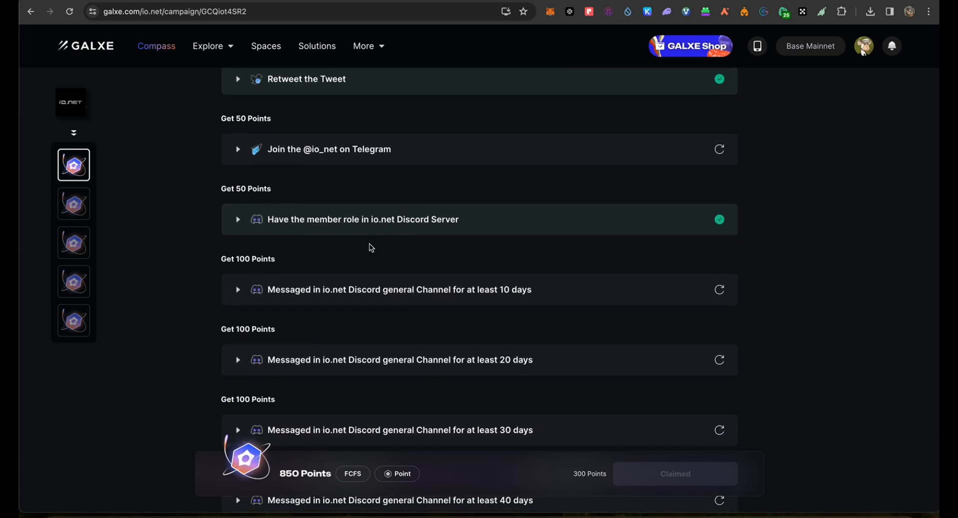
{"action": "mouse_move", "coordinate": [375, 259]}
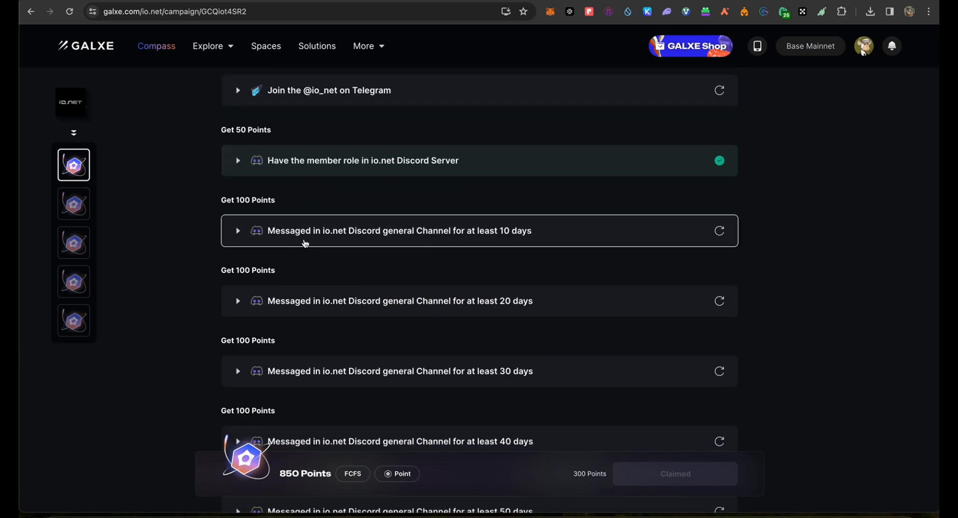
{"action": "mouse_move", "coordinate": [402, 237]}
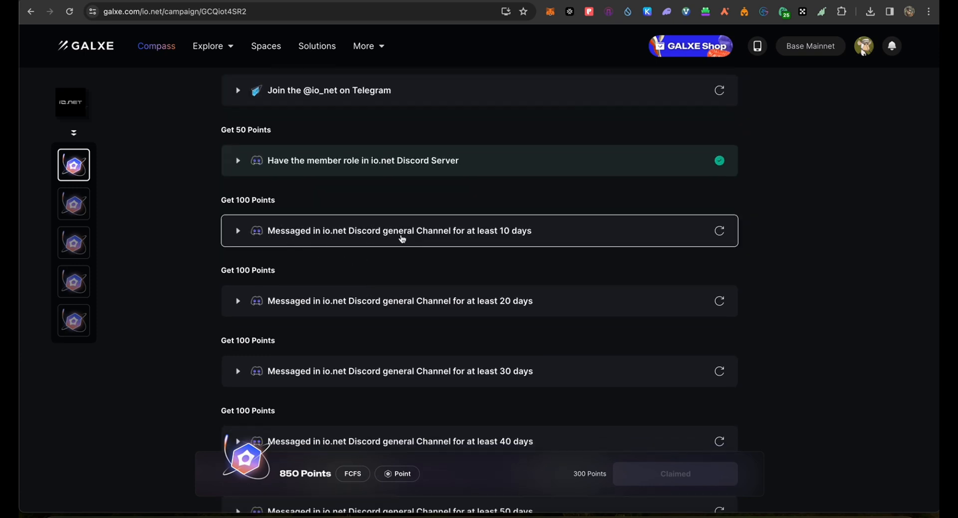
{"action": "mouse_move", "coordinate": [436, 243]}
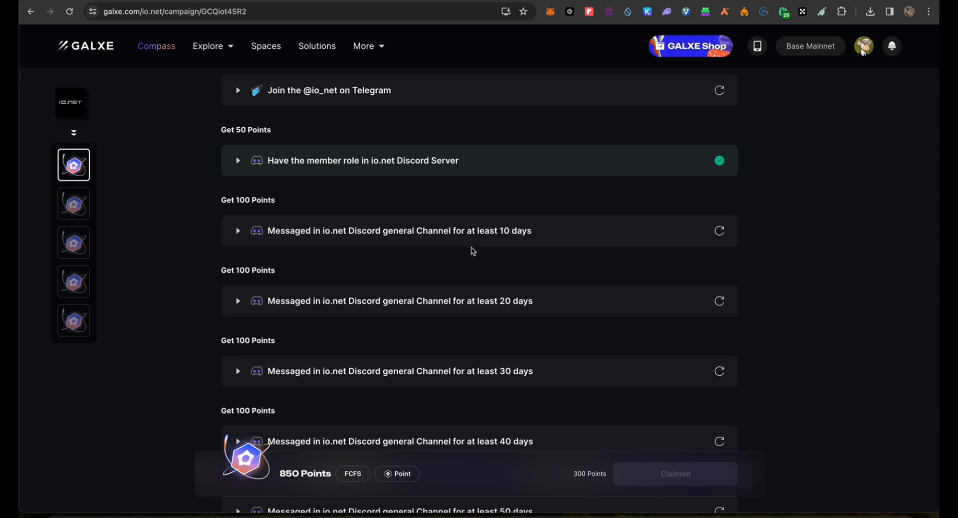
{"action": "mouse_move", "coordinate": [470, 300]}
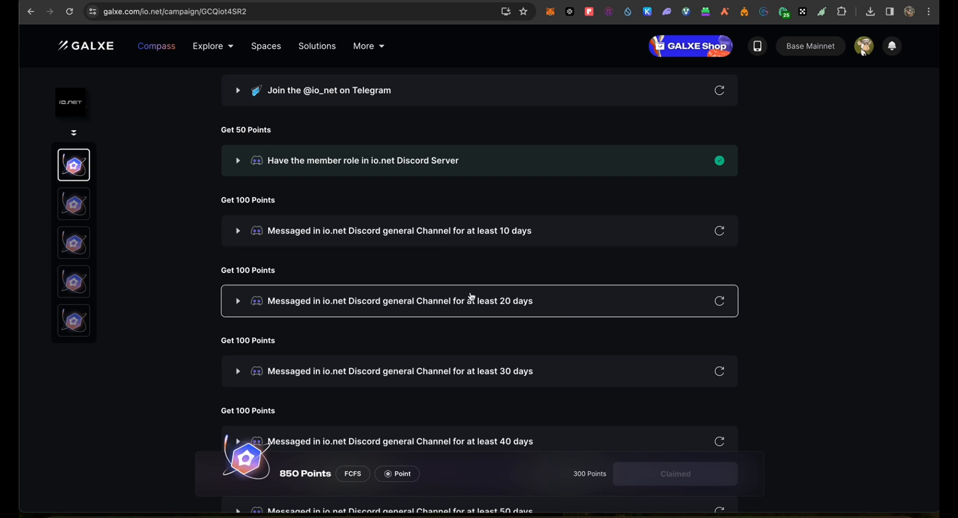
{"action": "mouse_move", "coordinate": [524, 254]}
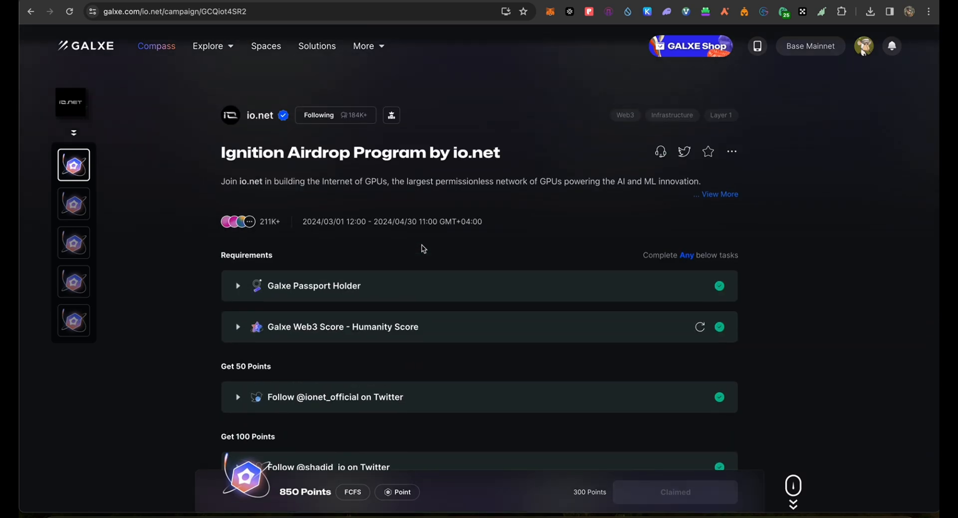
{"action": "scroll", "scroll_direction": "down", "scroll_amount": 3}
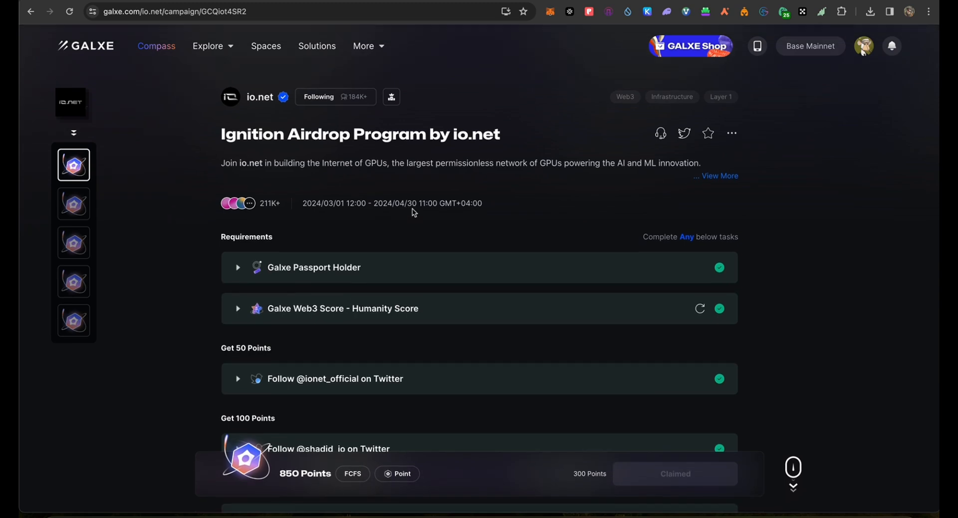
{"action": "scroll", "scroll_direction": "down", "scroll_amount": 3}
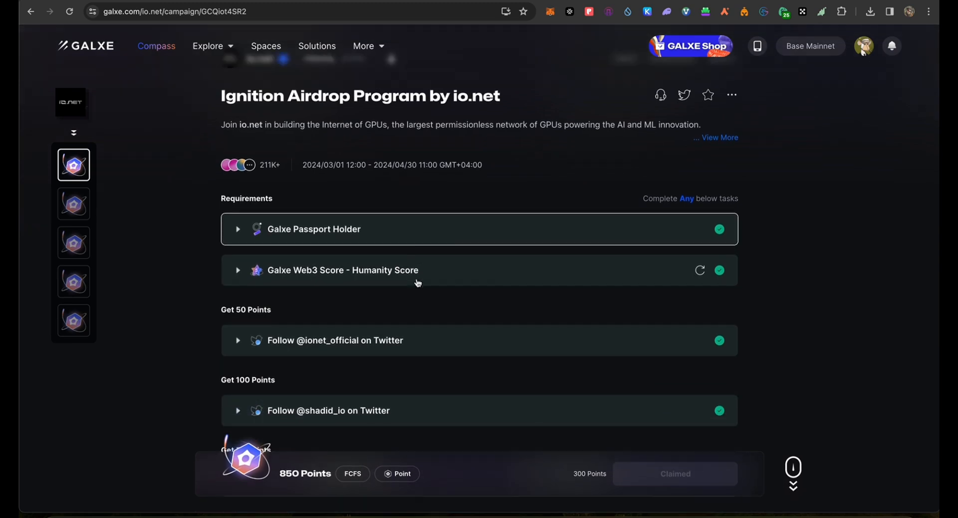
{"action": "scroll", "scroll_direction": "down", "scroll_amount": 3}
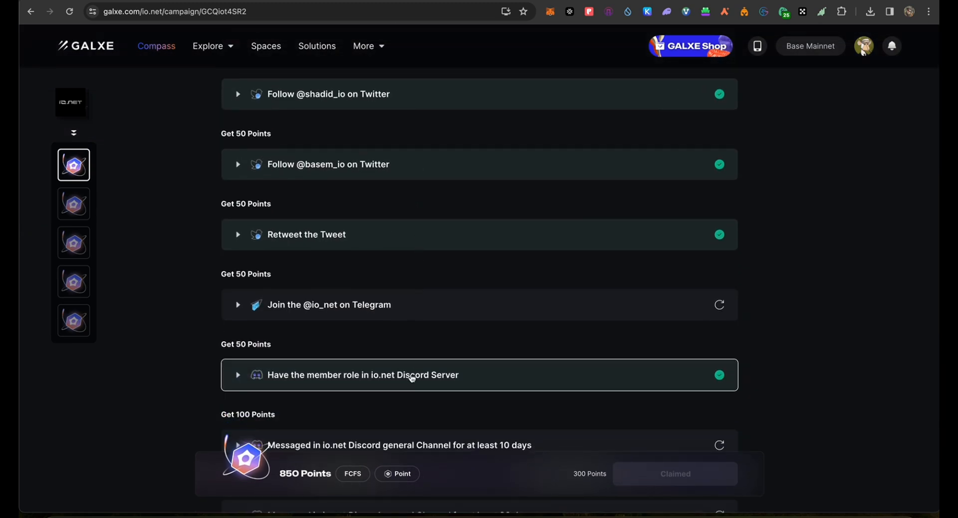
{"action": "mouse_move", "coordinate": [460, 280]}
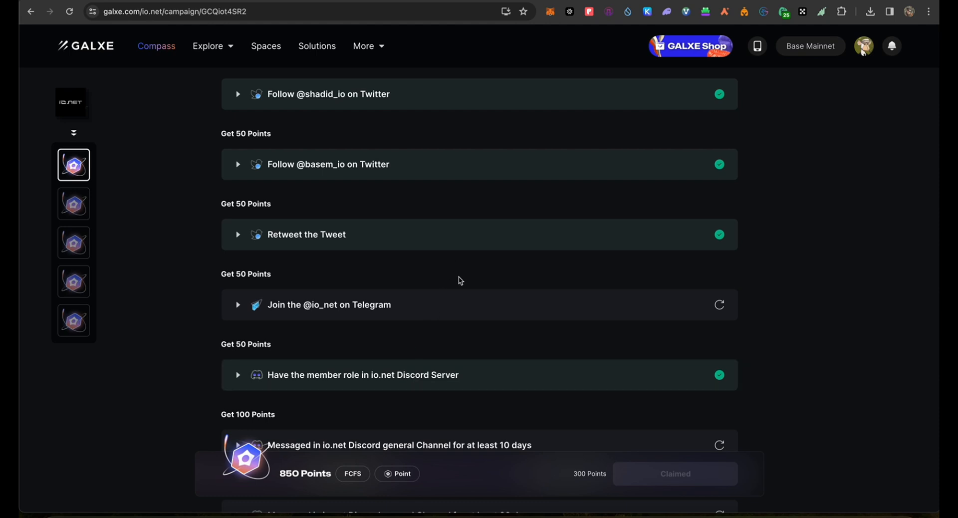
{"action": "scroll", "scroll_direction": "down", "scroll_amount": 3}
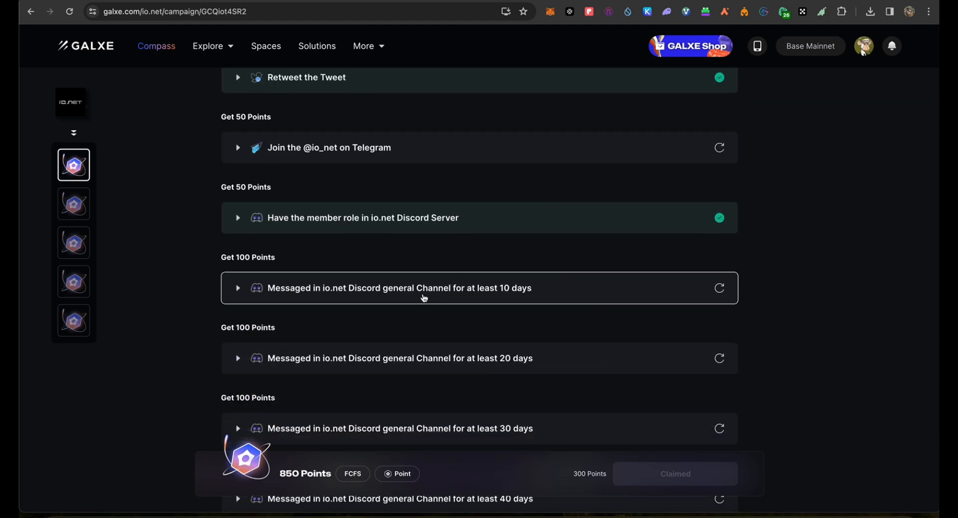
{"action": "scroll", "scroll_direction": "down", "scroll_amount": 3}
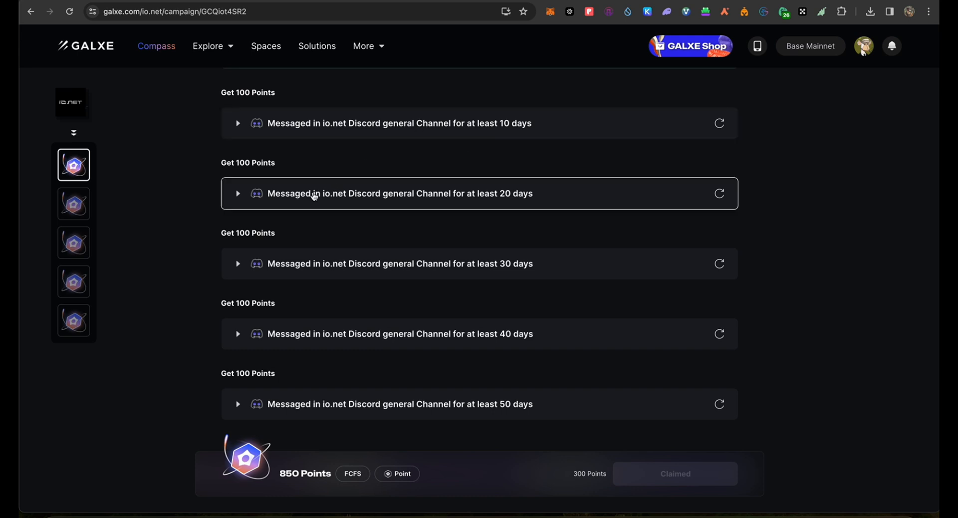
{"action": "mouse_move", "coordinate": [420, 205]}
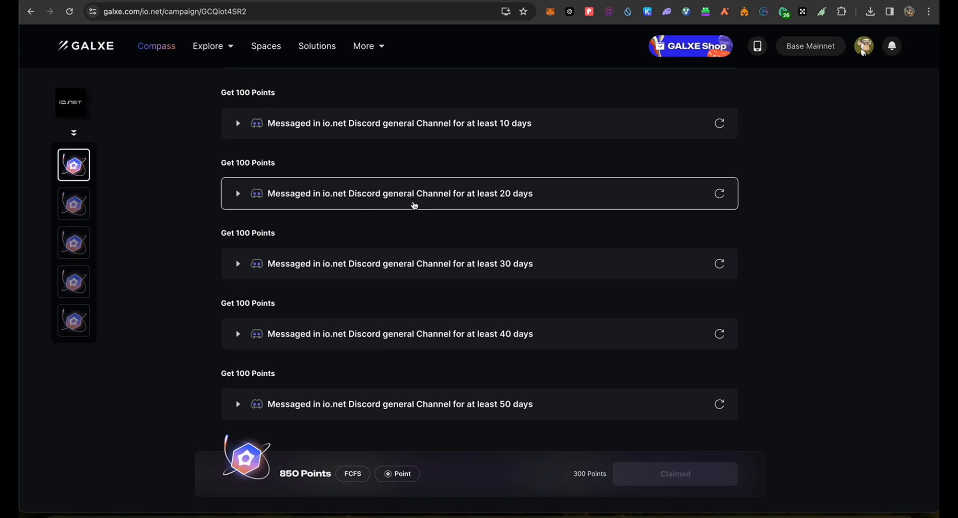
{"action": "mouse_move", "coordinate": [494, 286]}
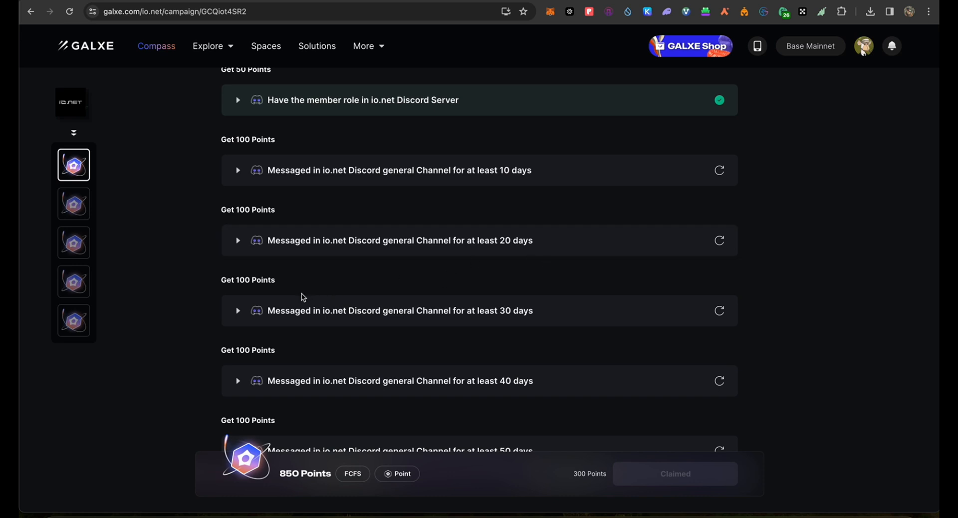
{"action": "mouse_move", "coordinate": [228, 347]}
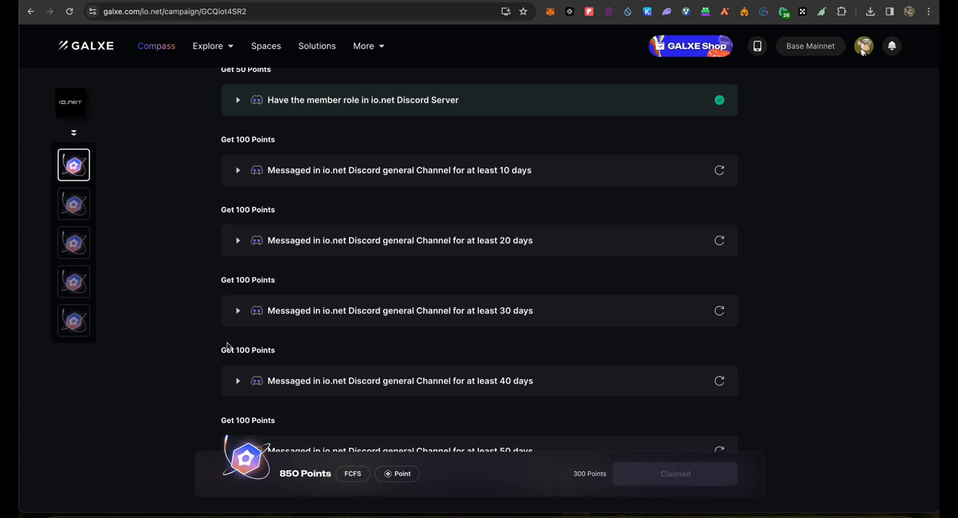
{"action": "mouse_move", "coordinate": [172, 206]}
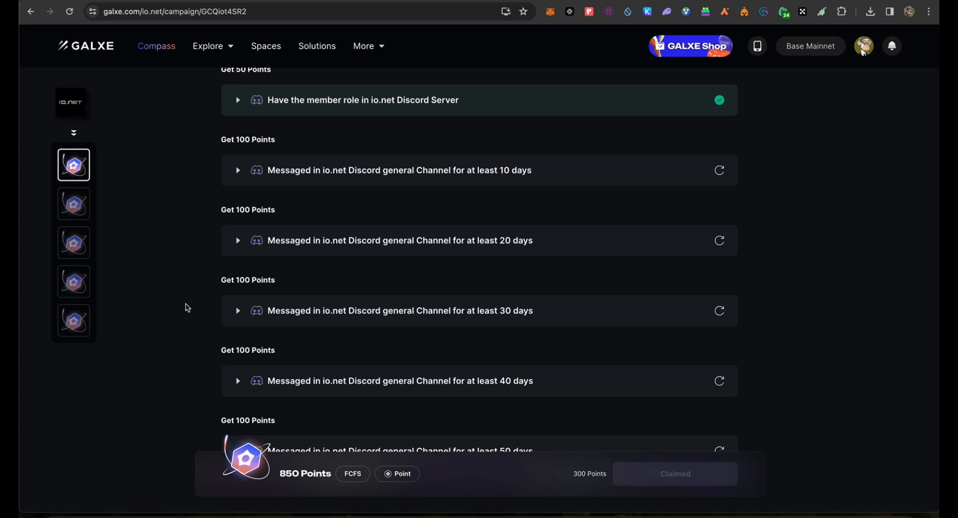
{"action": "mouse_move", "coordinate": [147, 292]}
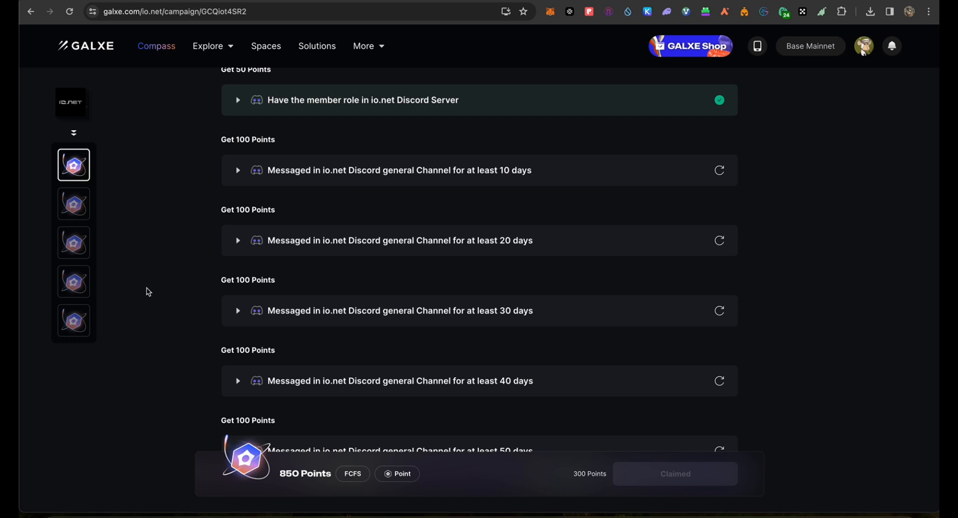
{"action": "left_click", "coordinate": [73, 204]}
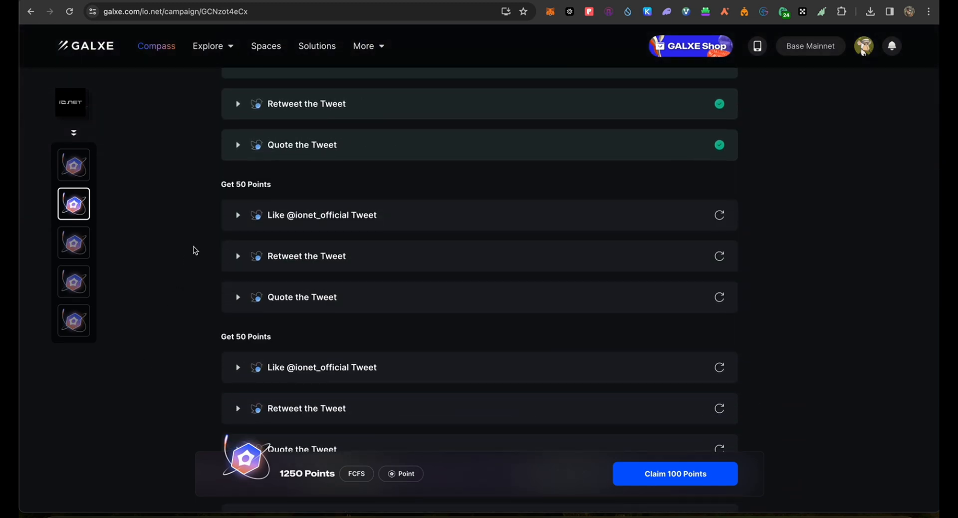
- Scroll through the campaign's 100-point Like, Retweet and Quote tasks, then switch to the daily-visit campaign
{"action": "scroll", "scroll_direction": "down", "scroll_amount": 3}
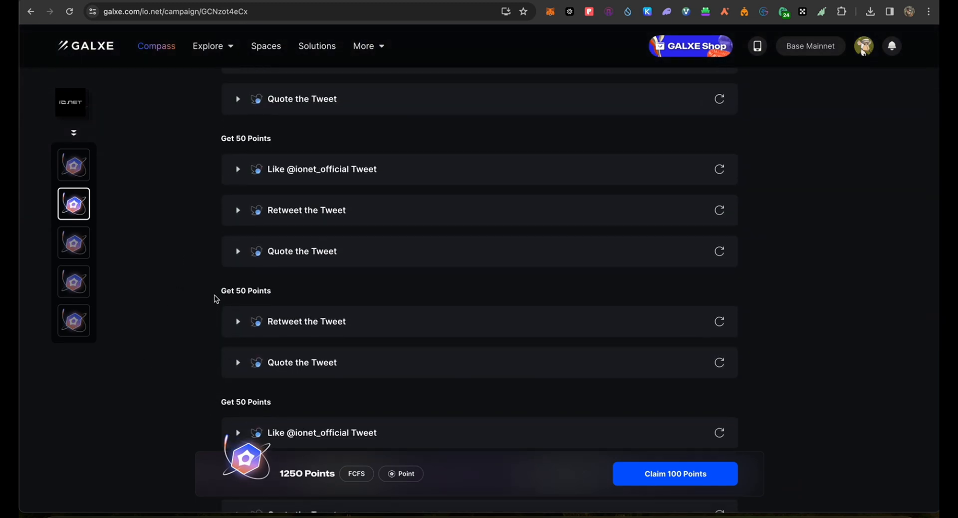
{"action": "scroll", "scroll_direction": "down", "scroll_amount": 3}
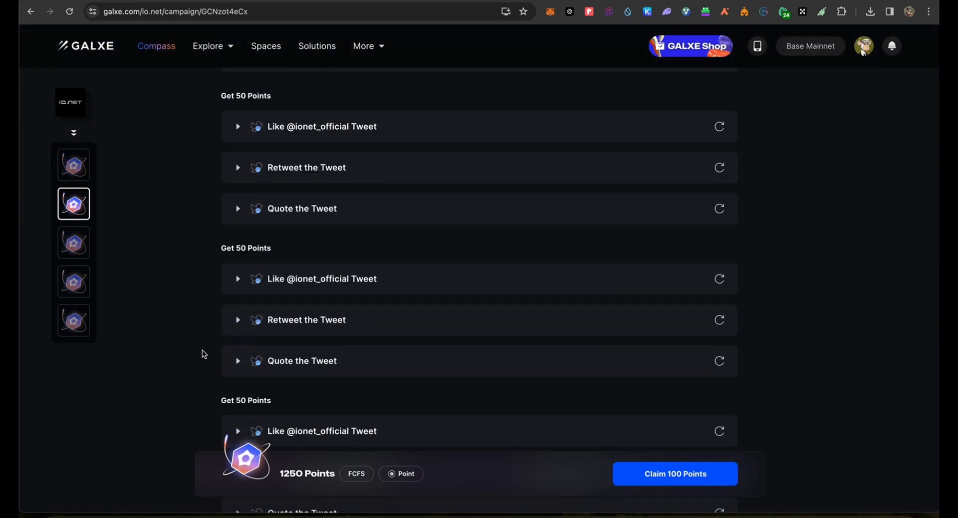
{"action": "scroll", "scroll_direction": "down", "scroll_amount": 3}
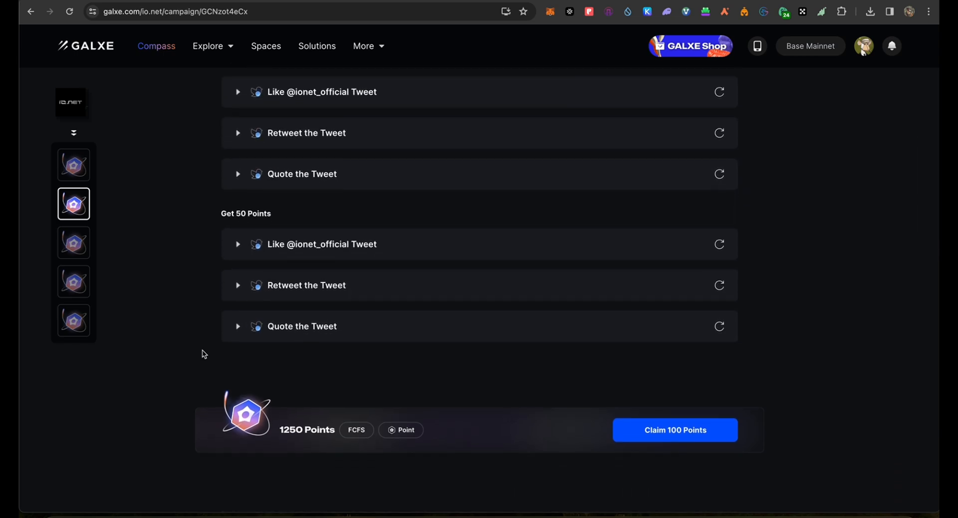
{"action": "scroll", "scroll_direction": "down", "scroll_amount": 3}
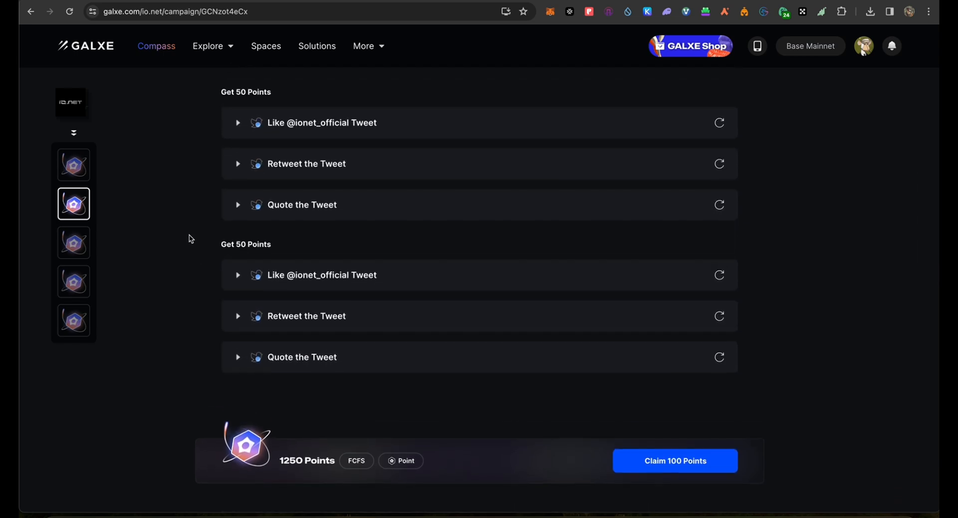
{"action": "scroll", "scroll_direction": "down", "scroll_amount": 3}
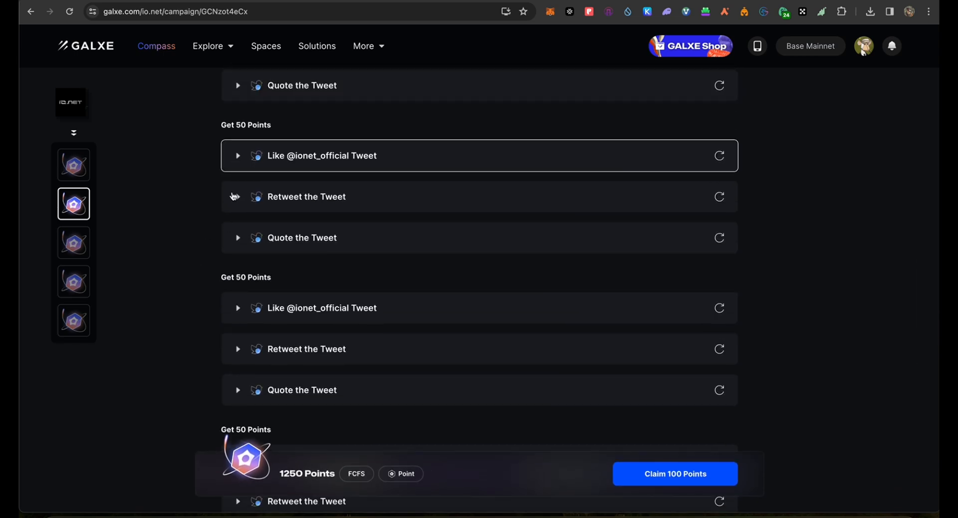
{"action": "scroll", "scroll_direction": "down", "scroll_amount": 3}
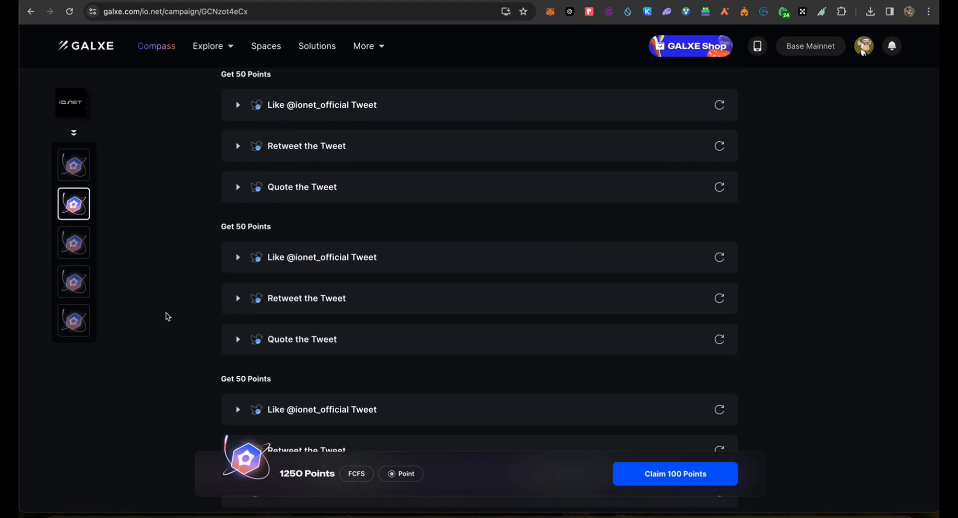
{"action": "mouse_move", "coordinate": [153, 262]}
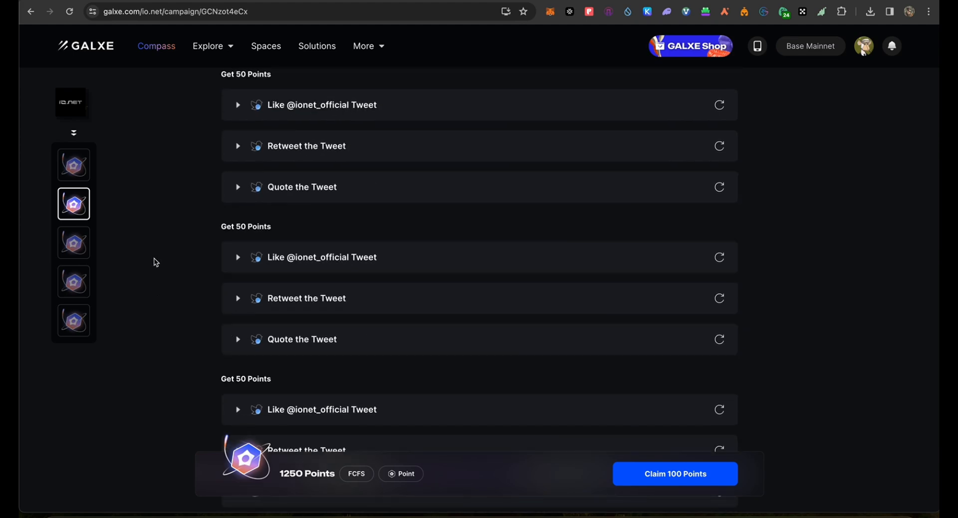
{"action": "left_click", "coordinate": [73, 243]}
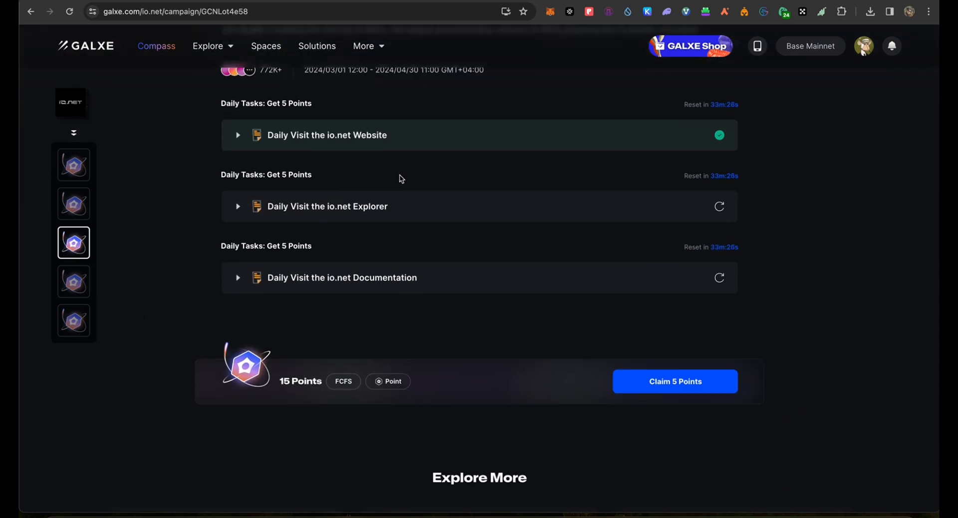
{"action": "mouse_move", "coordinate": [369, 142]}
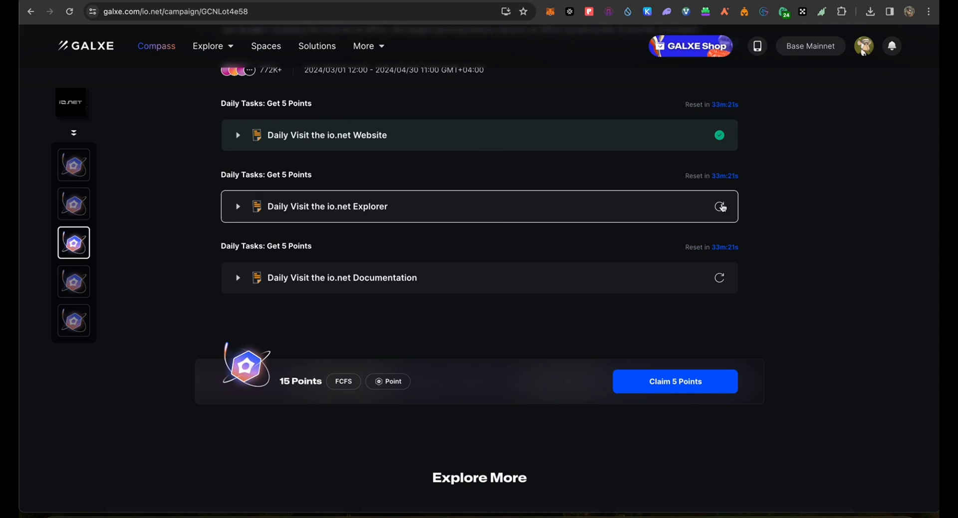
- Start 'Daily Visit the io.net Explorer' and continue past the Galxe leaving-site warning
{"action": "left_click", "coordinate": [719, 206]}
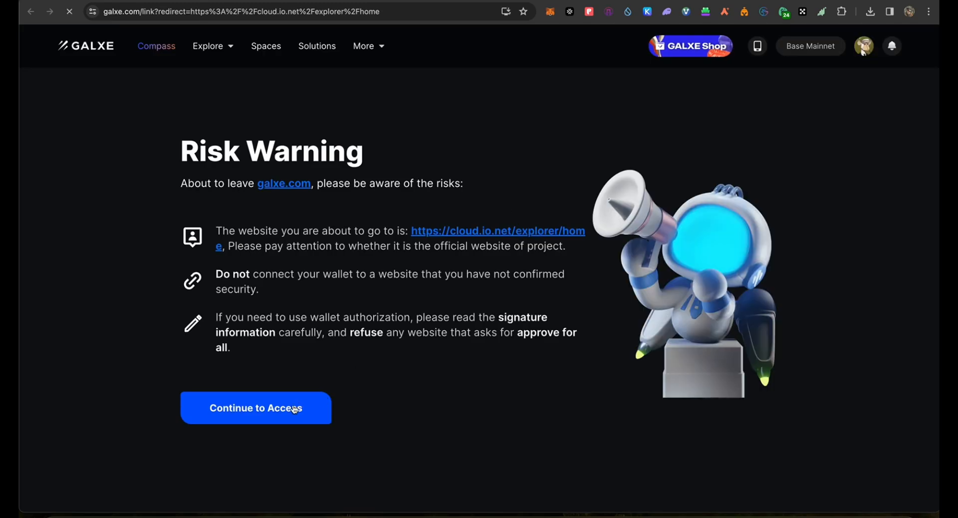
{"action": "left_click", "coordinate": [256, 408]}
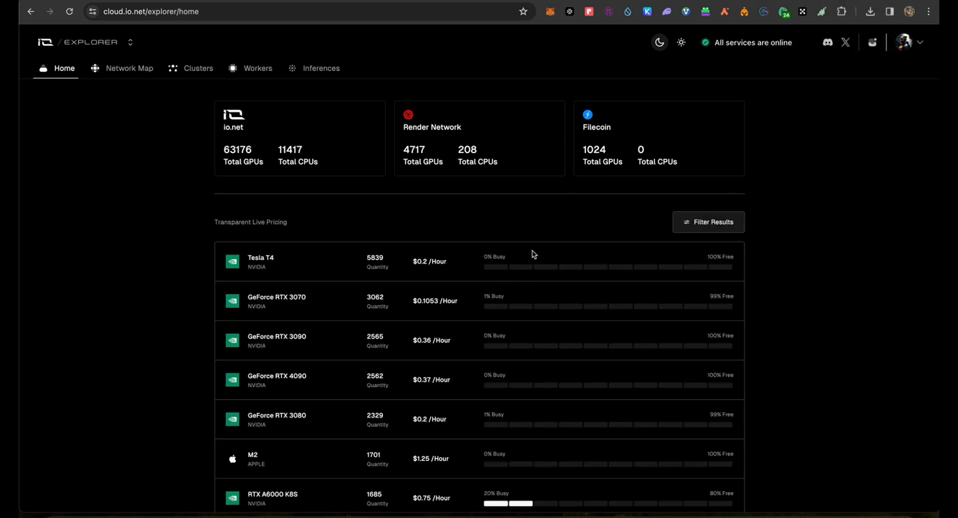
{"action": "mouse_move", "coordinate": [421, 253]}
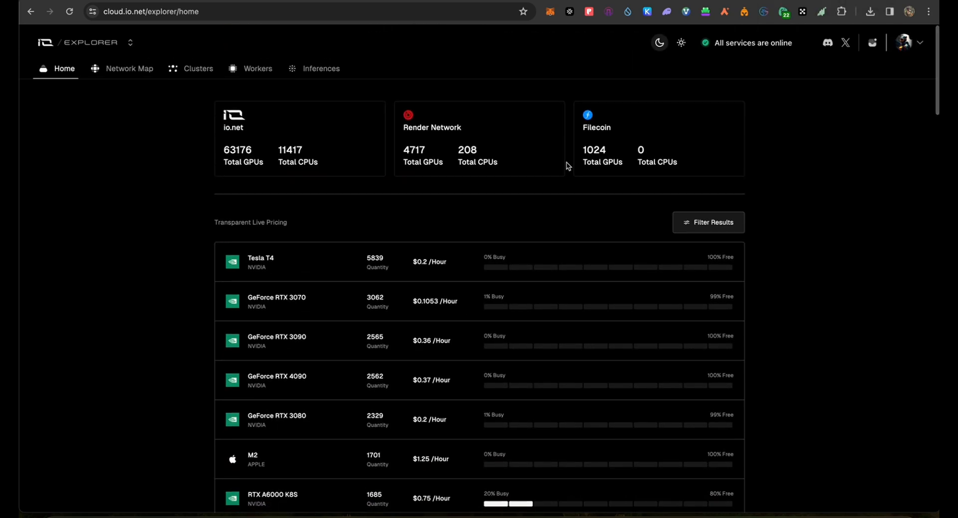
{"action": "mouse_move", "coordinate": [597, 172]}
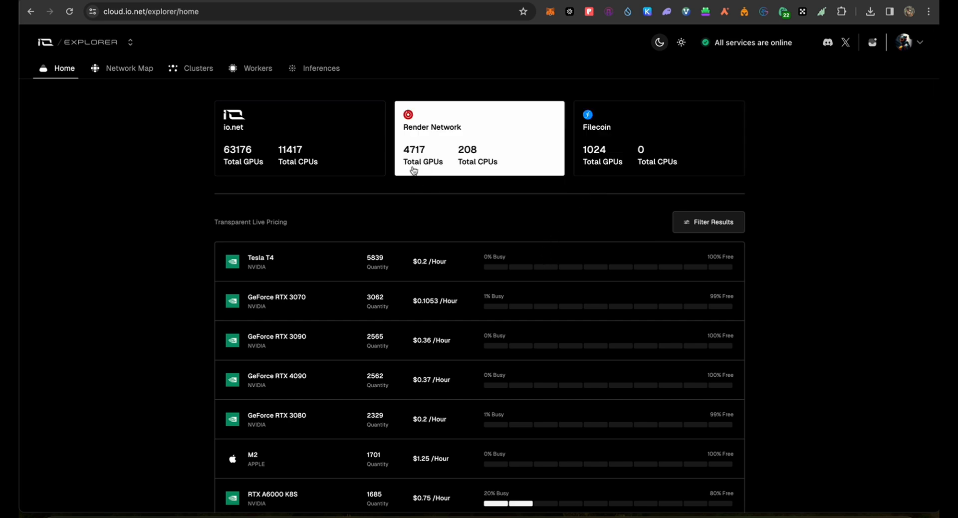
- Browse io.net Explorer's GPU totals and Transparent Live Pricing, then start the Documentation visit task
{"action": "left_click", "coordinate": [299, 122]}
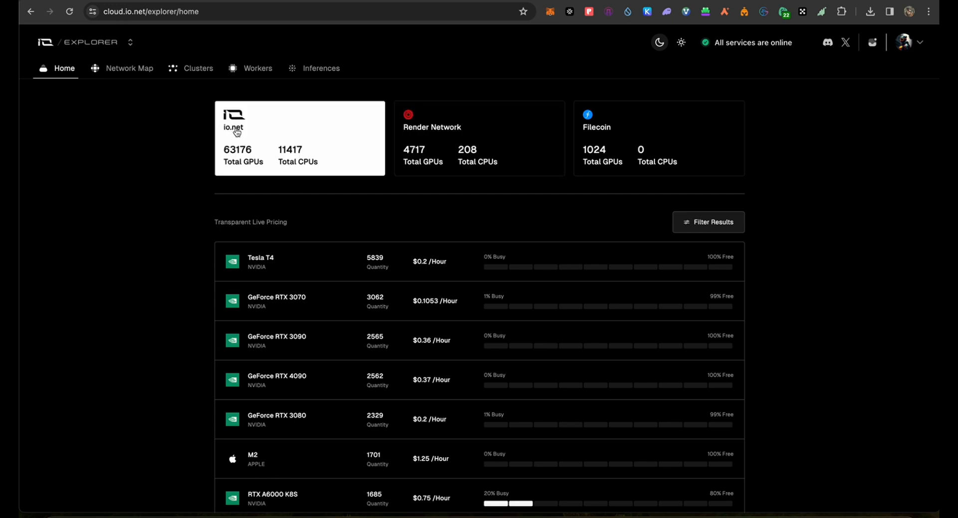
{"action": "mouse_move", "coordinate": [282, 161]}
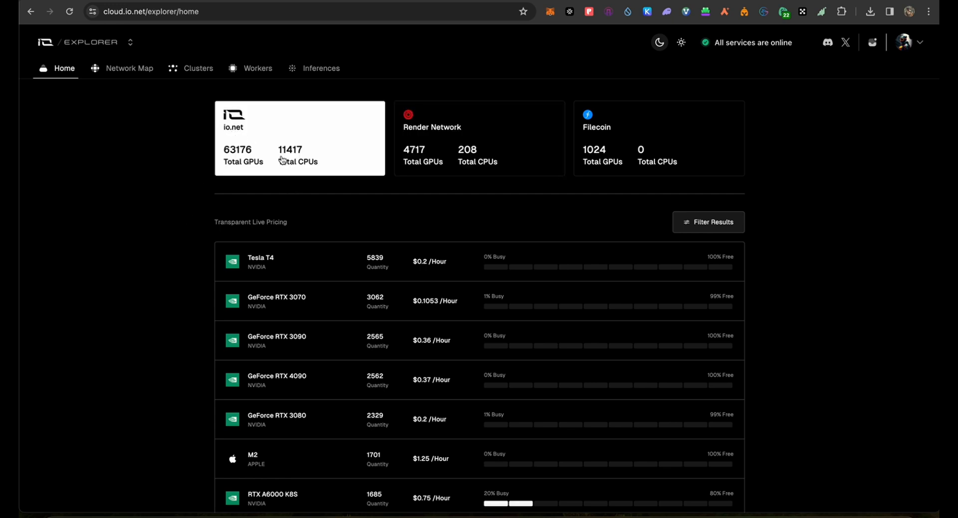
{"action": "mouse_move", "coordinate": [317, 174]}
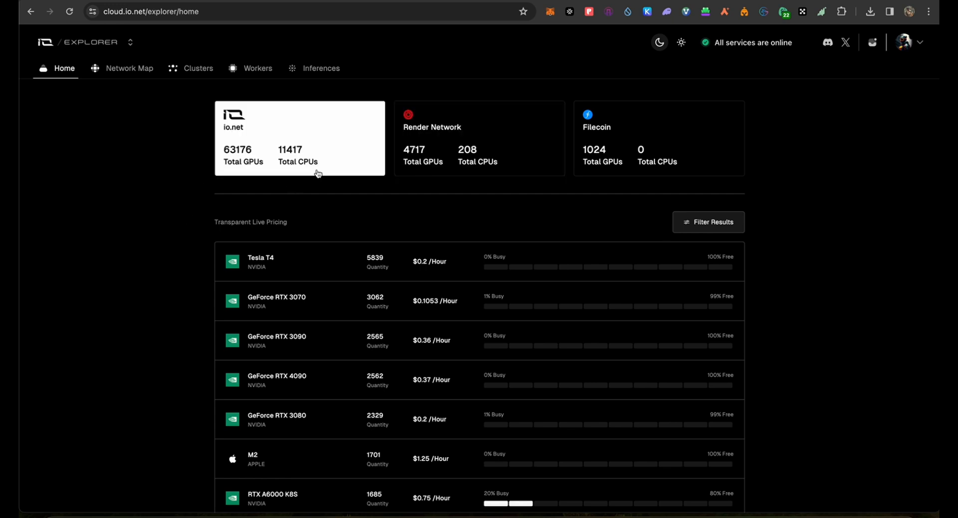
{"action": "scroll", "scroll_direction": "down", "scroll_amount": 3}
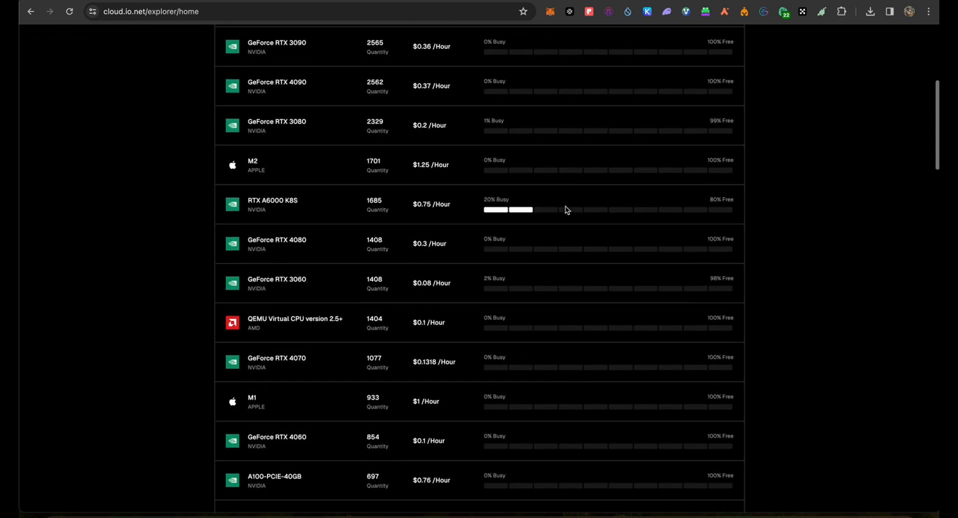
{"action": "scroll", "scroll_direction": "down", "scroll_amount": 3}
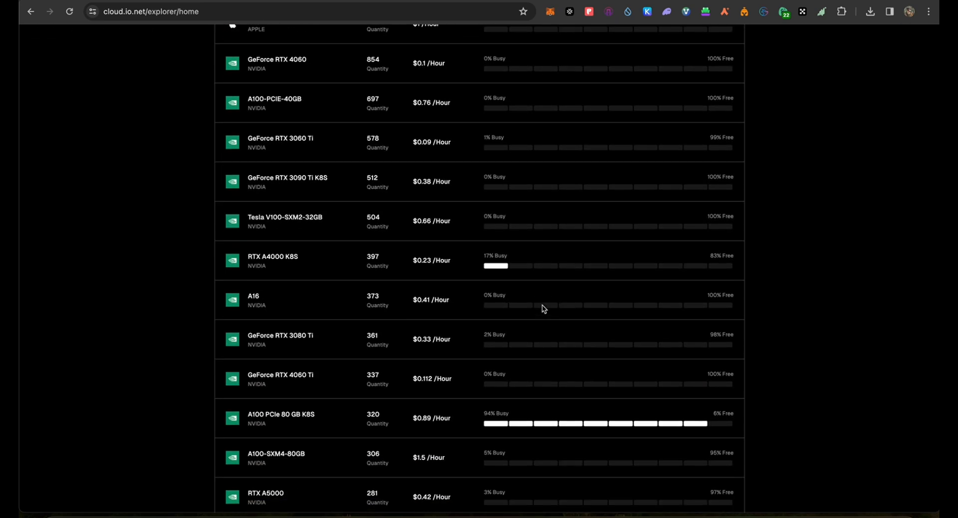
{"action": "scroll", "scroll_direction": "up", "scroll_amount": 3}
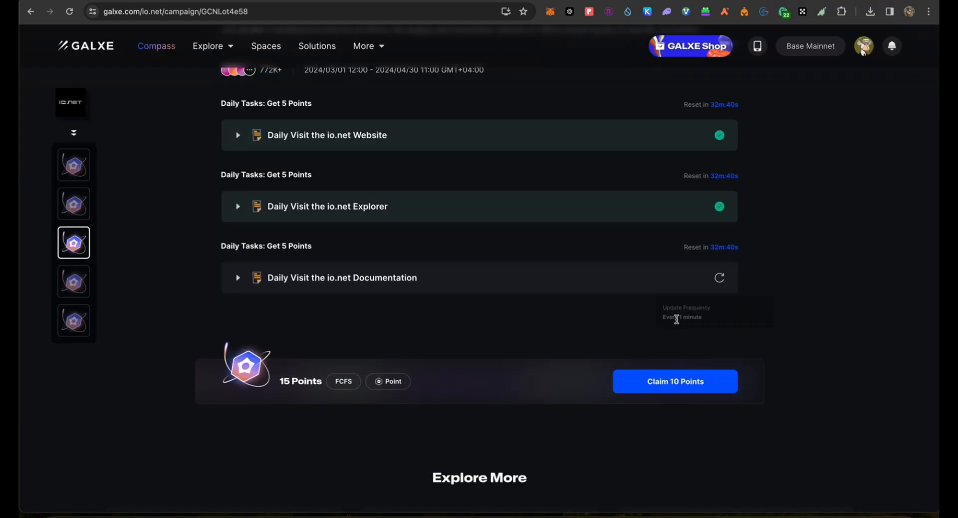
{"action": "left_click", "coordinate": [341, 278]}
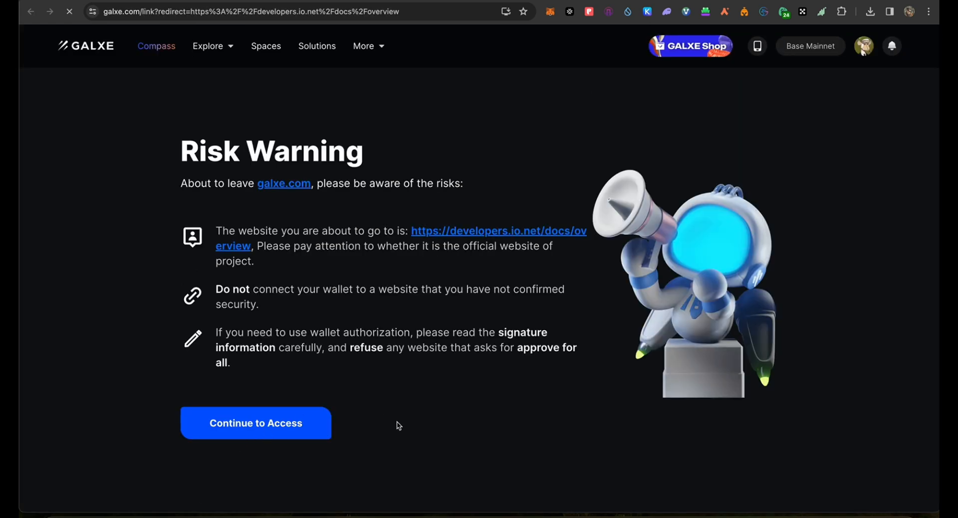
- Continue to the io.net docs, scroll the Overview page, and return to verify the task
{"action": "left_click", "coordinate": [255, 423]}
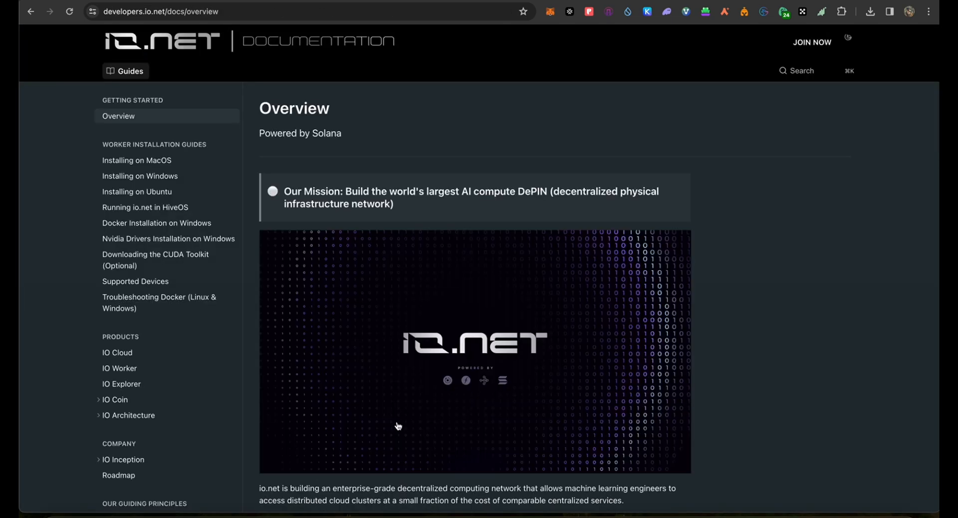
{"action": "scroll", "scroll_direction": "down", "scroll_amount": 3}
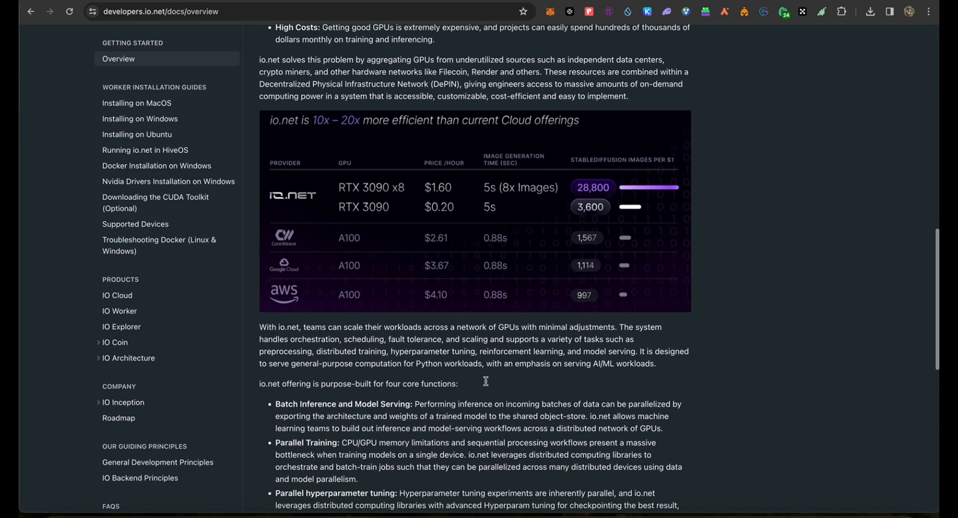
{"action": "scroll", "scroll_direction": "down", "scroll_amount": 3}
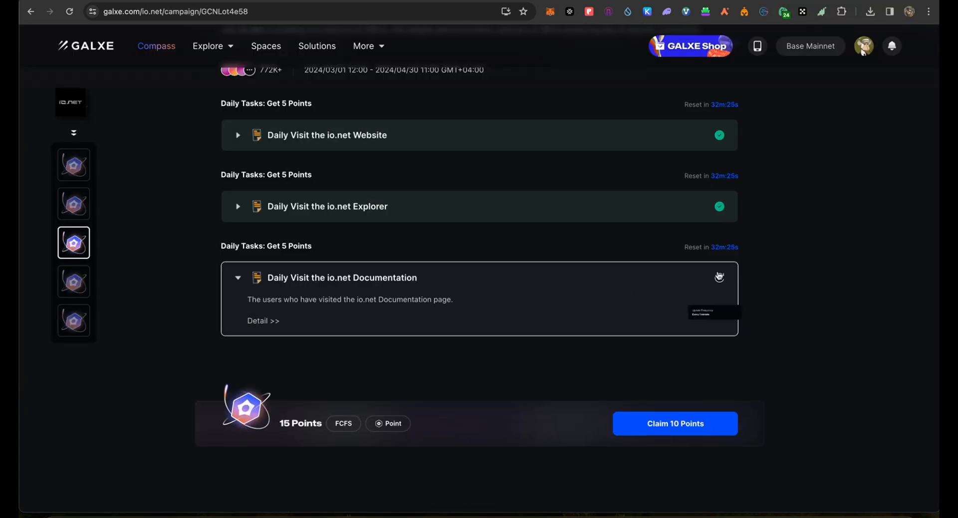
{"action": "left_click", "coordinate": [718, 276]}
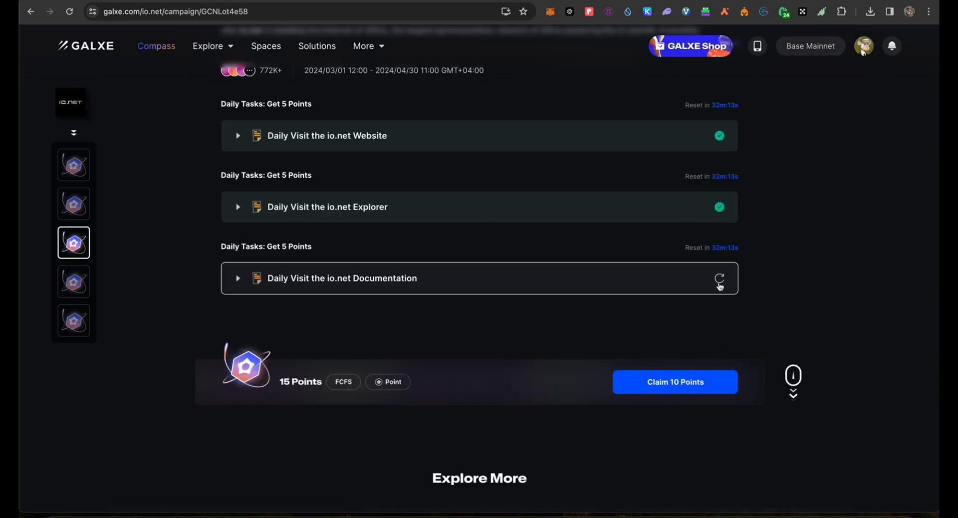
- Re-verify the Documentation visit, claim the 10 daily-visit points and dismiss the confirmation
{"action": "left_click", "coordinate": [719, 278]}
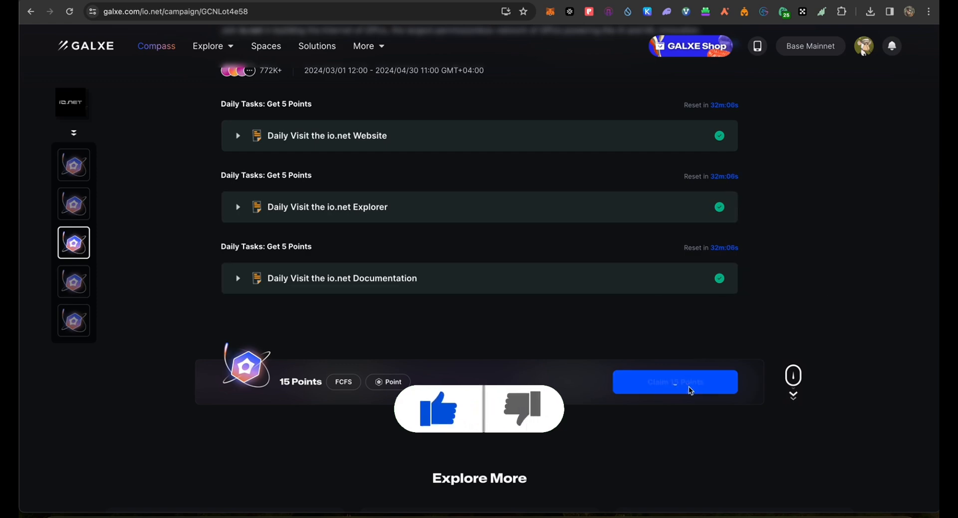
{"action": "left_click", "coordinate": [675, 382]}
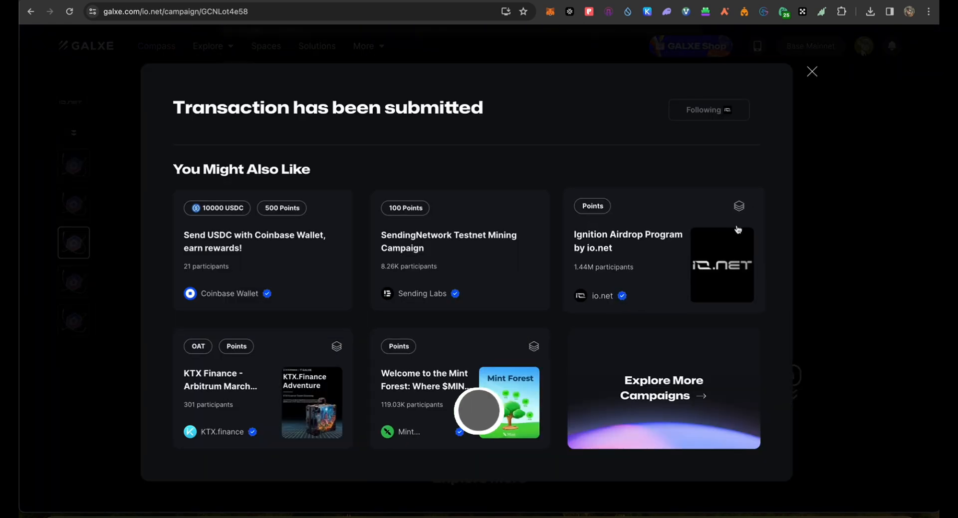
{"action": "left_click", "coordinate": [812, 71]}
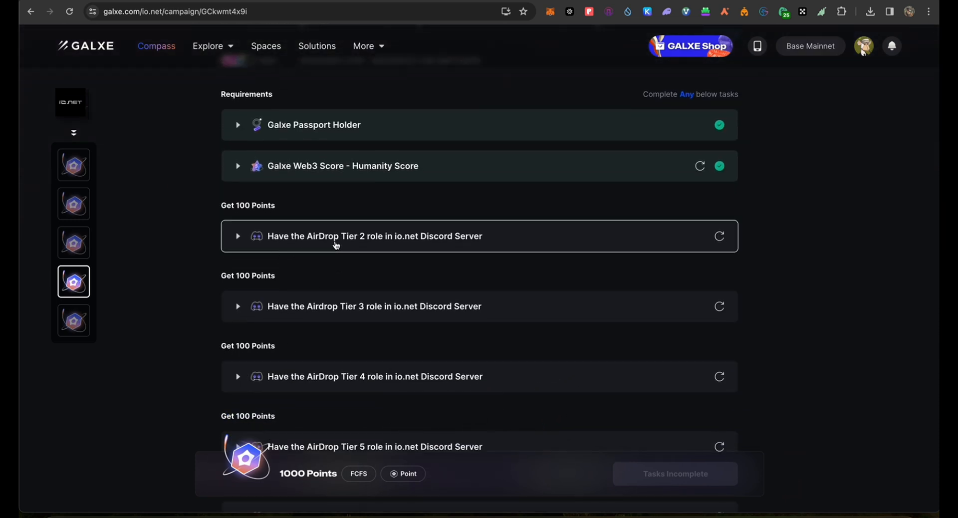
{"action": "mouse_move", "coordinate": [411, 246]}
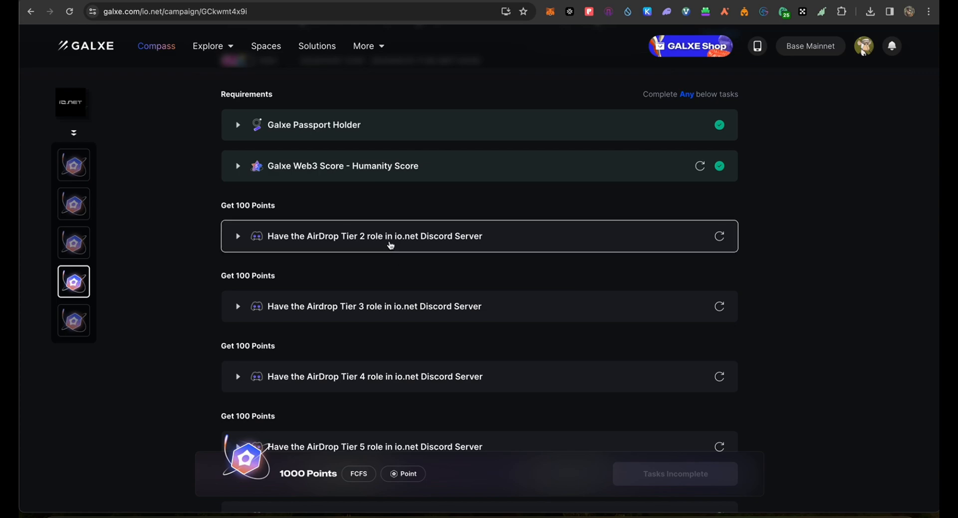
- Expand the AirDrop Tier 2 role task and full description, then open the final campaign
{"action": "left_click", "coordinate": [374, 235]}
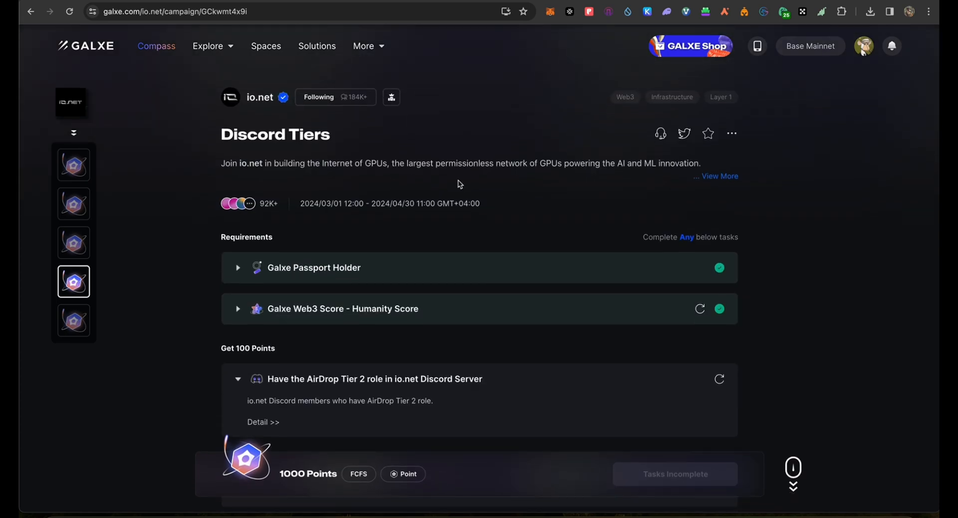
{"action": "left_click", "coordinate": [715, 177]}
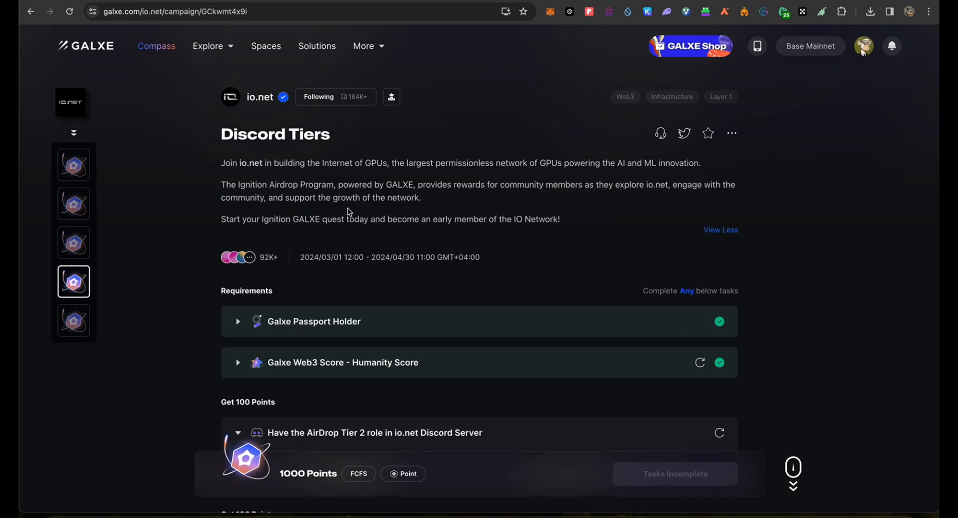
{"action": "mouse_move", "coordinate": [316, 192]}
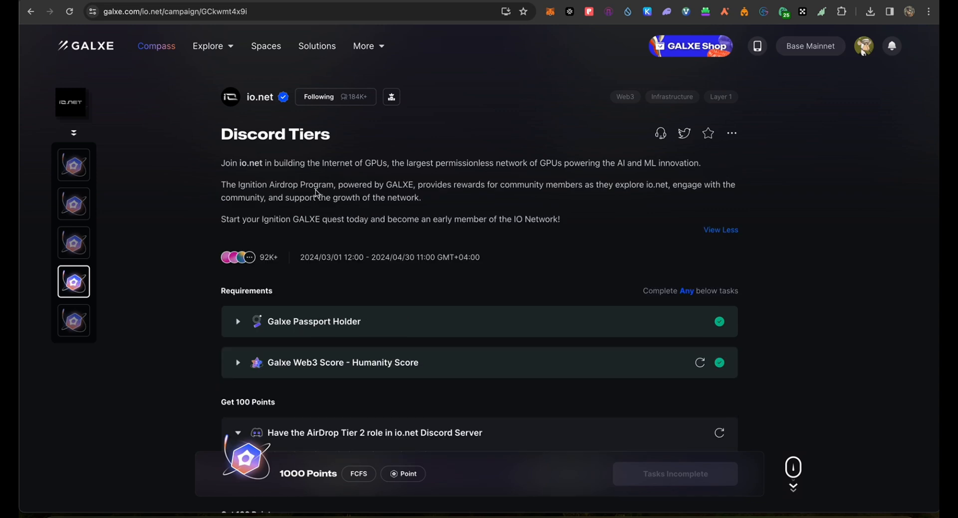
{"action": "mouse_move", "coordinate": [377, 157]}
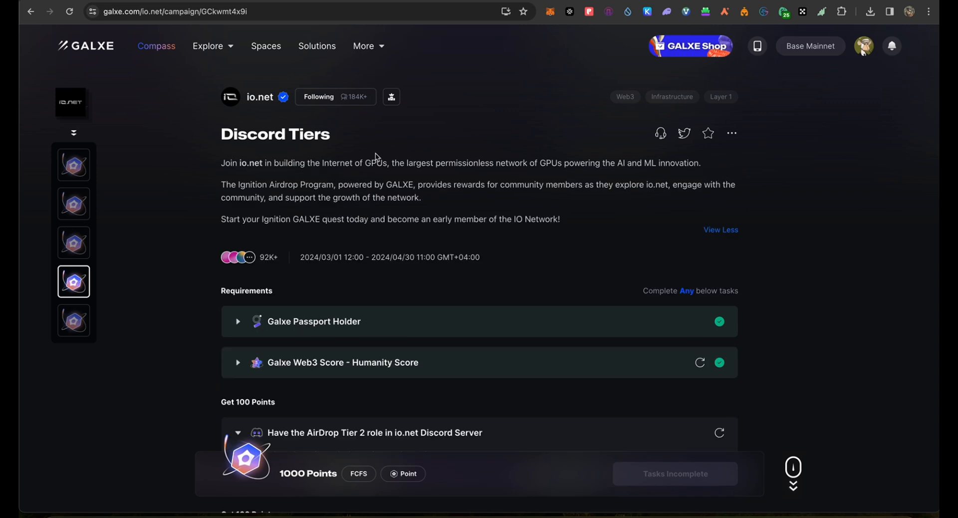
{"action": "mouse_move", "coordinate": [598, 177]}
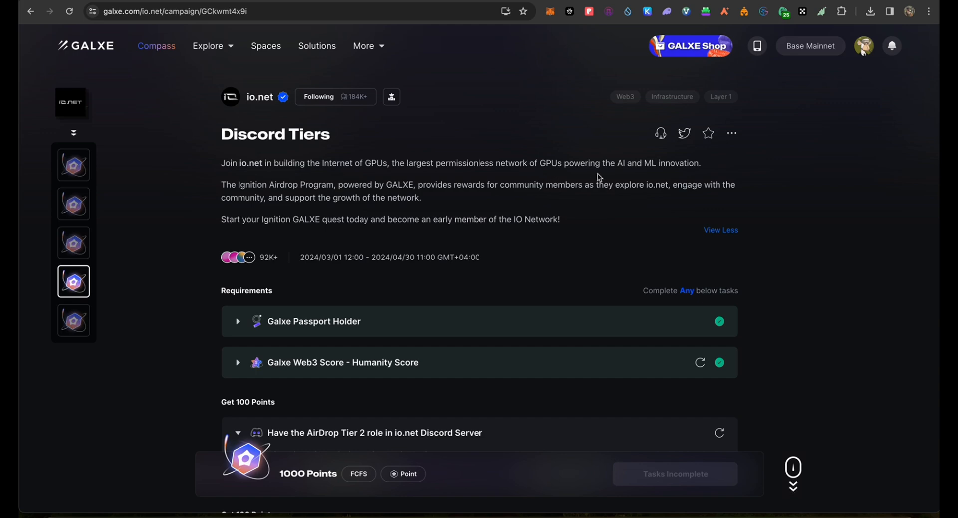
{"action": "mouse_move", "coordinate": [378, 217]}
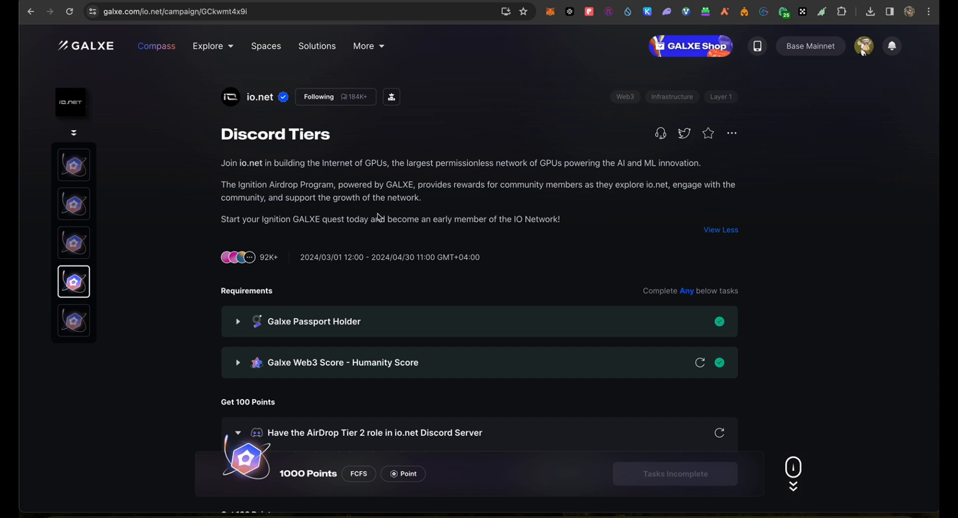
{"action": "mouse_move", "coordinate": [468, 204]}
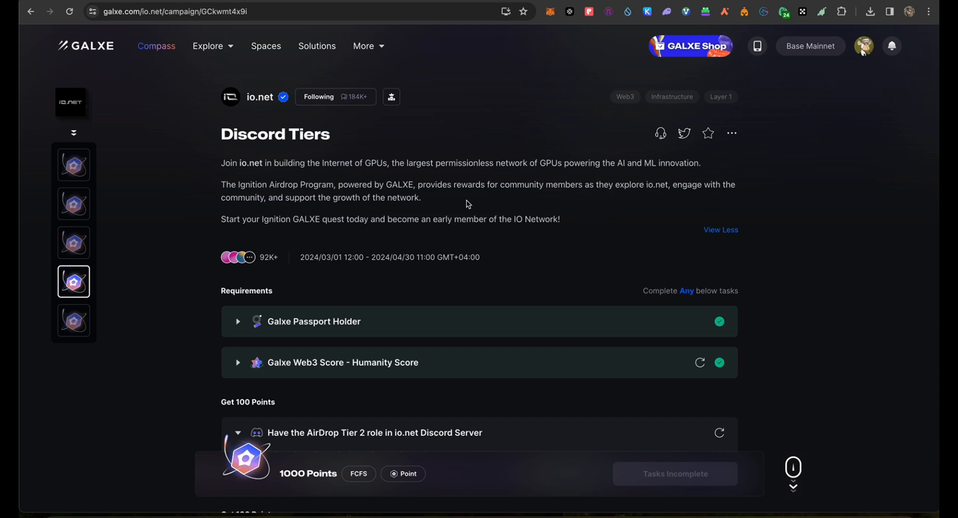
{"action": "scroll", "scroll_direction": "down", "scroll_amount": 3}
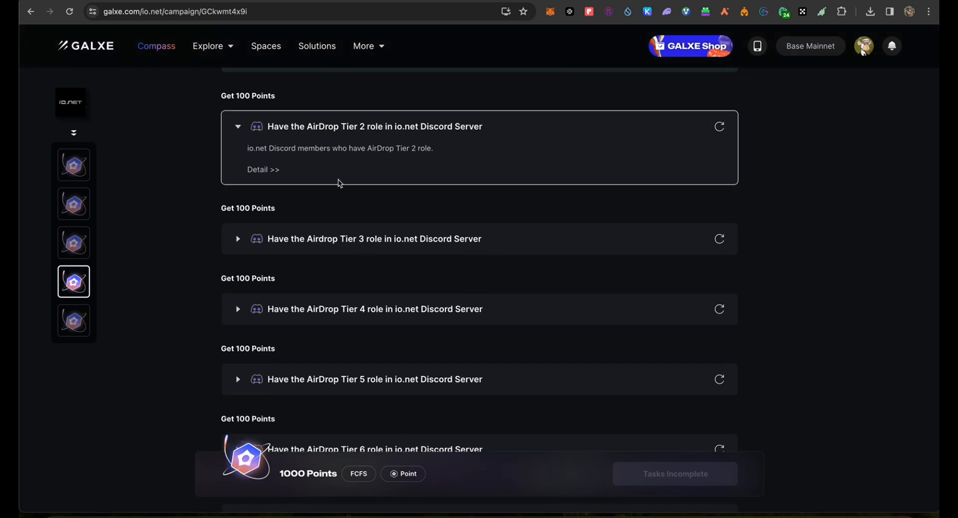
{"action": "mouse_move", "coordinate": [383, 141]}
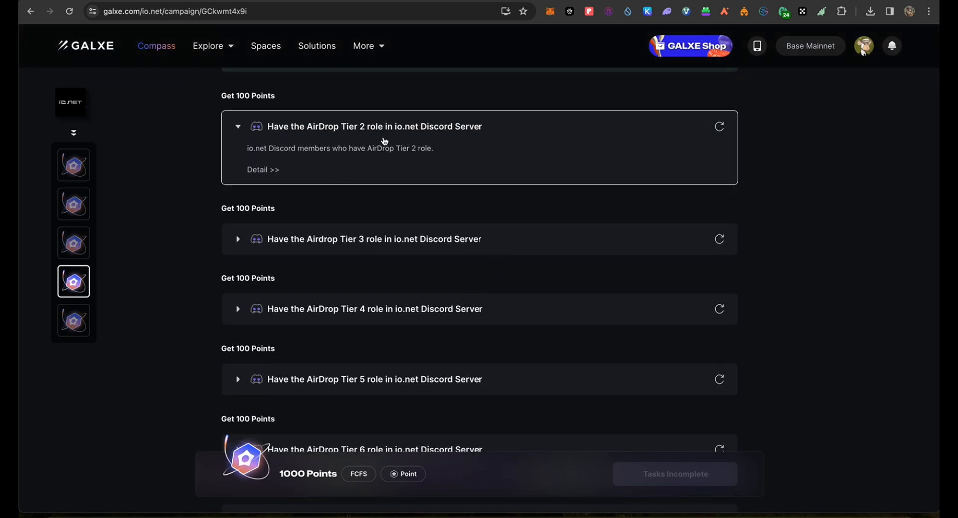
{"action": "mouse_move", "coordinate": [197, 240]}
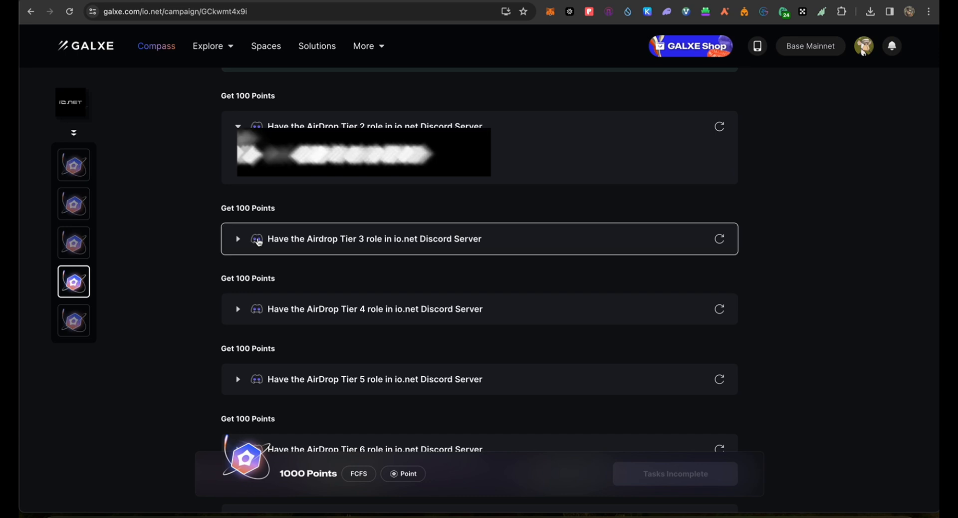
{"action": "left_click", "coordinate": [73, 320]}
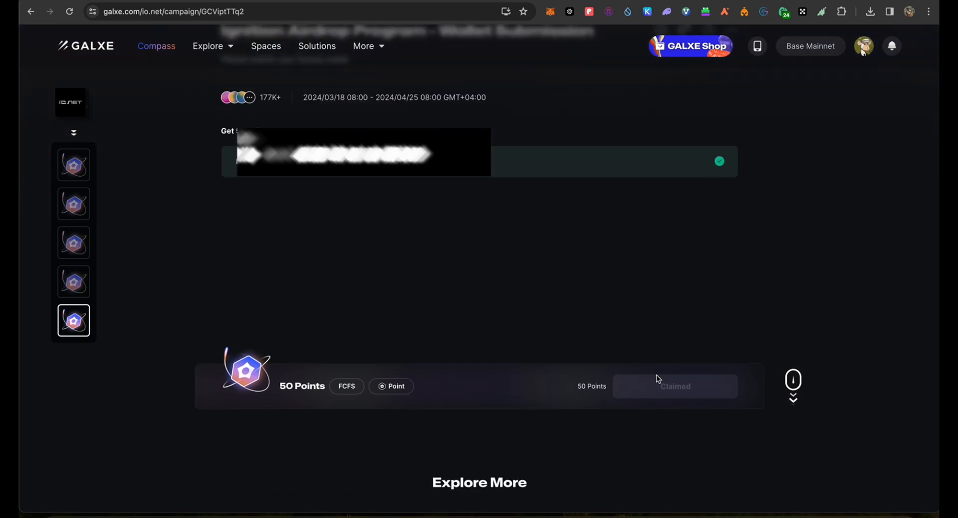